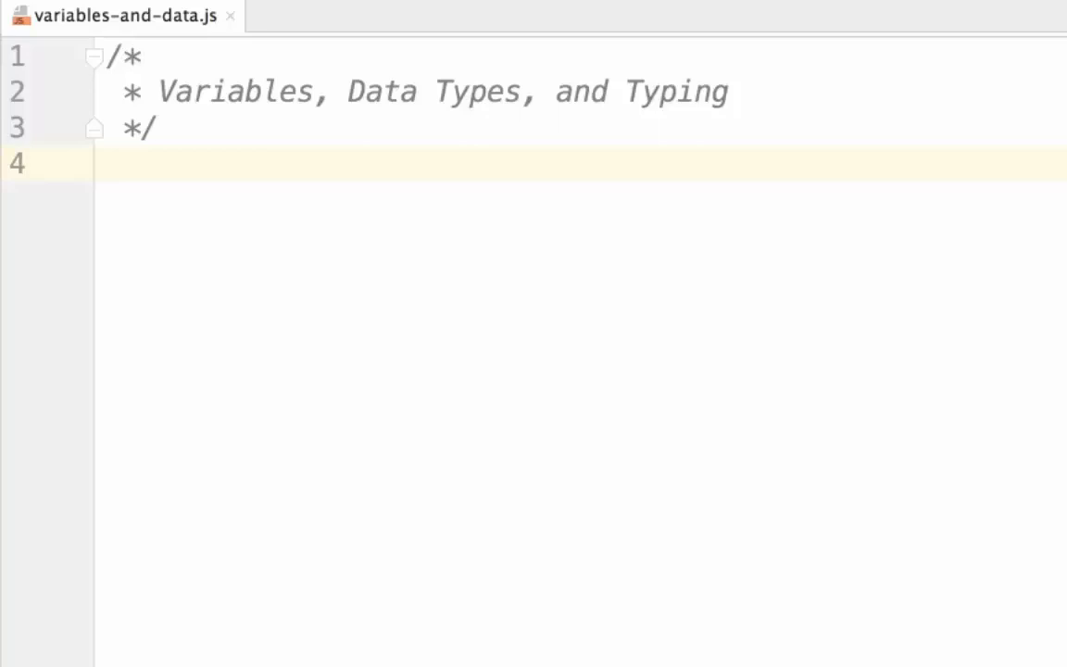
Write let wordData = "Word list"; on line 4.
click(176, 164)
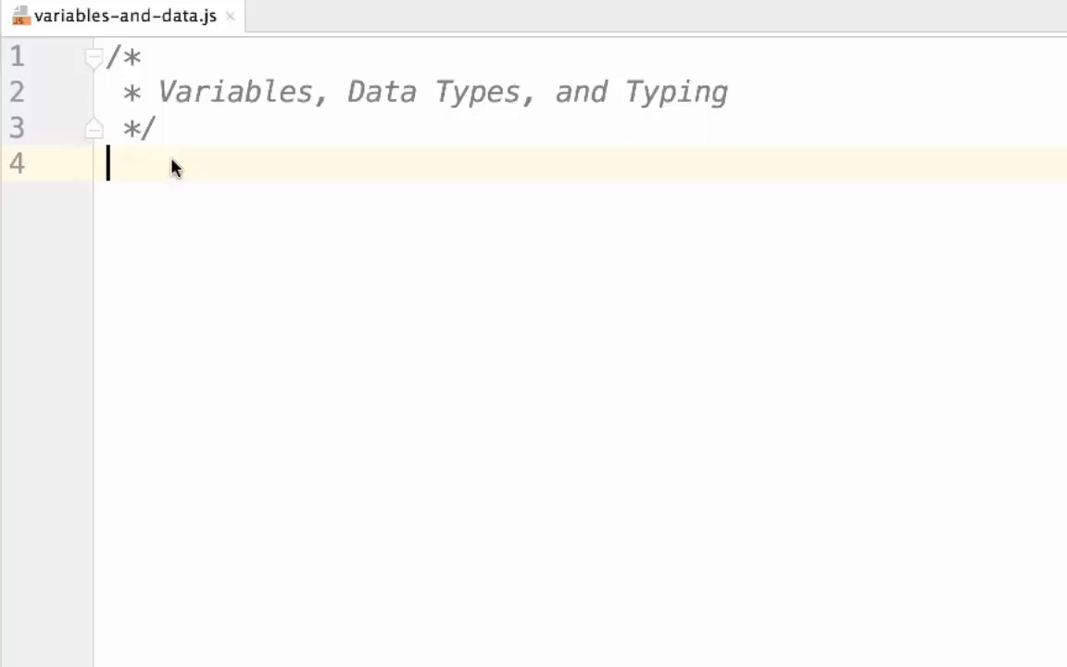
text("Wordl")
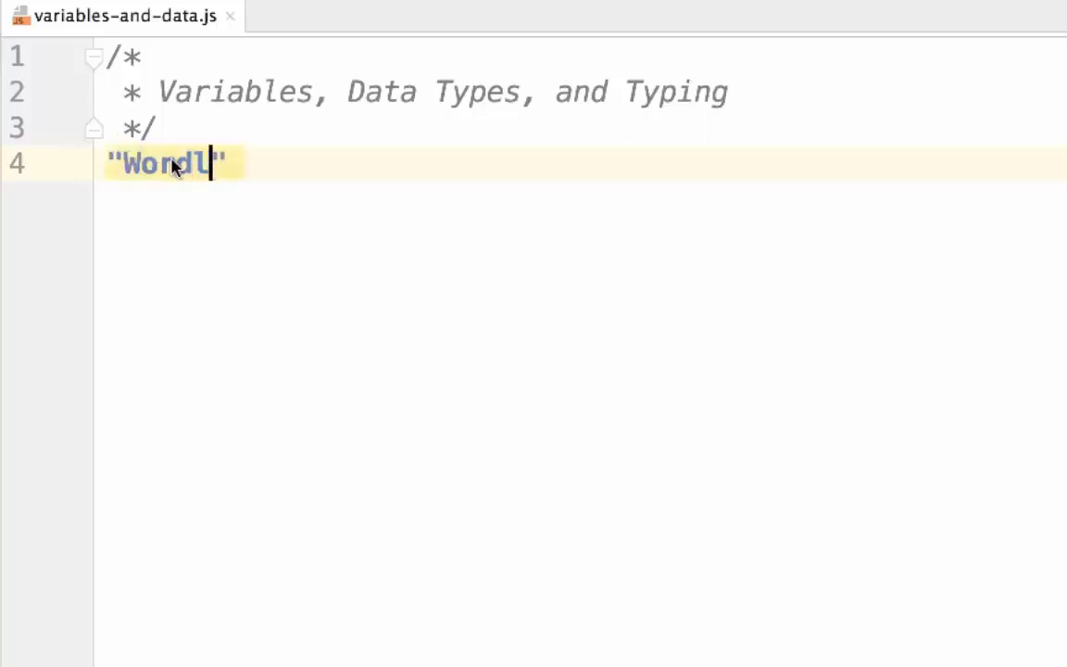
text(list)
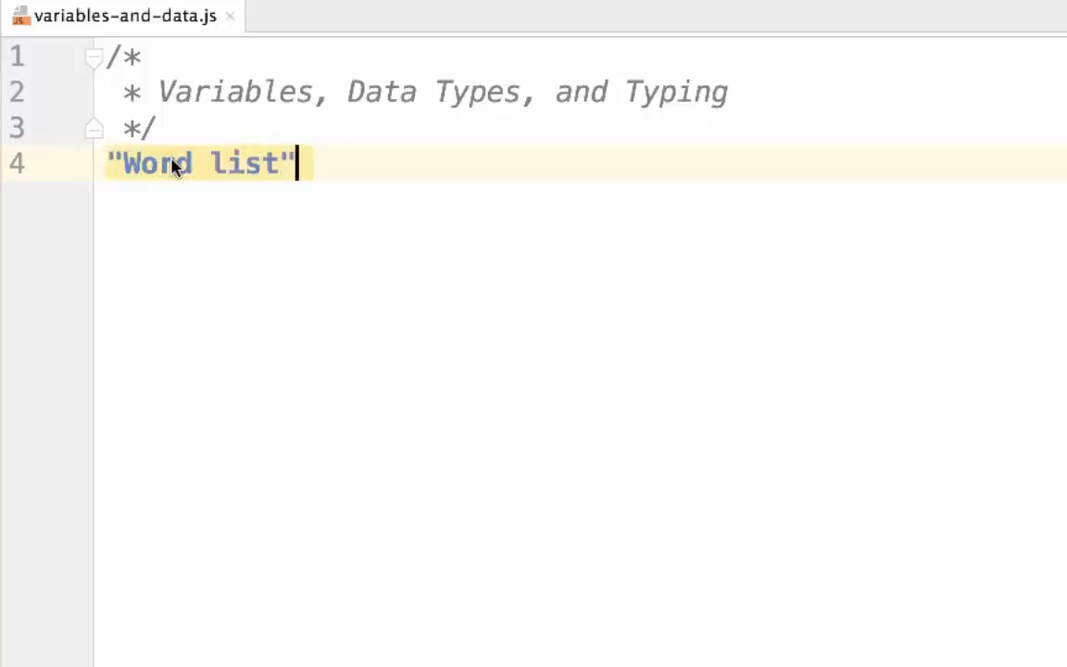
text(;)
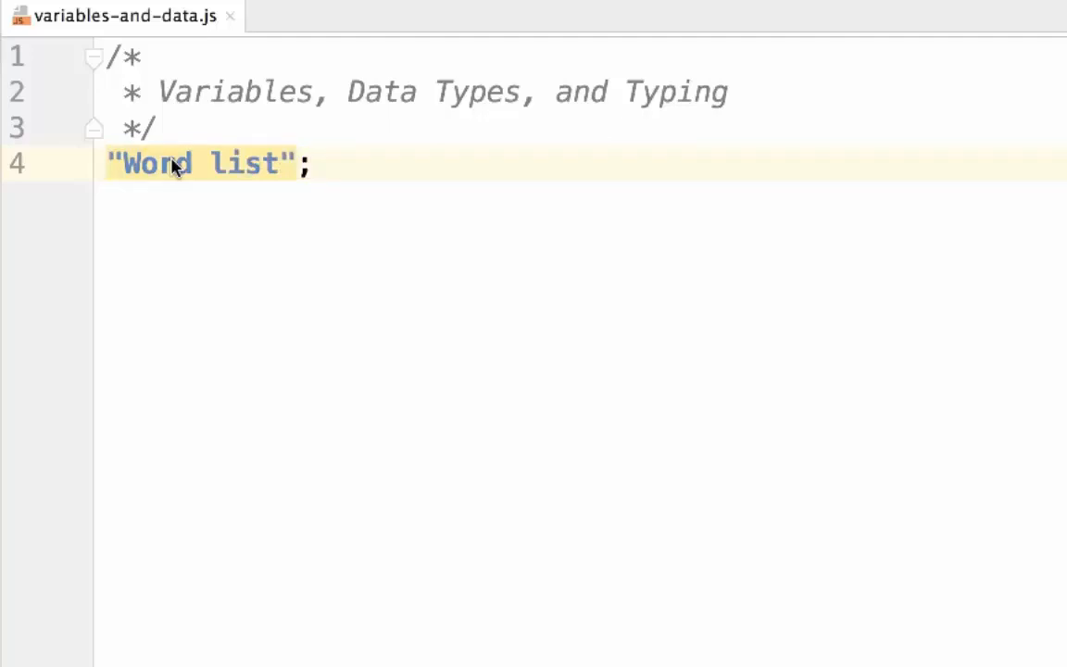
click(310, 164)
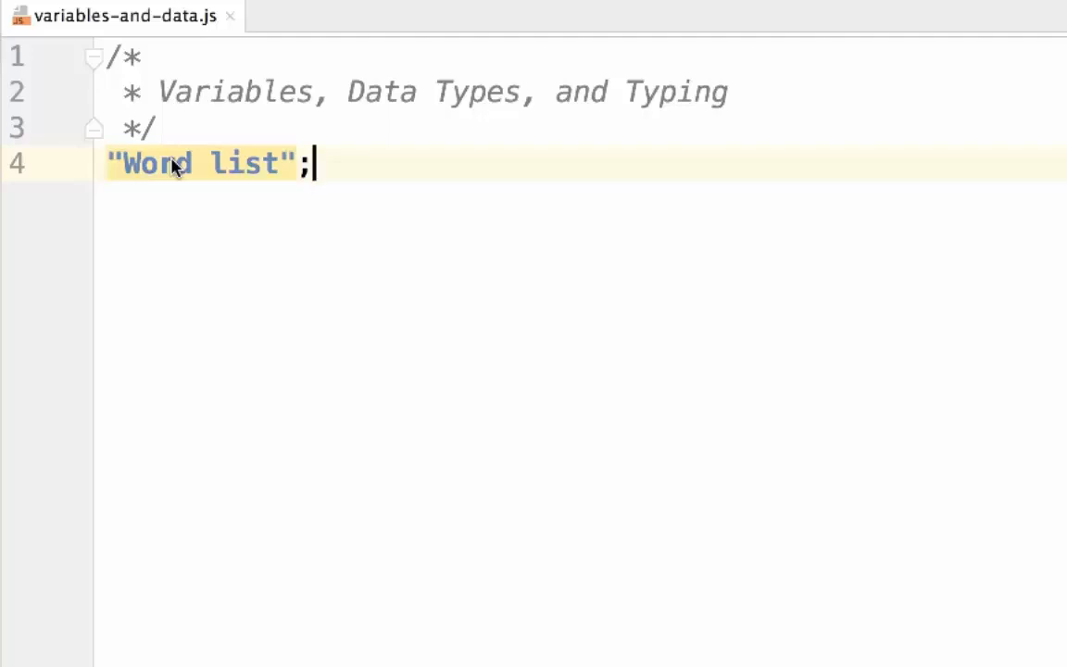
text(let)
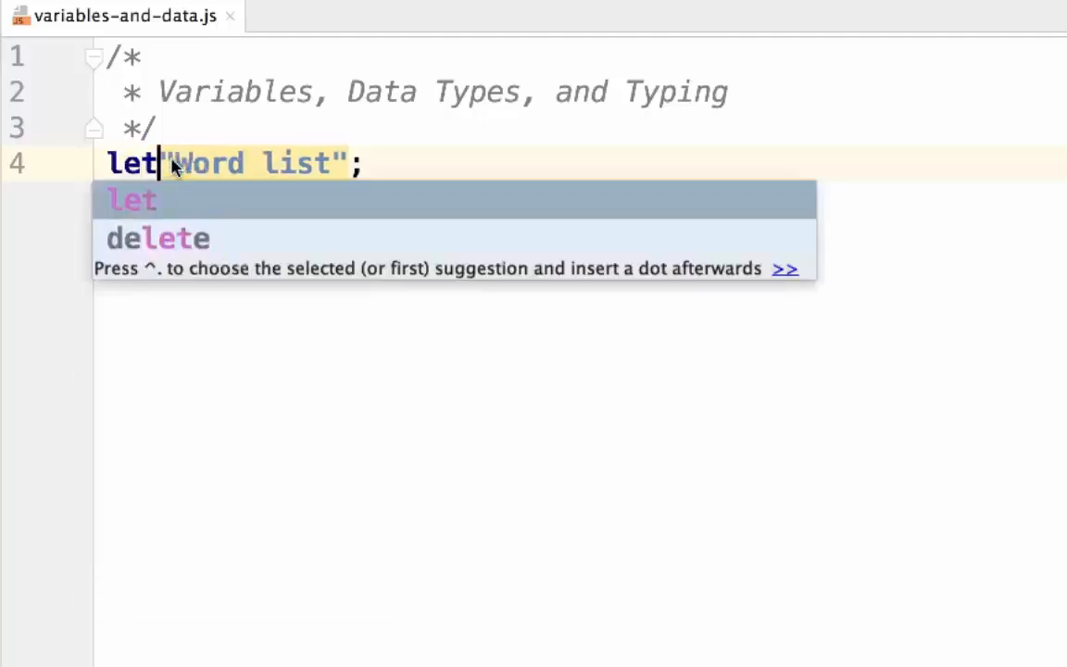
key(Escape)
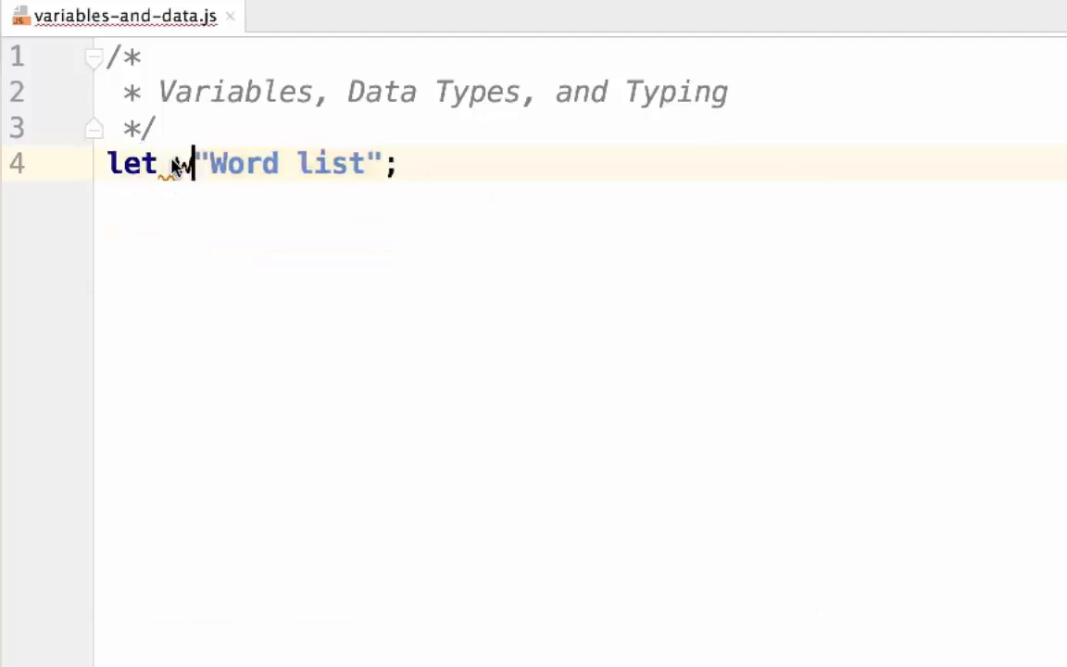
text(wordData)
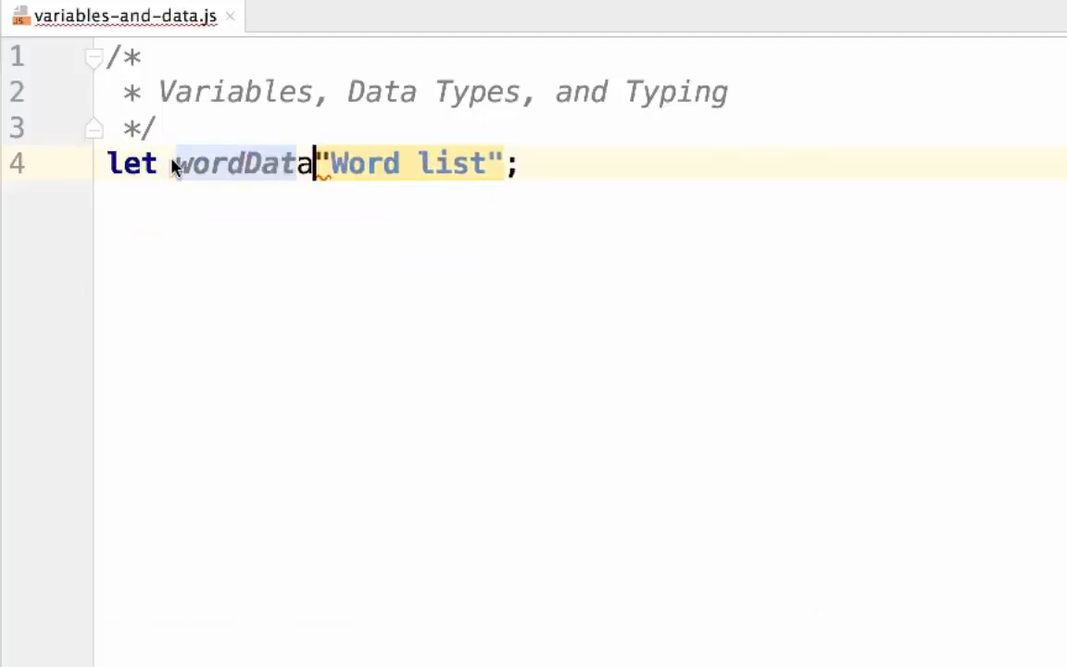
text(=)
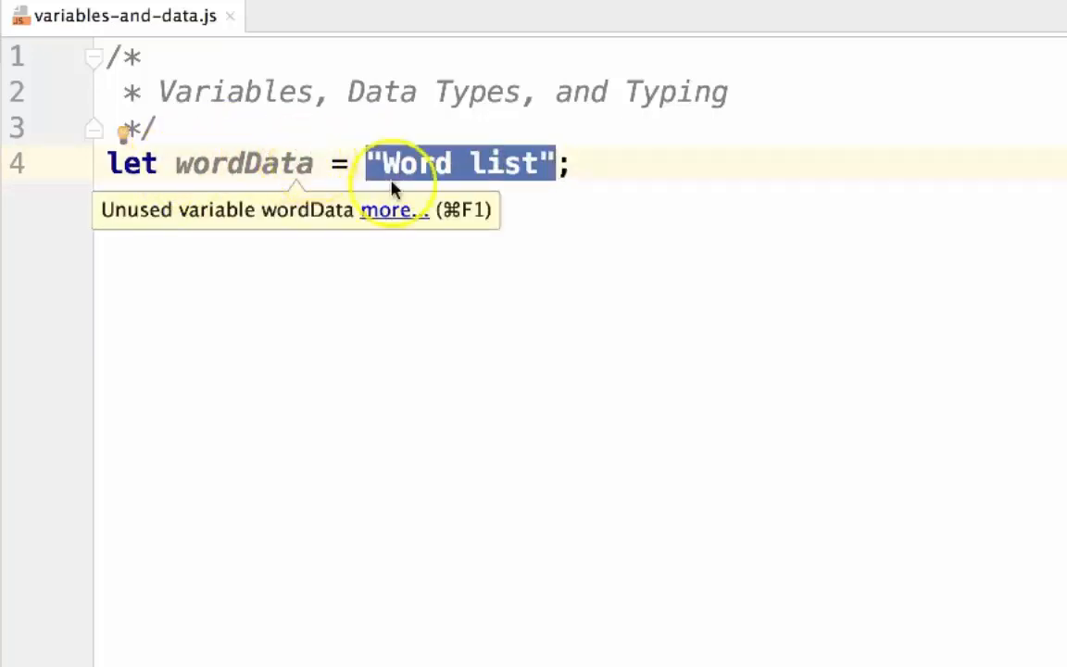
Add blank lines below and change the string's "list" to "Data".
click(575, 164)
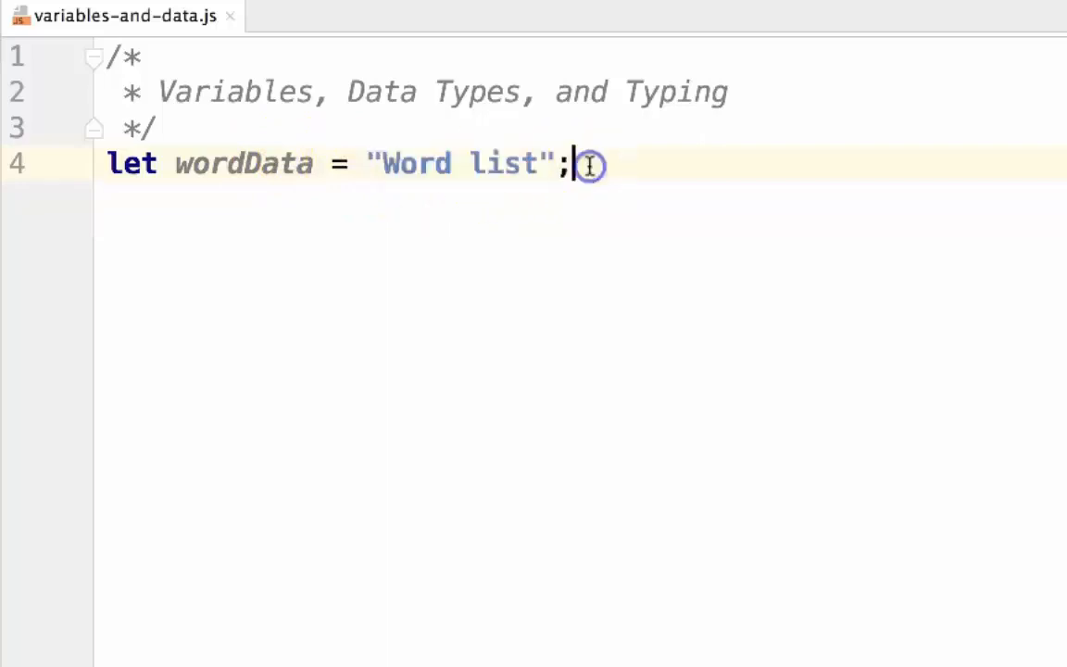
key(enter)
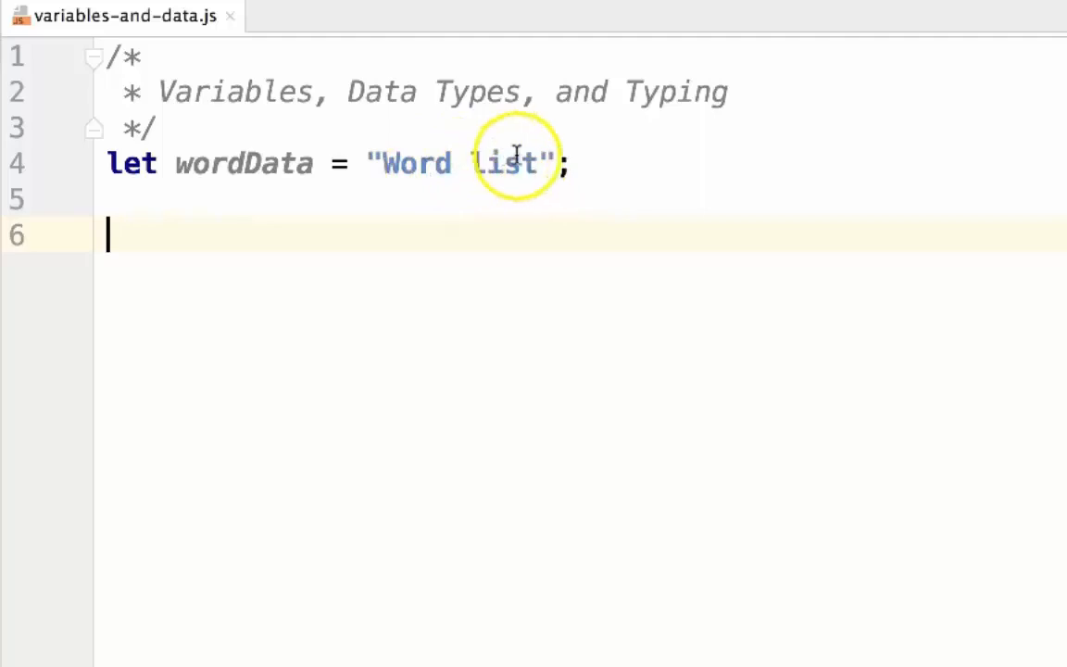
double_click(508, 163)
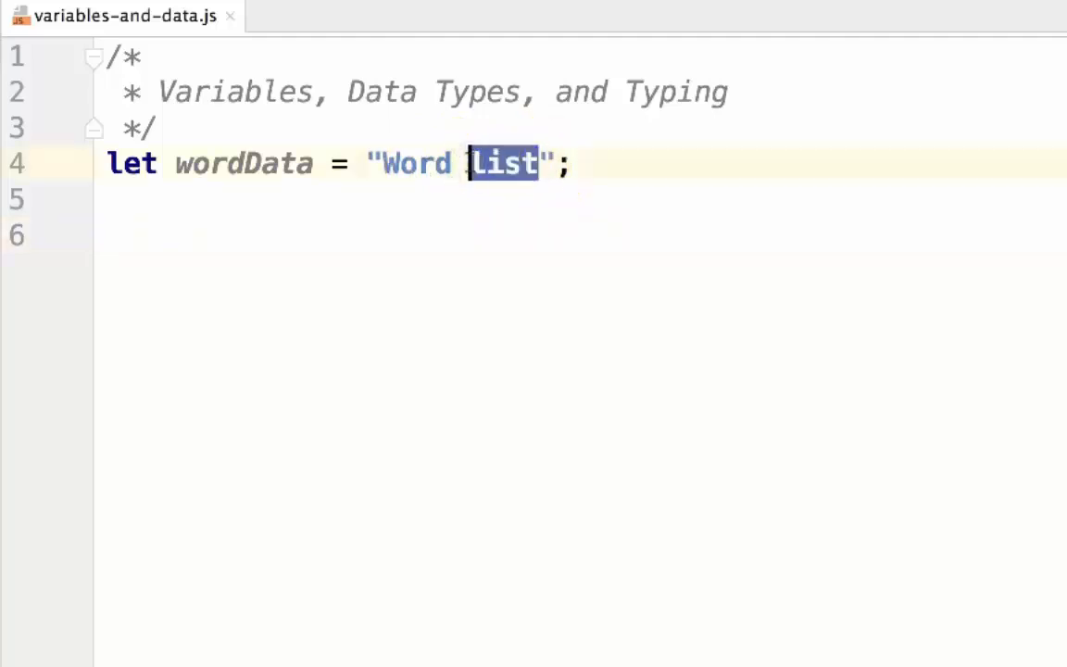
text(Data)
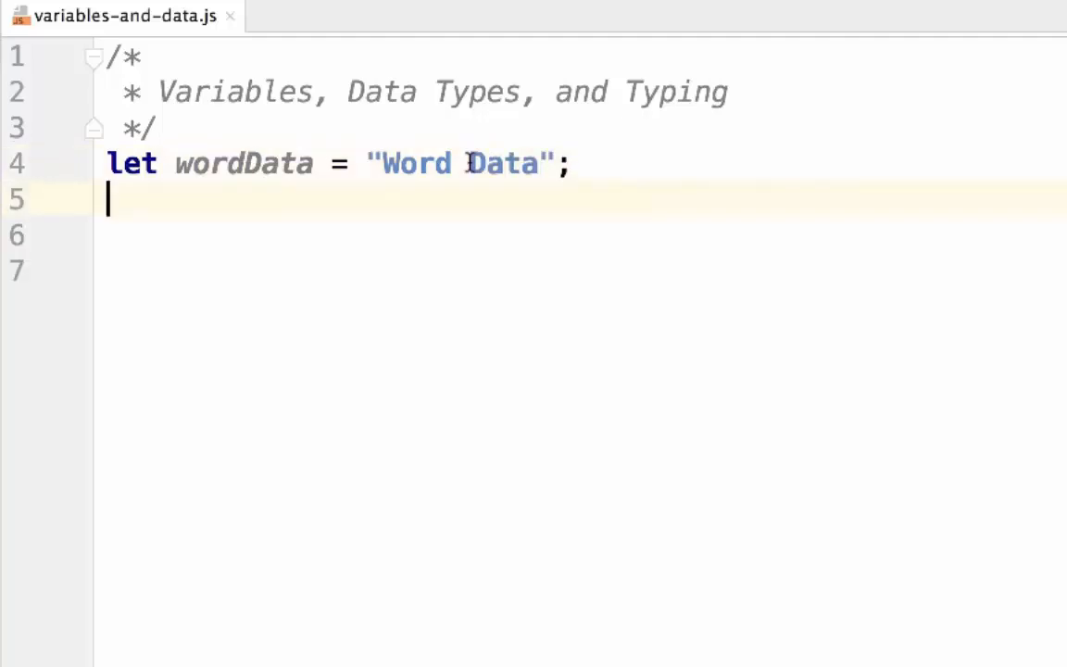
mouse_move(273, 163)
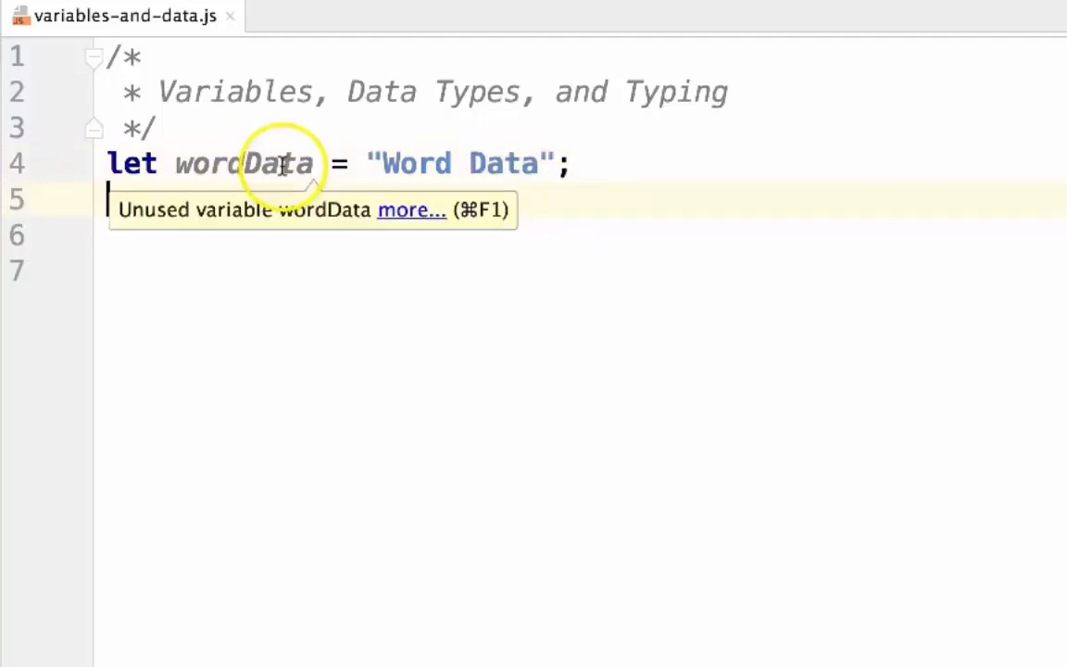
click(385, 163)
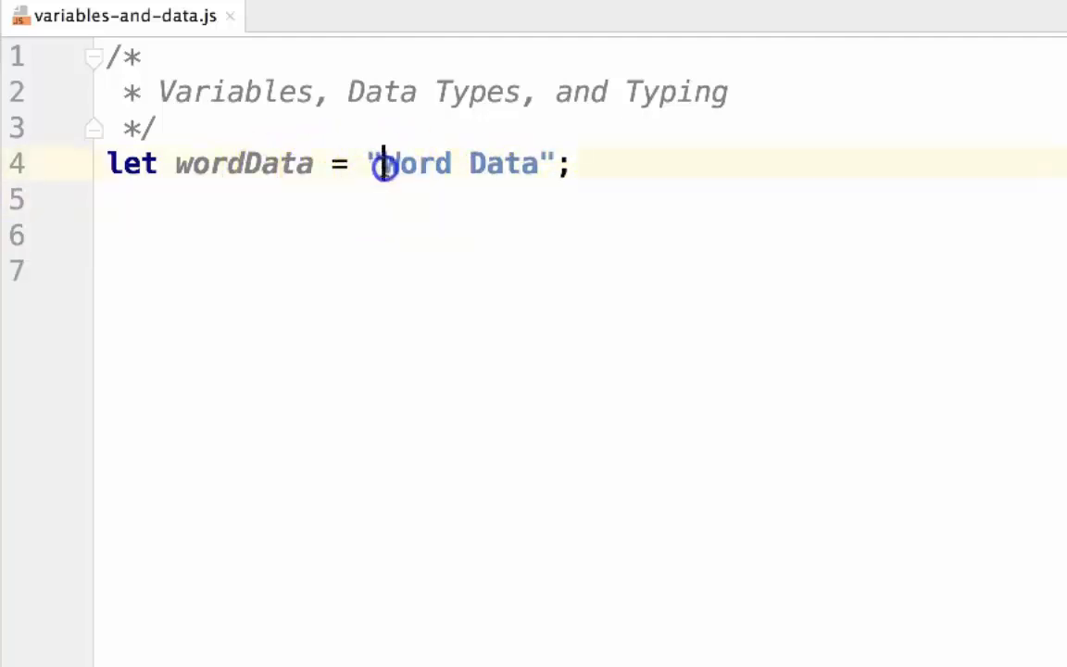
click(521, 163)
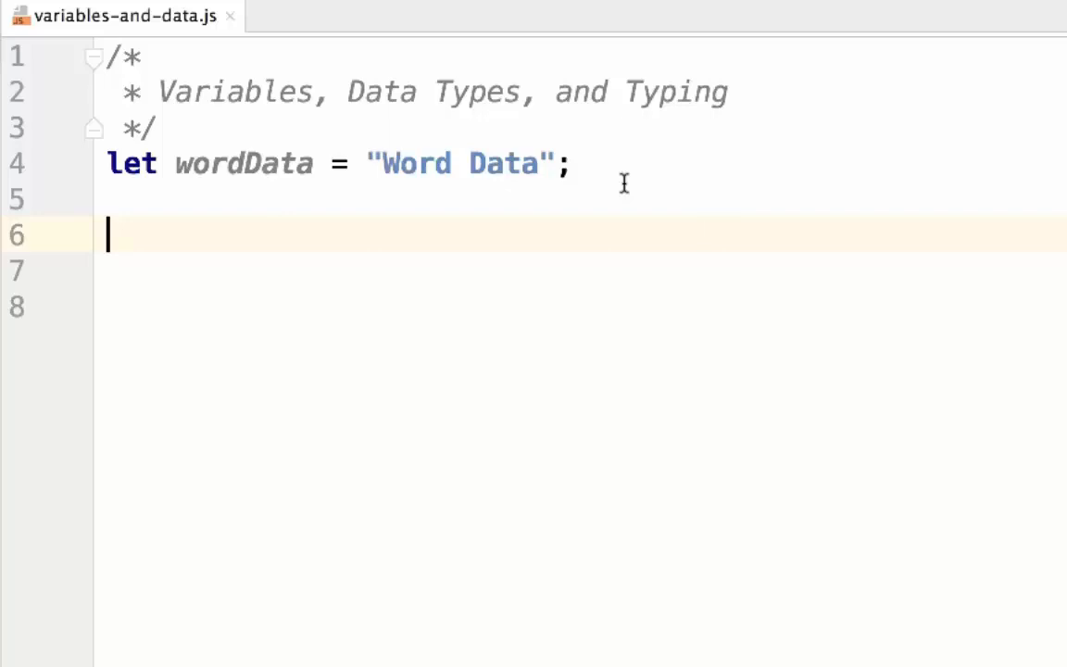
Type console.log(wordData); on line 6 using autocomplete.
text(c)
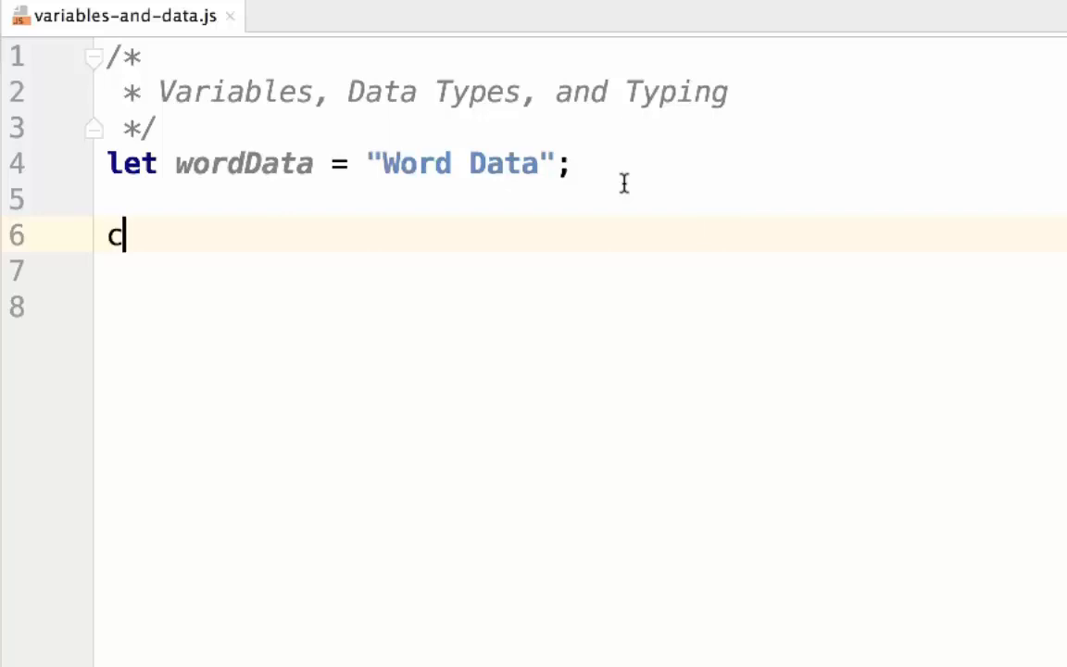
text(onsoel)
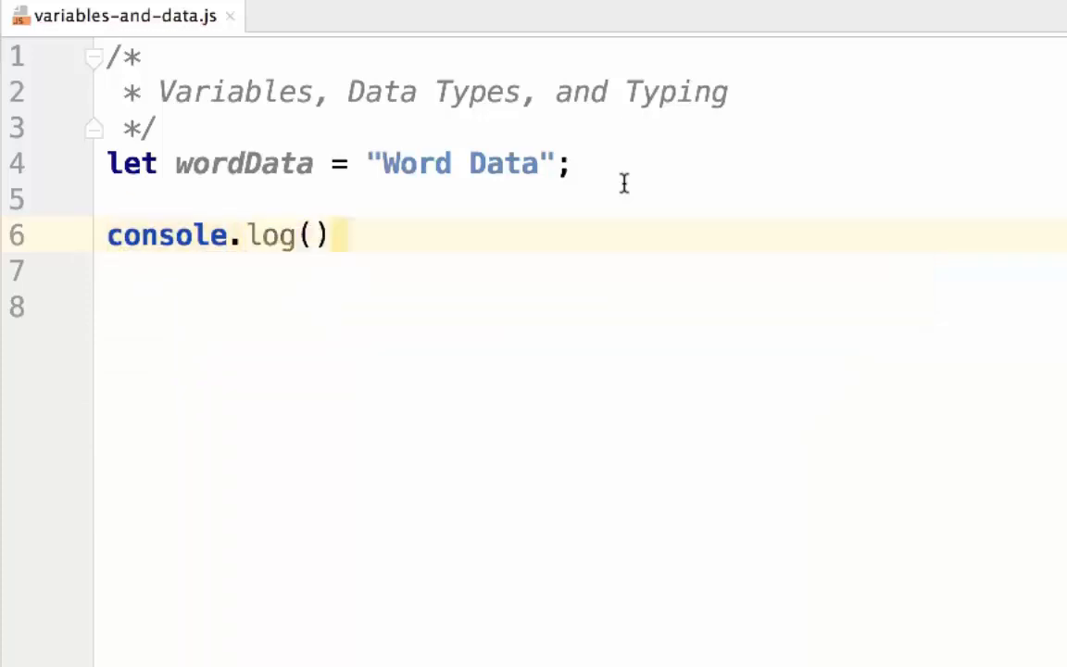
text(wordData)
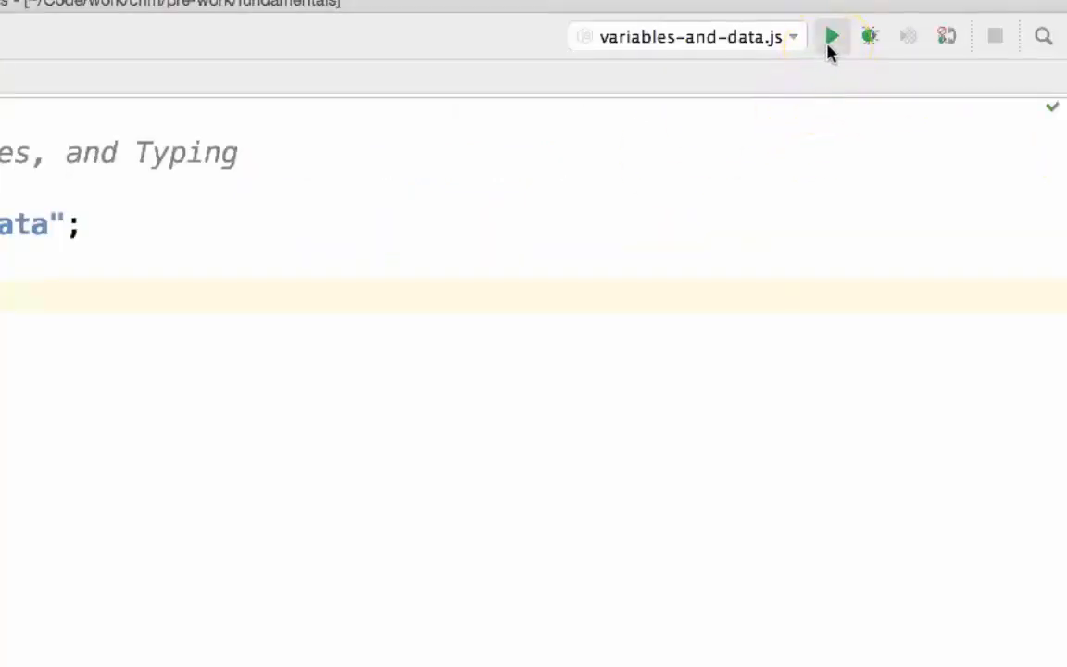
mouse_move(831, 37)
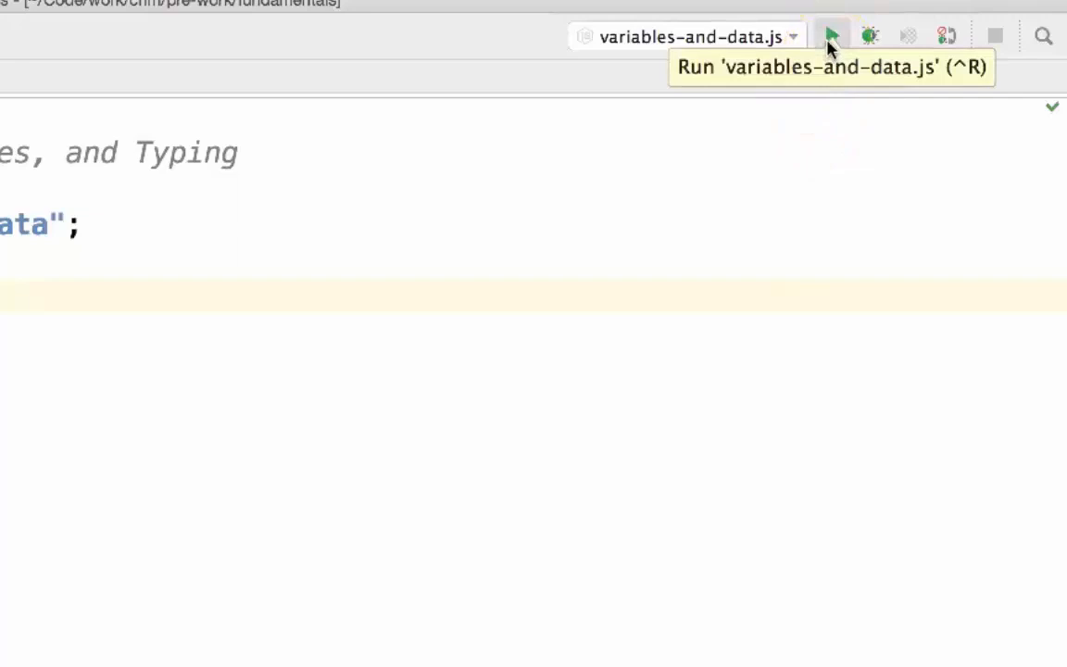
Run the script, edit the string back to "Word list", and rerun it.
click(831, 35)
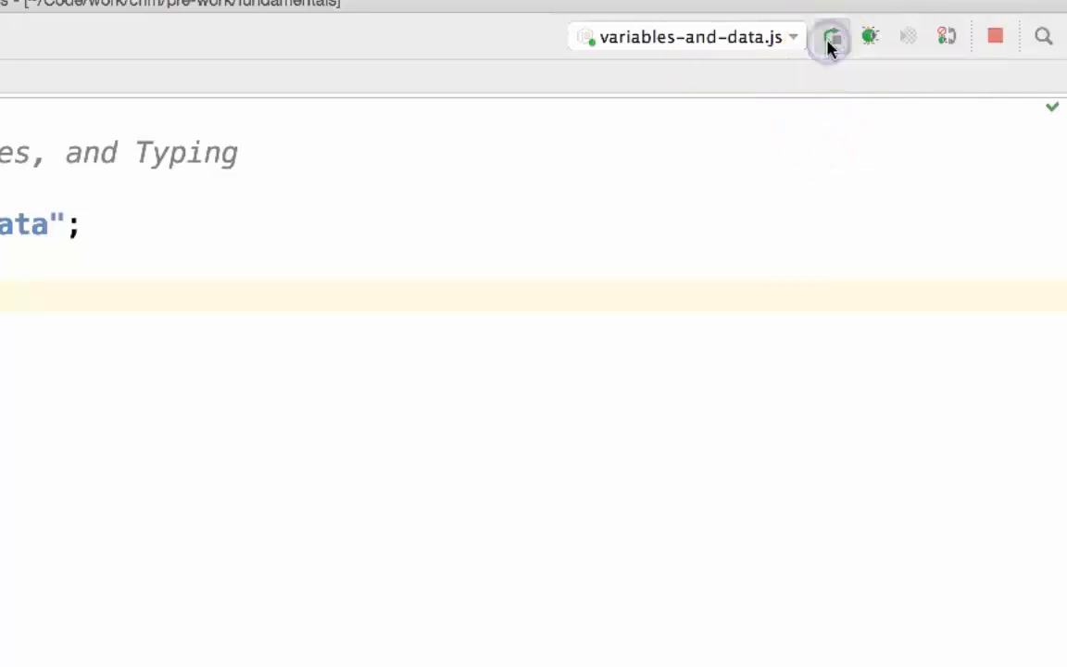
click(829, 36)
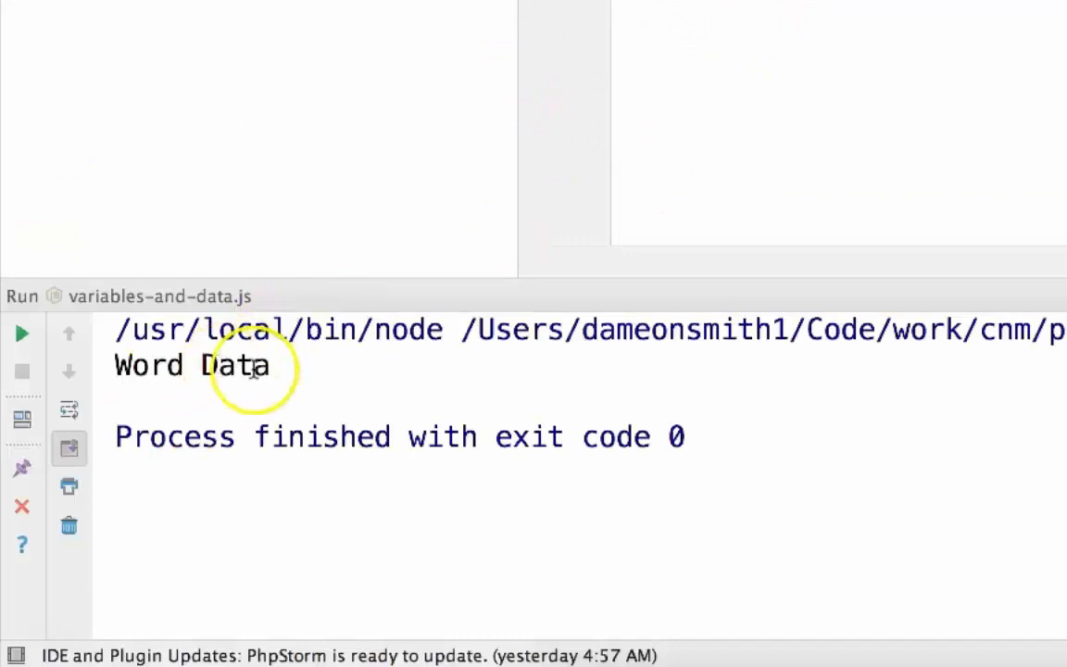
double_click(185, 365)
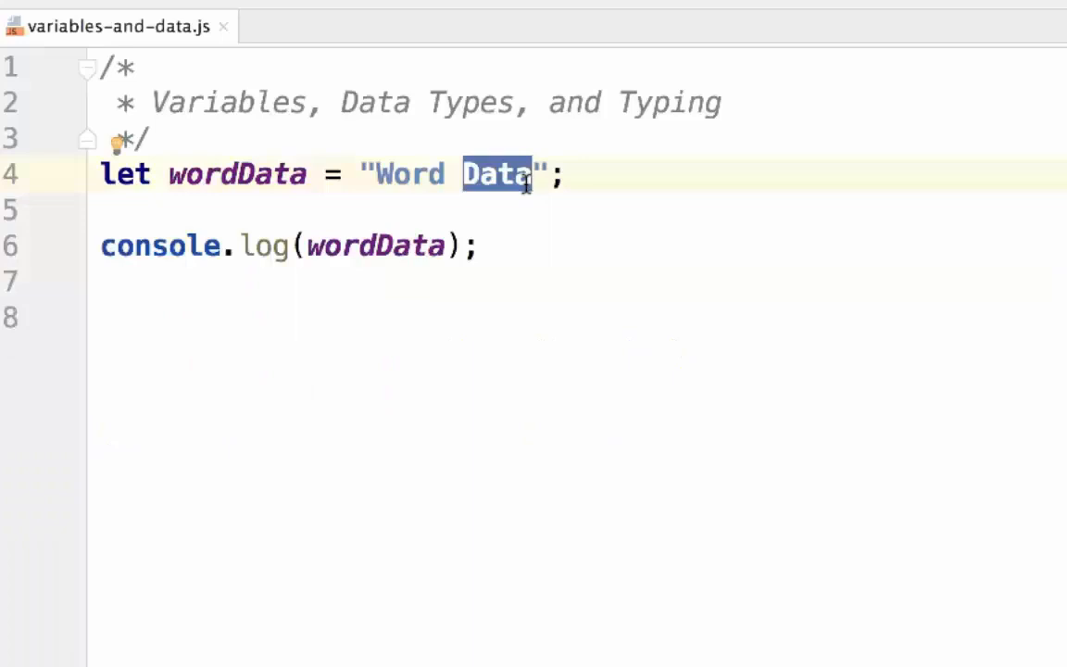
text(lis)
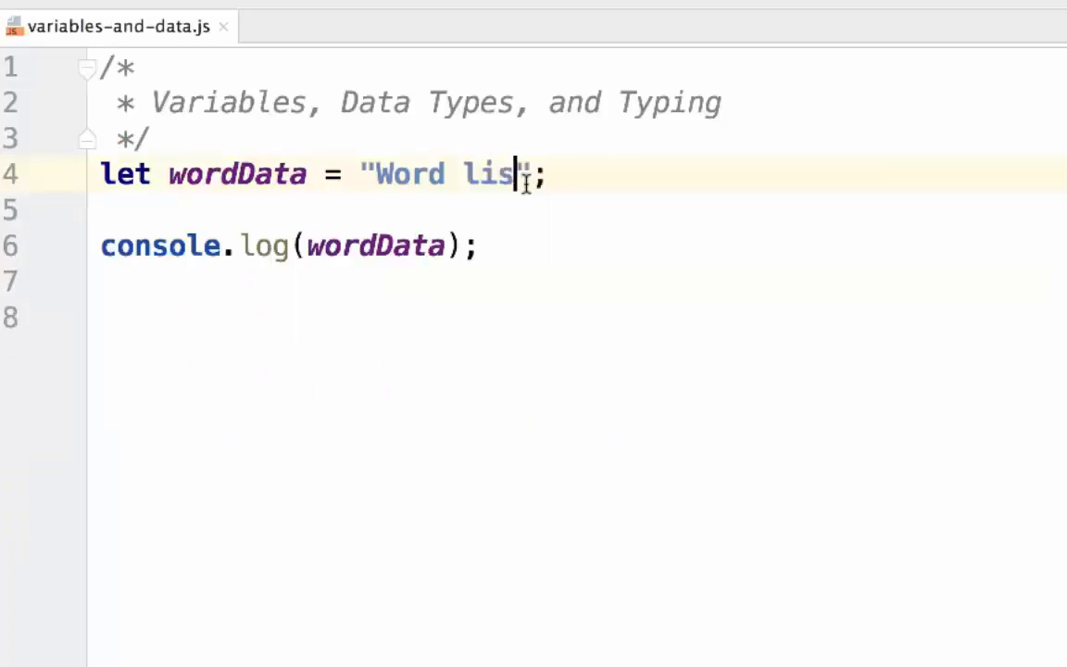
text(t)
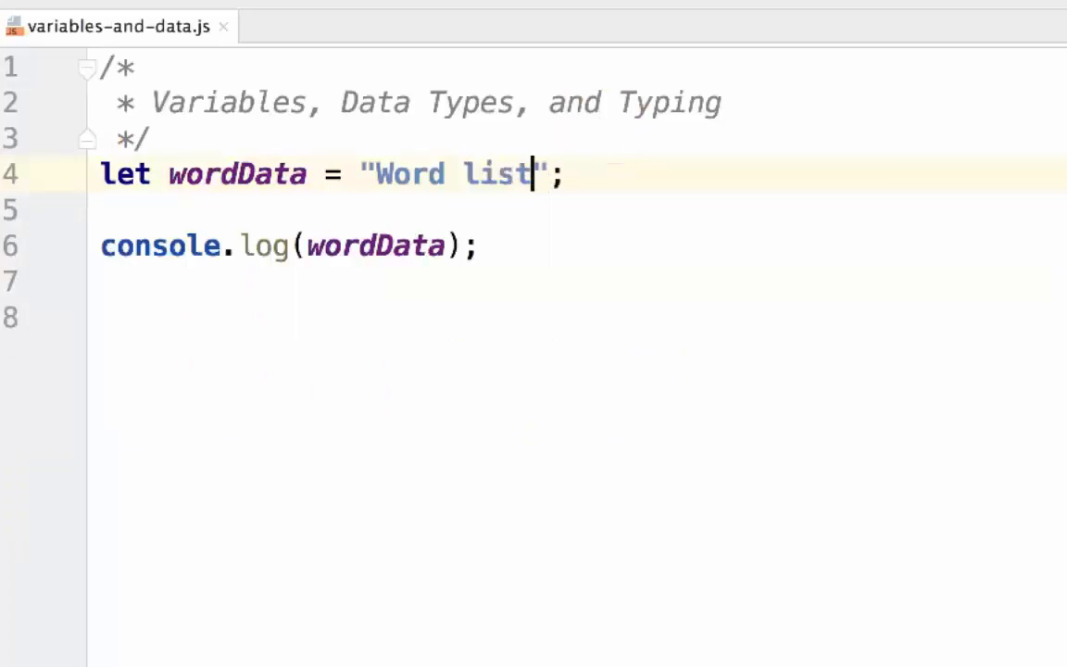
click(22, 338)
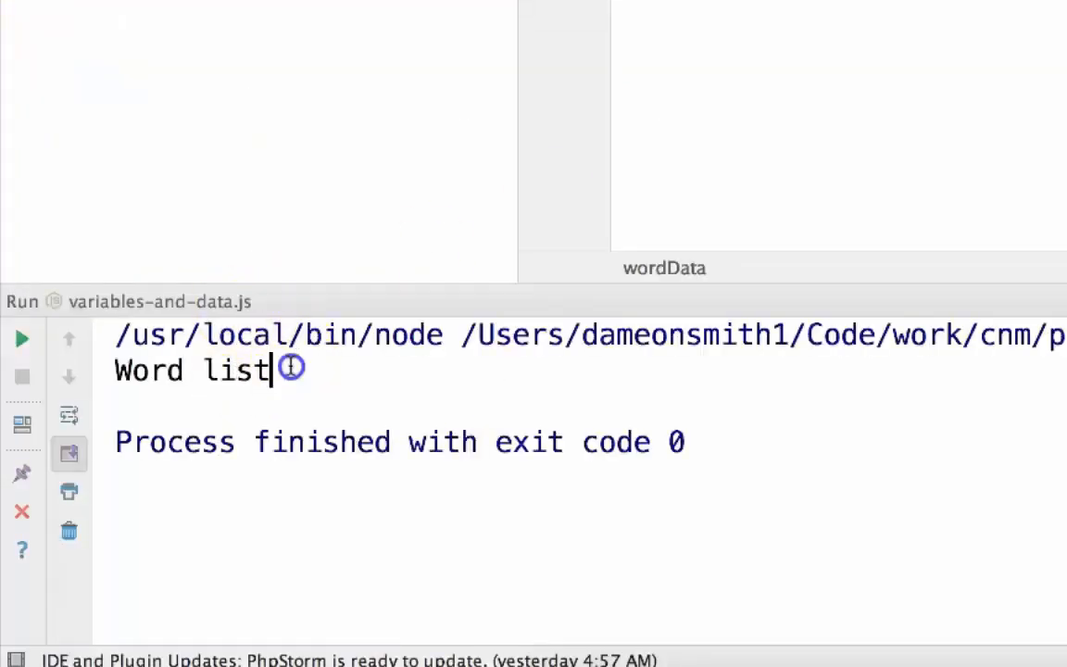
double_click(189, 370)
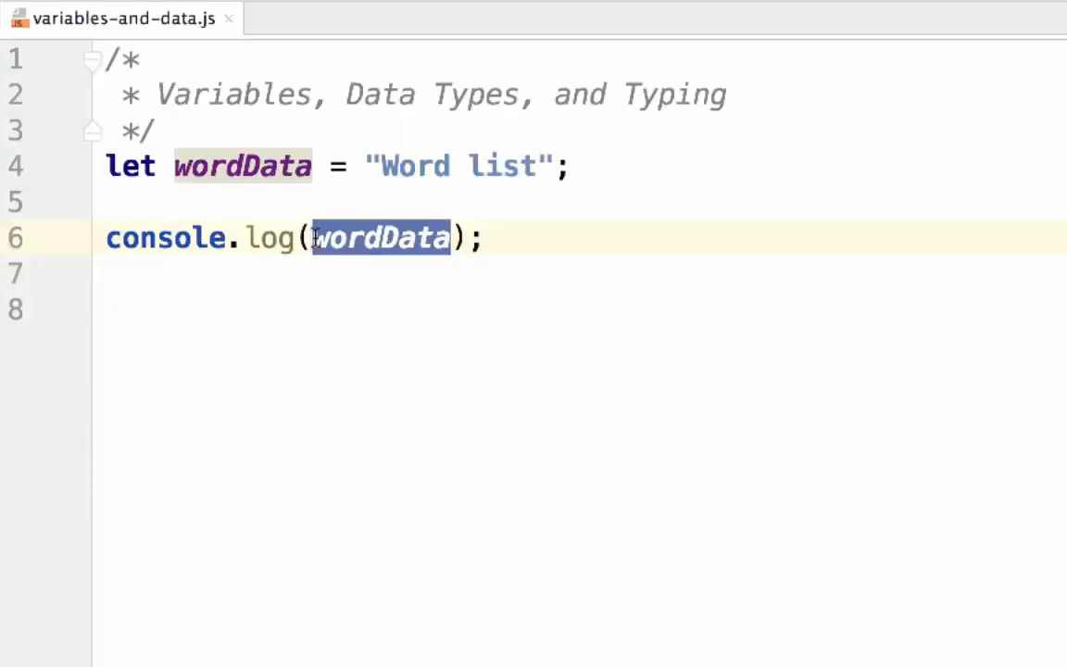
Replace the literal "Word list" in console.log with the autocompleted wordData variable.
text("")
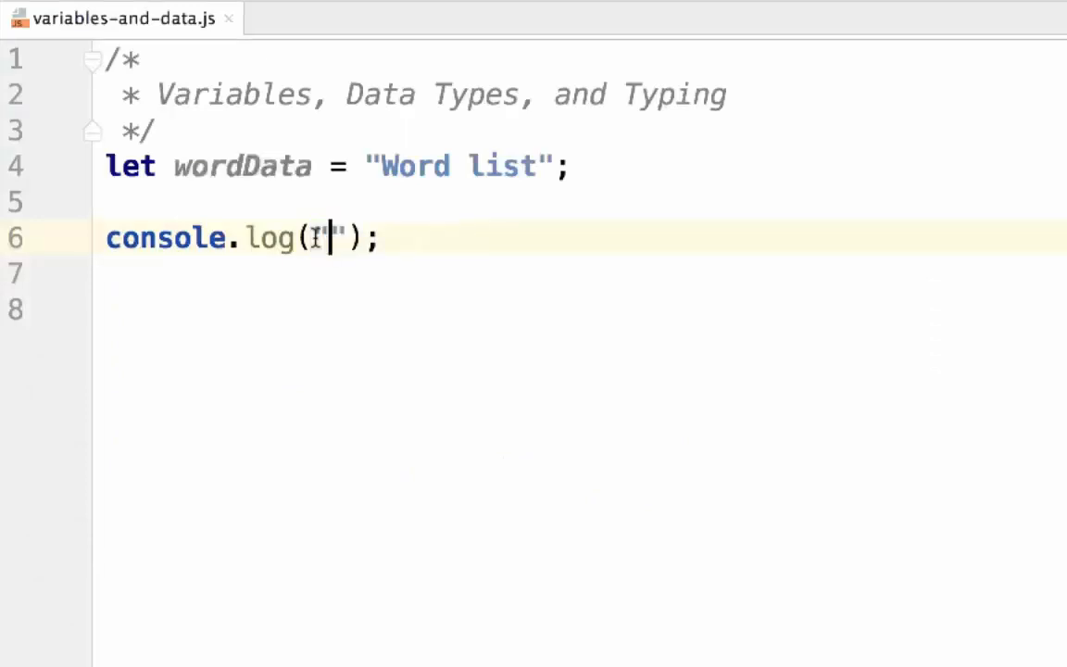
text(Word)
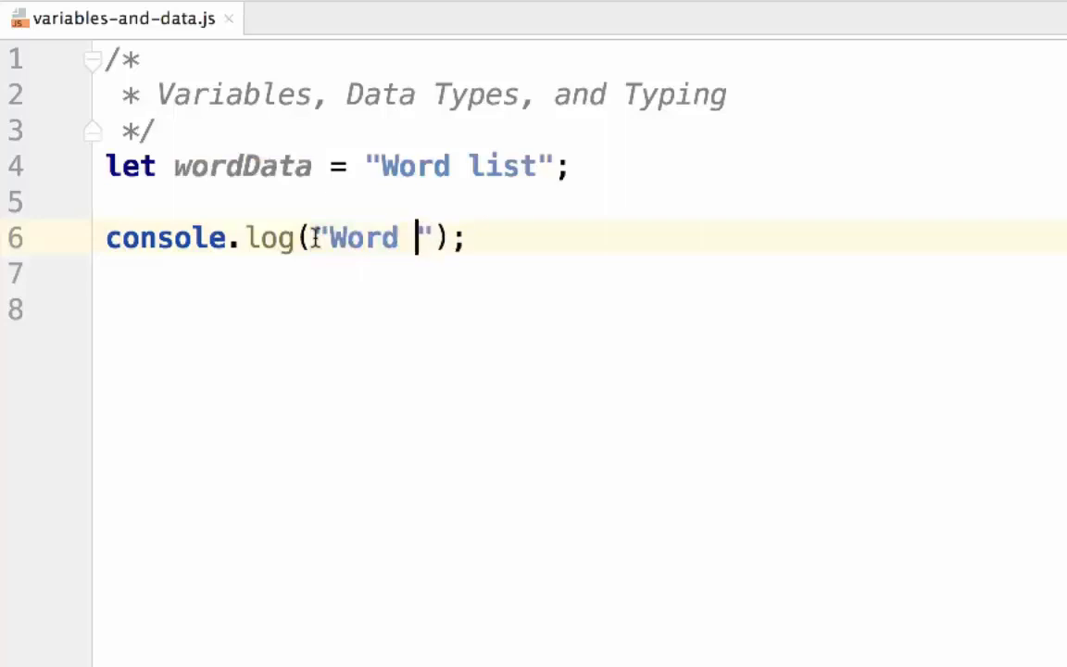
text(list)
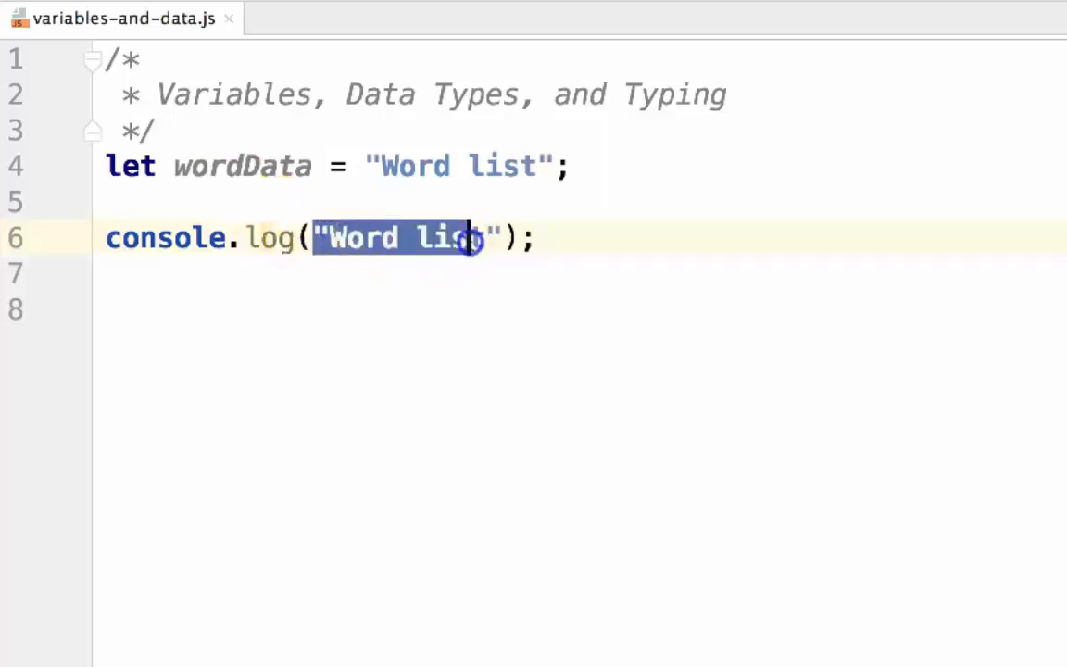
drag(468, 239, 500, 238)
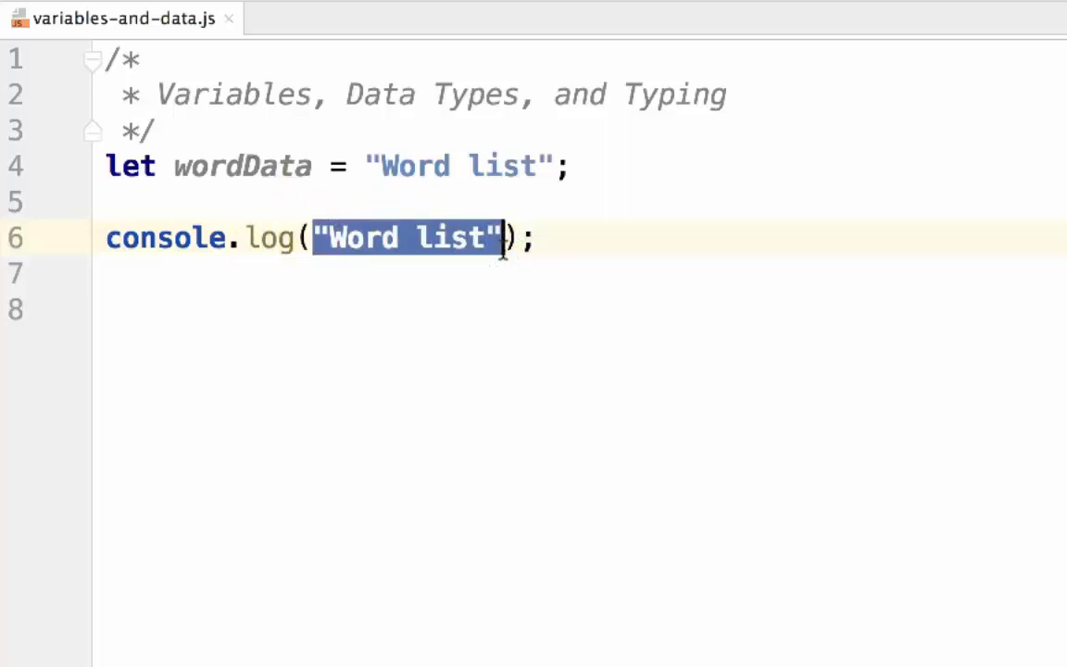
text(wordDat)
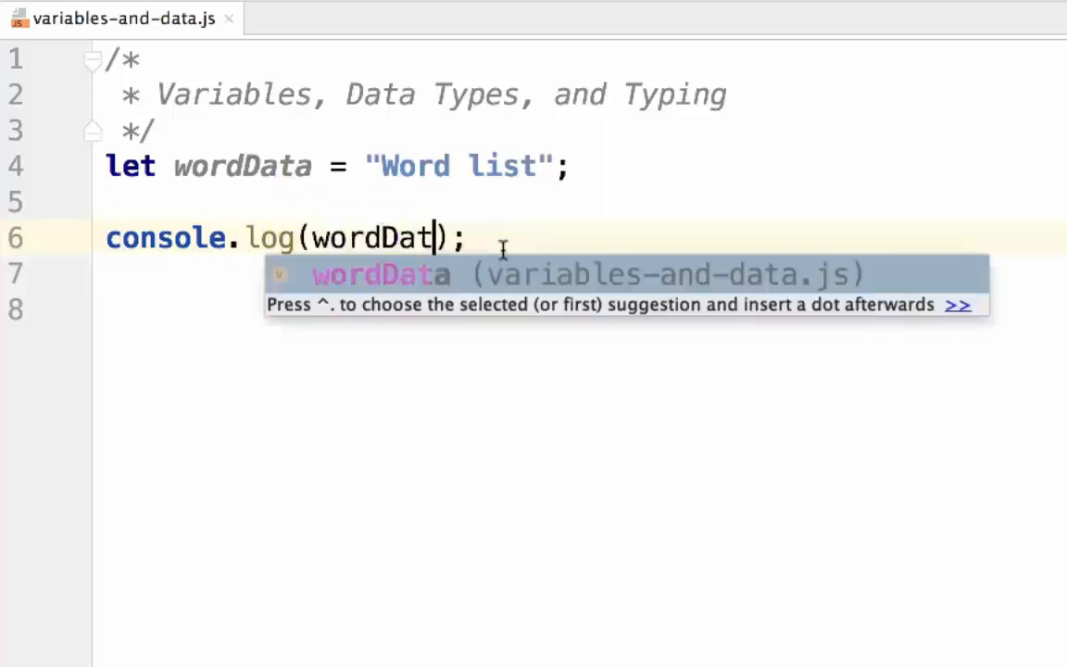
key(Enter)
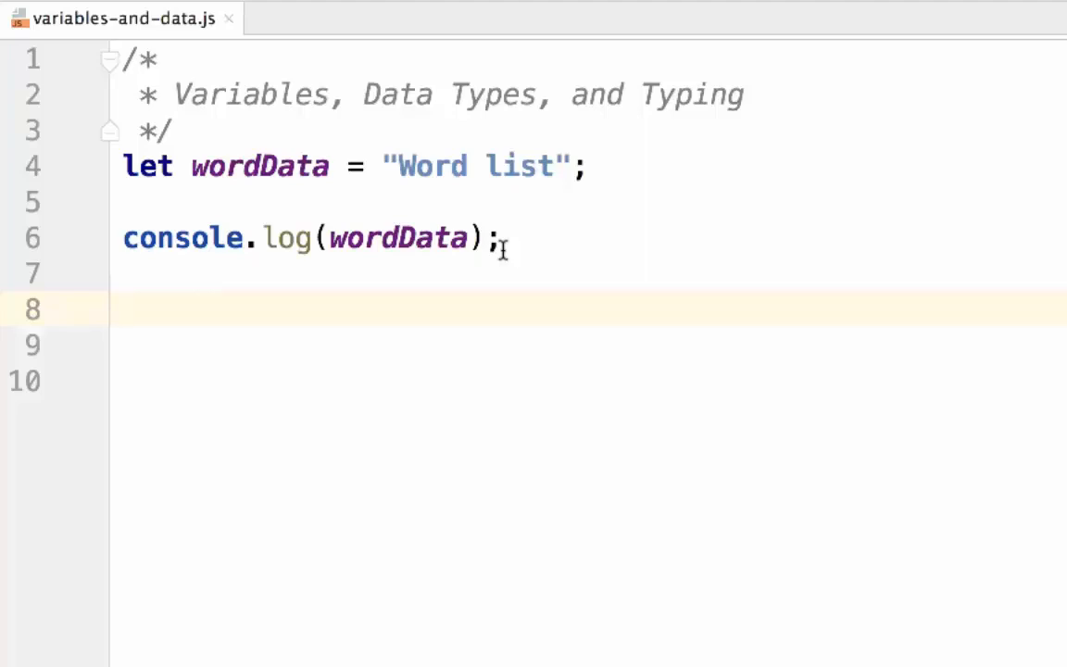
Declare let x = 100; let y = x * 0.07; let z = y + x; on lines 8-10.
click(126, 309)
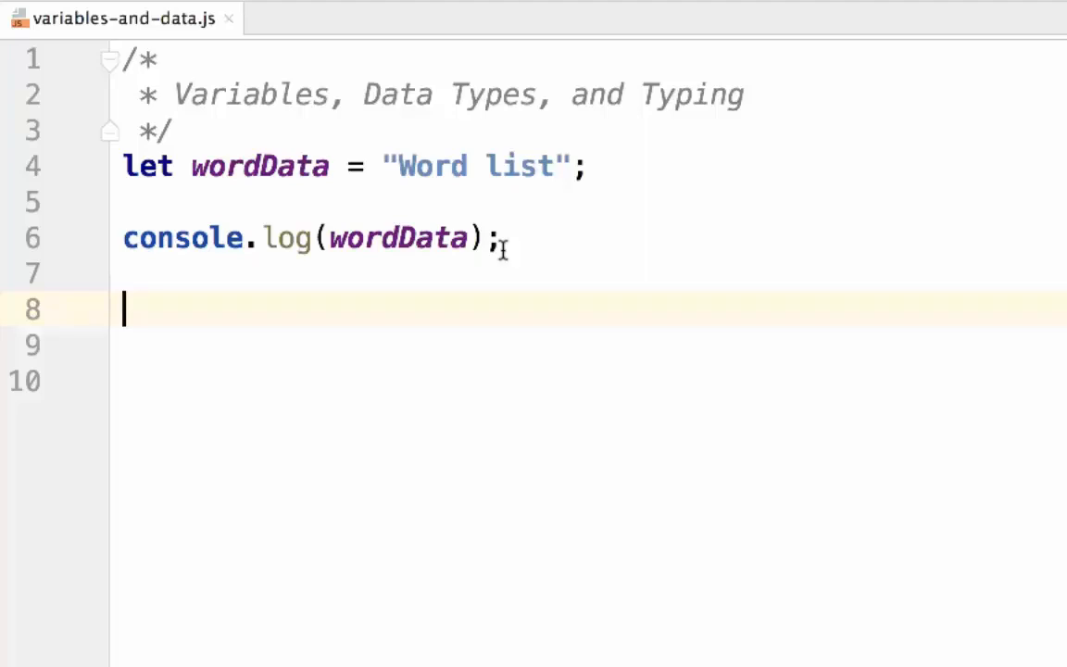
text(let)
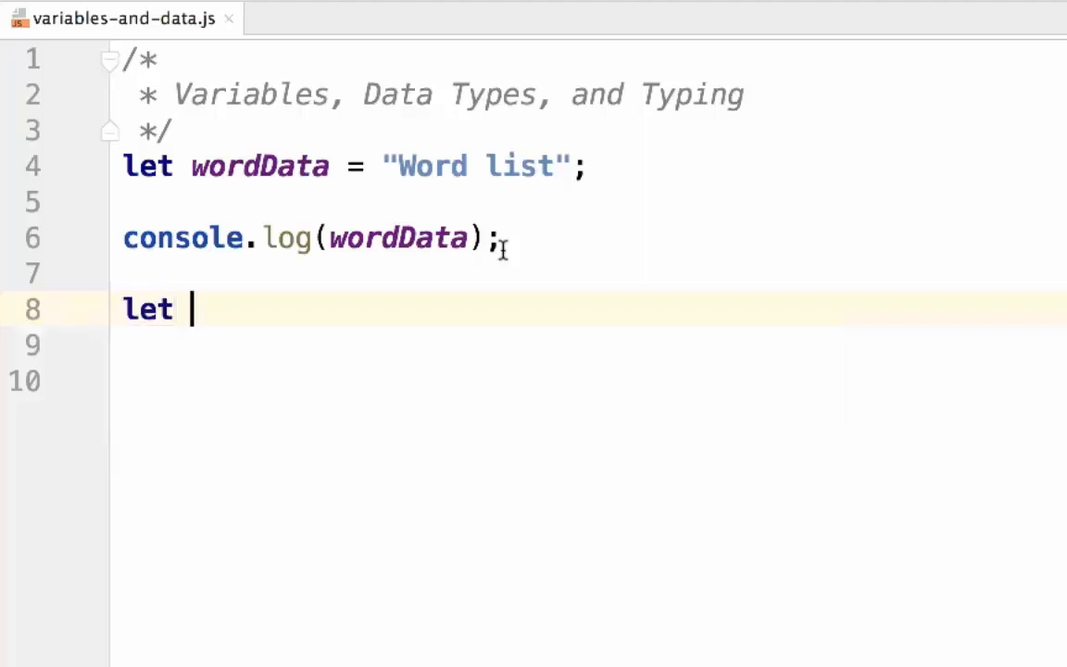
text(x = 100;)
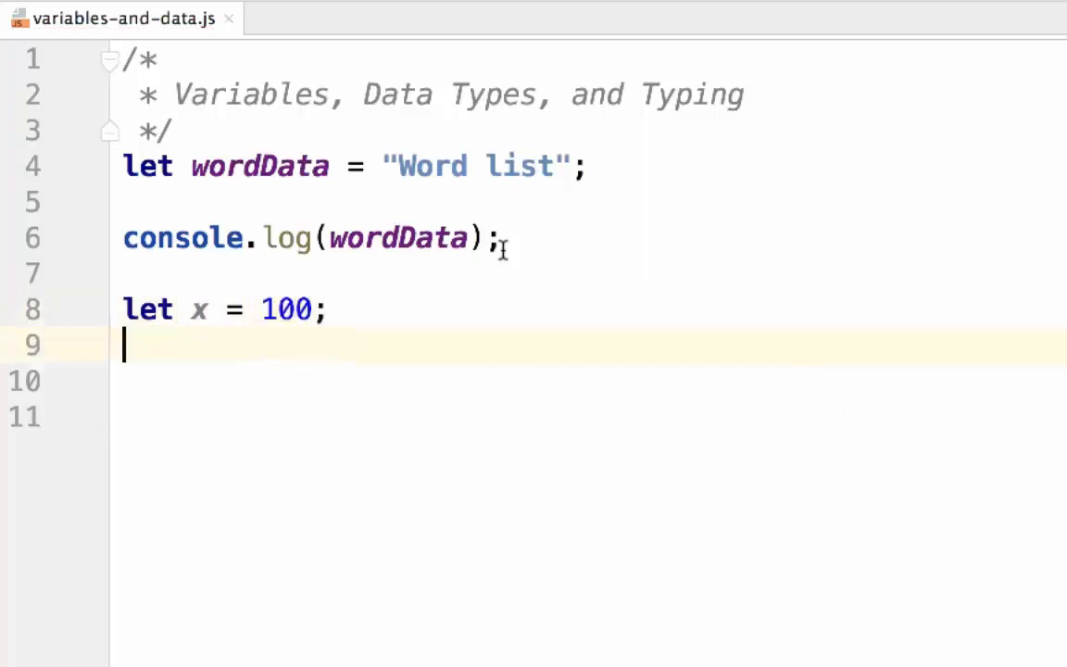
text(ley)
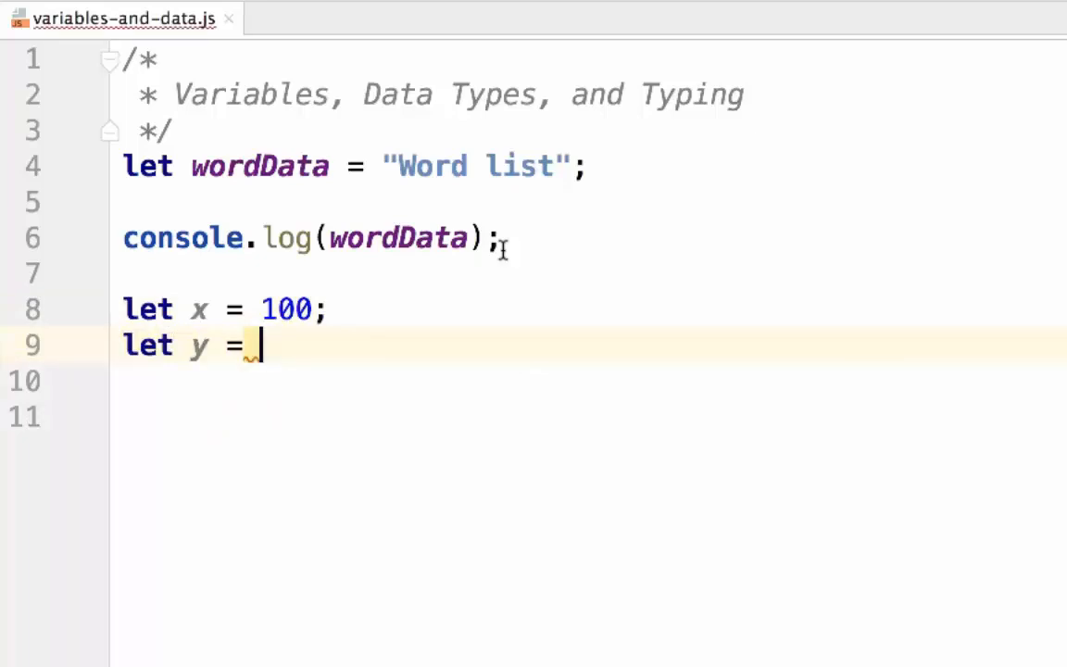
text(10)
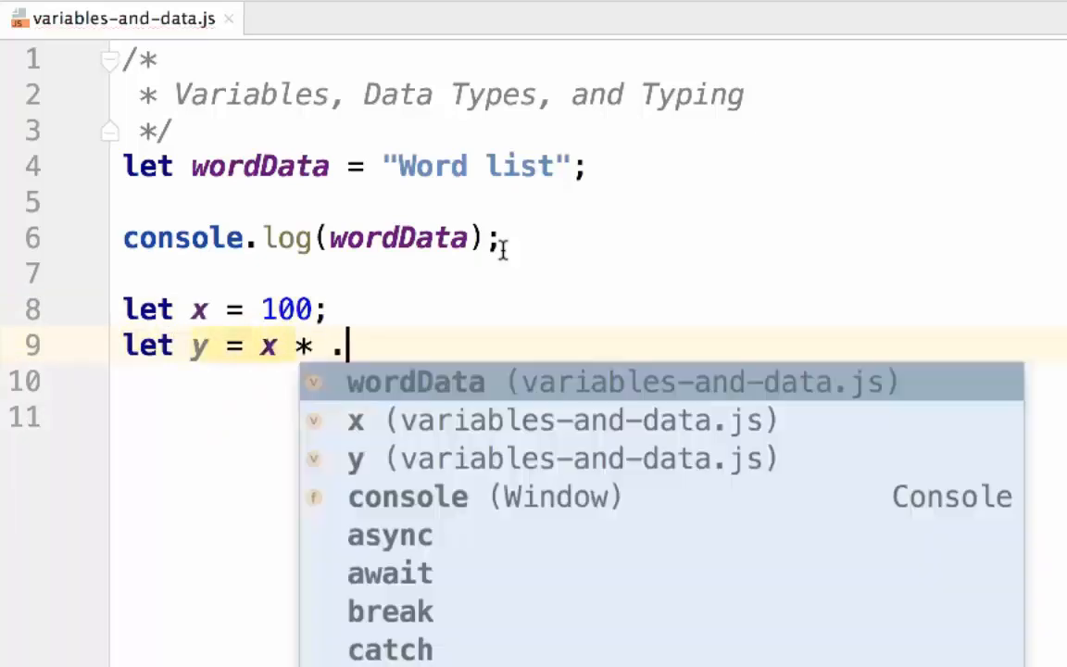
text(07)
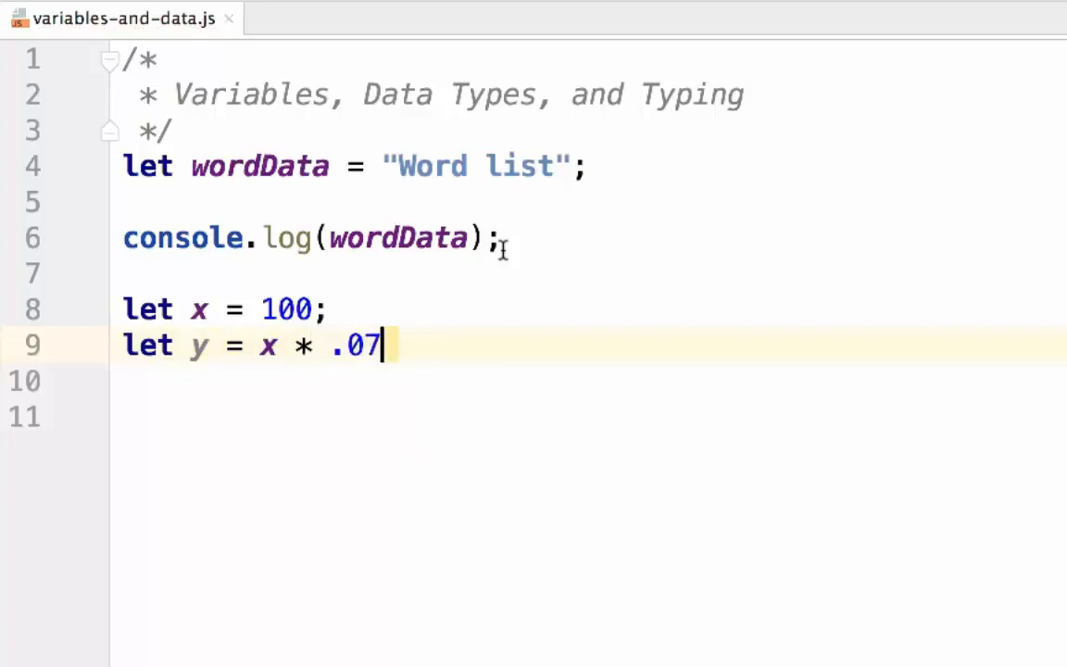
text(0;)
click(588, 381)
text(let z)
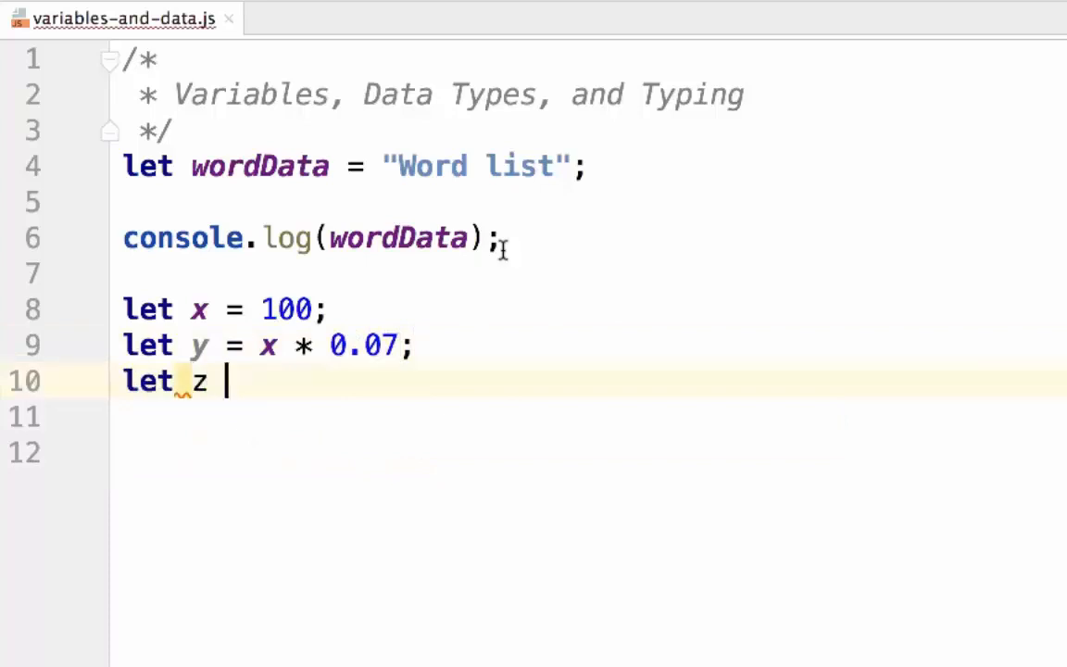
text(=)
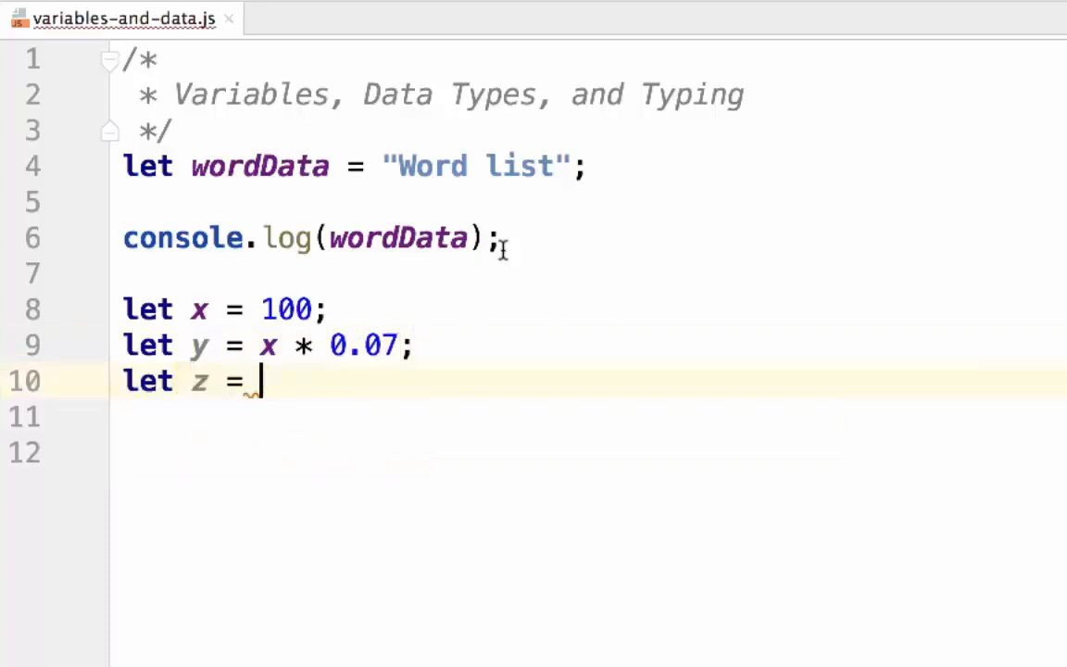
text(y +)
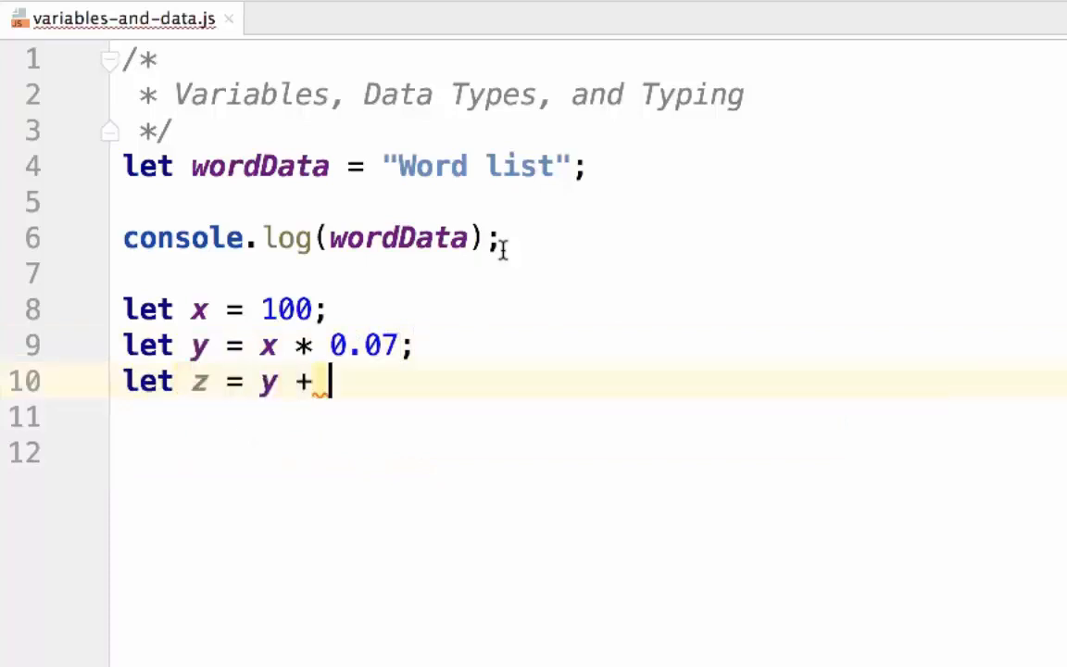
text(x;)
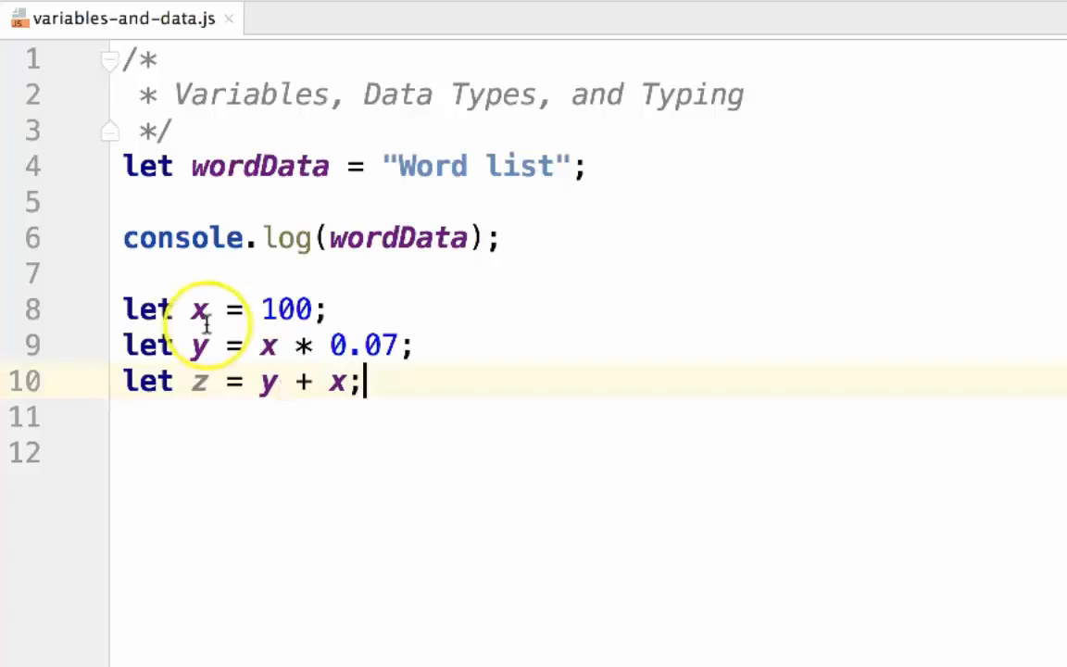
Rename x, y, z to subTotal, tax and totalWithTax in every calculation.
text(s)
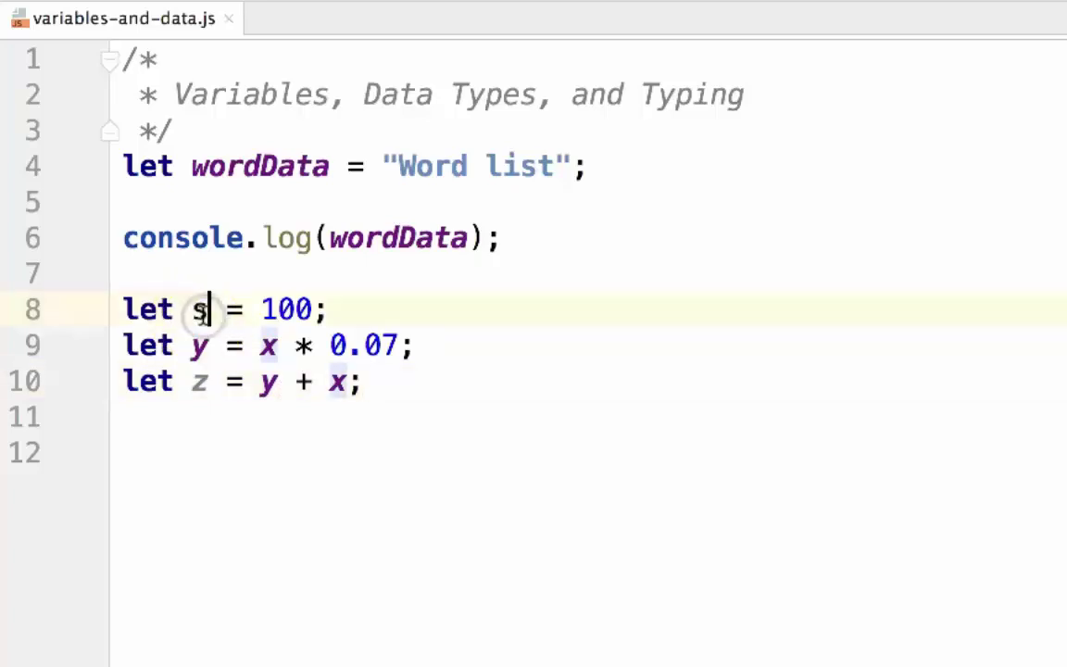
text(ubTotal)
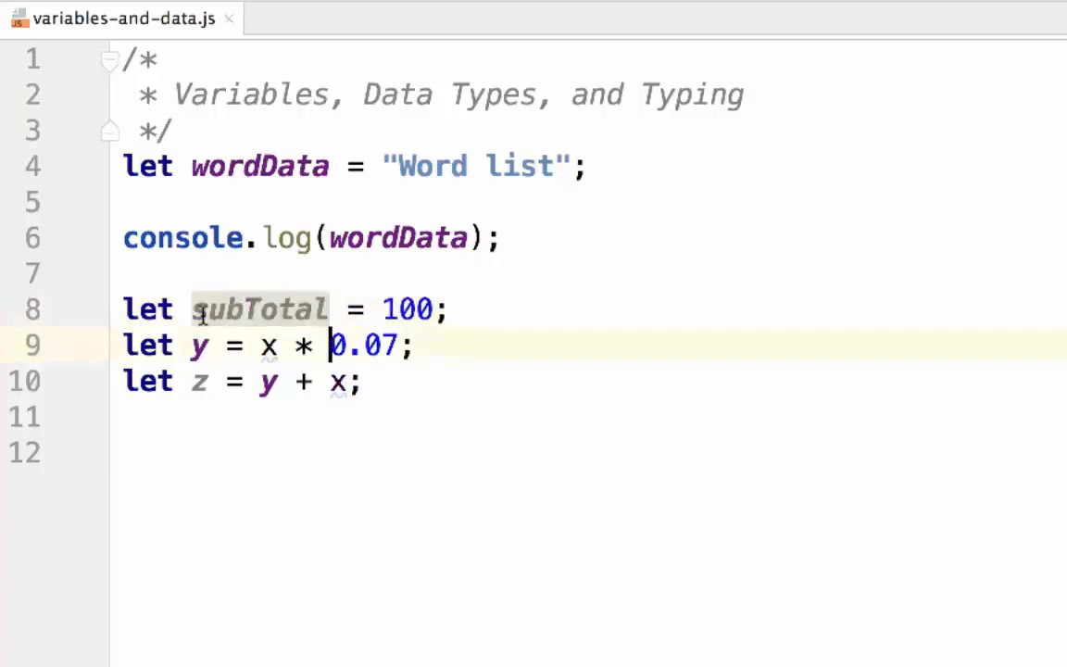
text(subTotal)
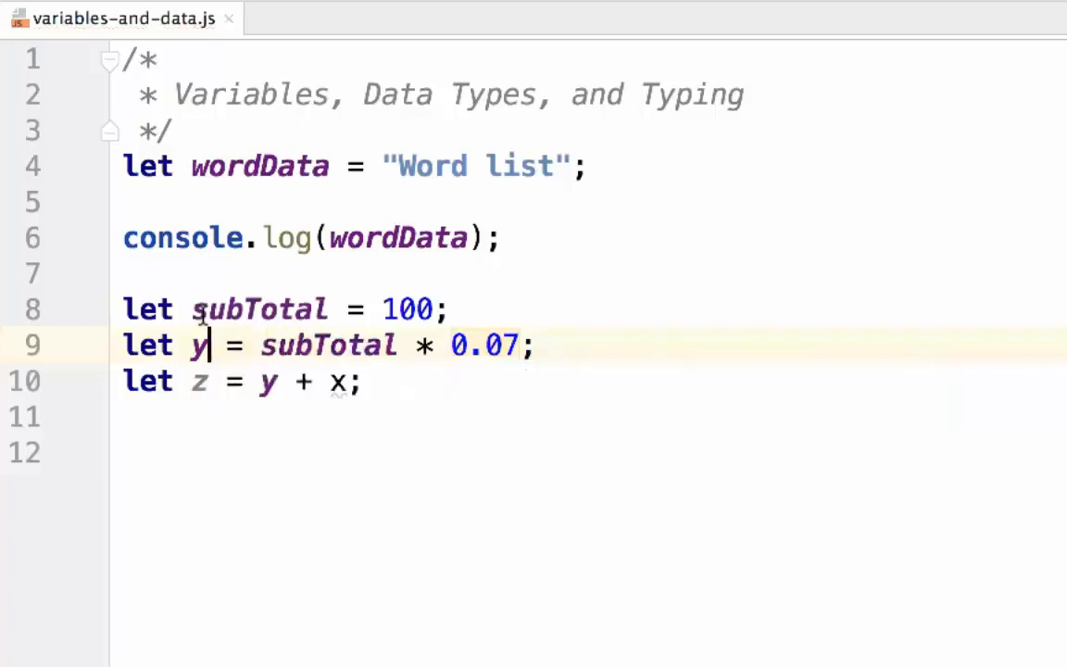
text(tax)
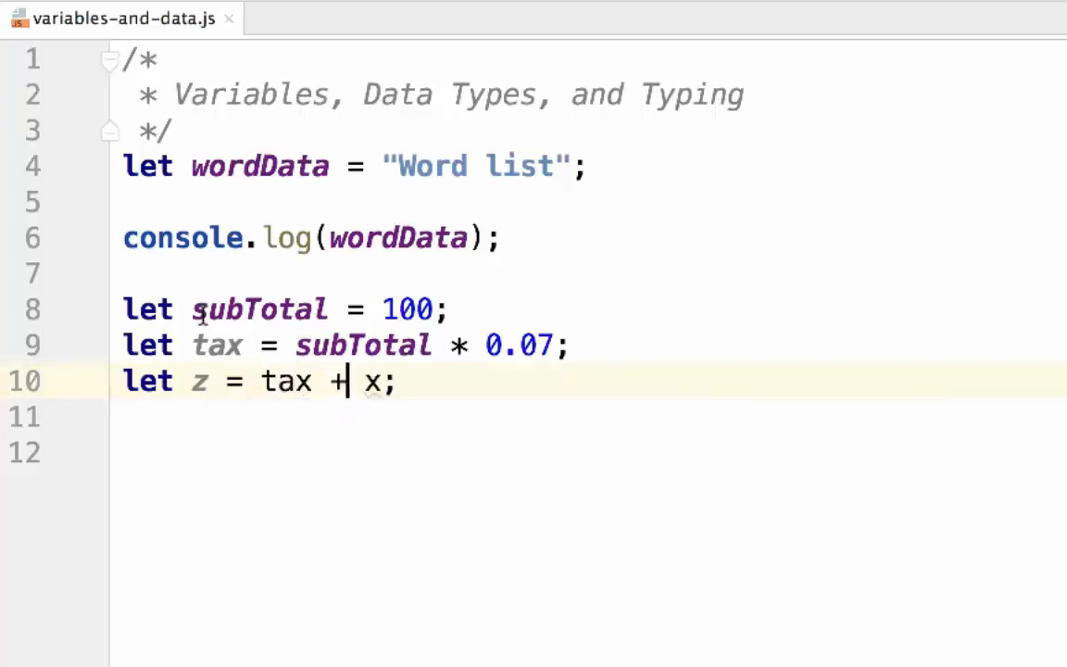
text(subTotal)
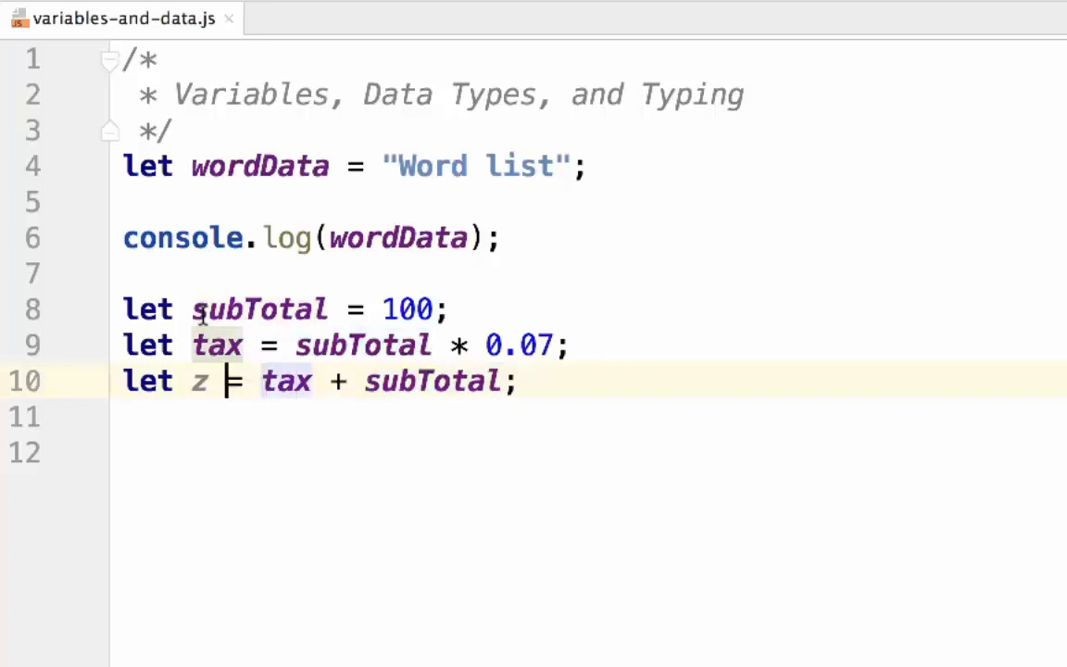
text(oto)
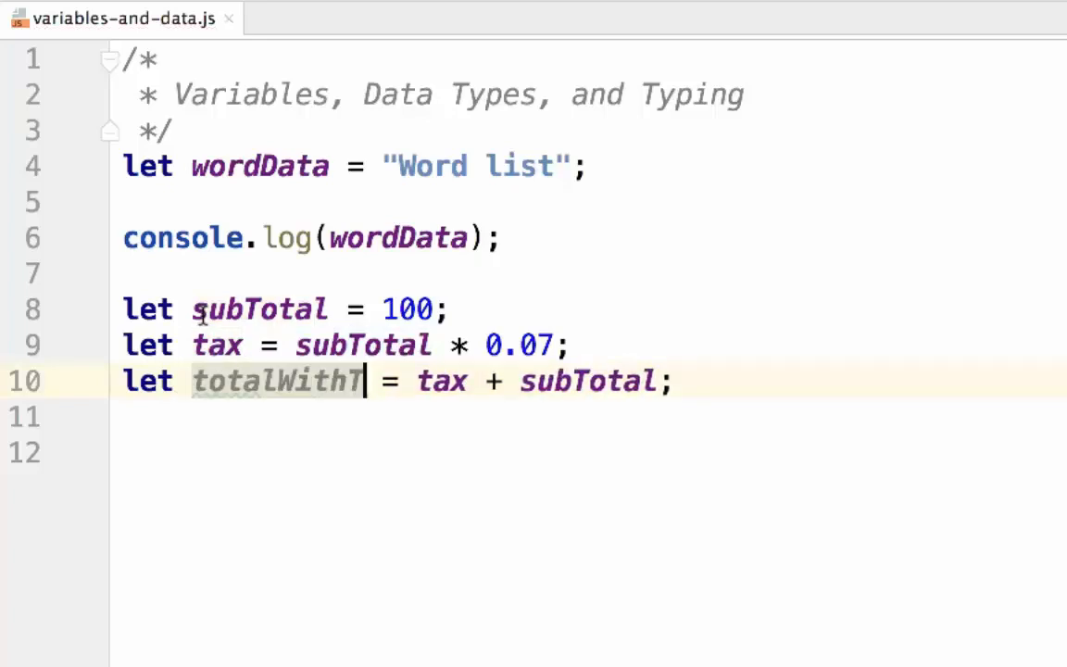
text(ax)
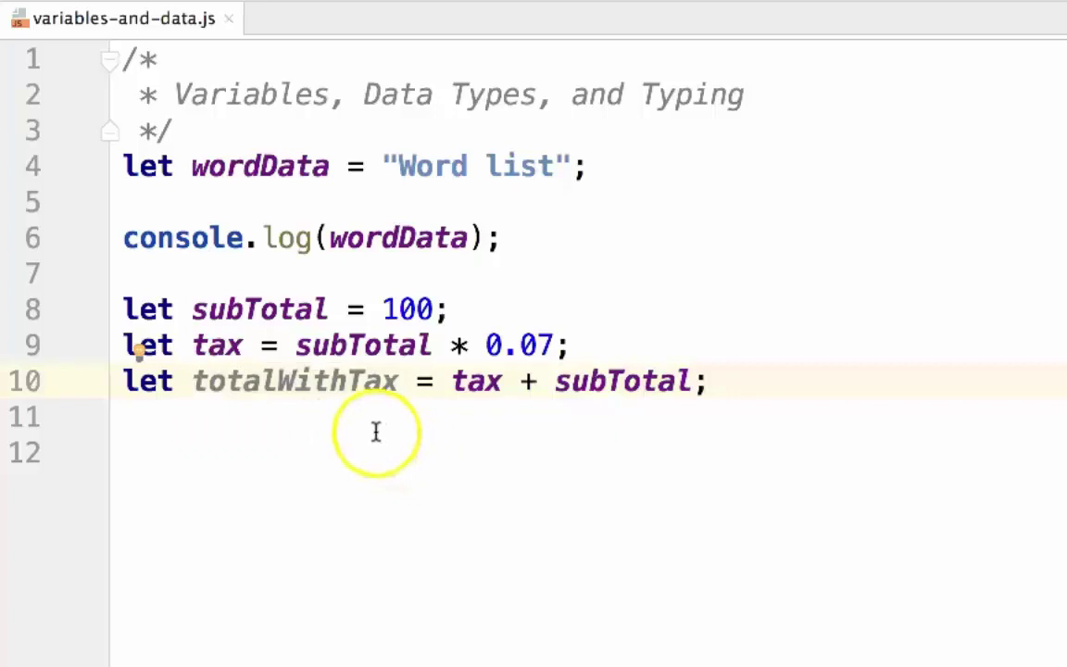
mouse_move(324, 188)
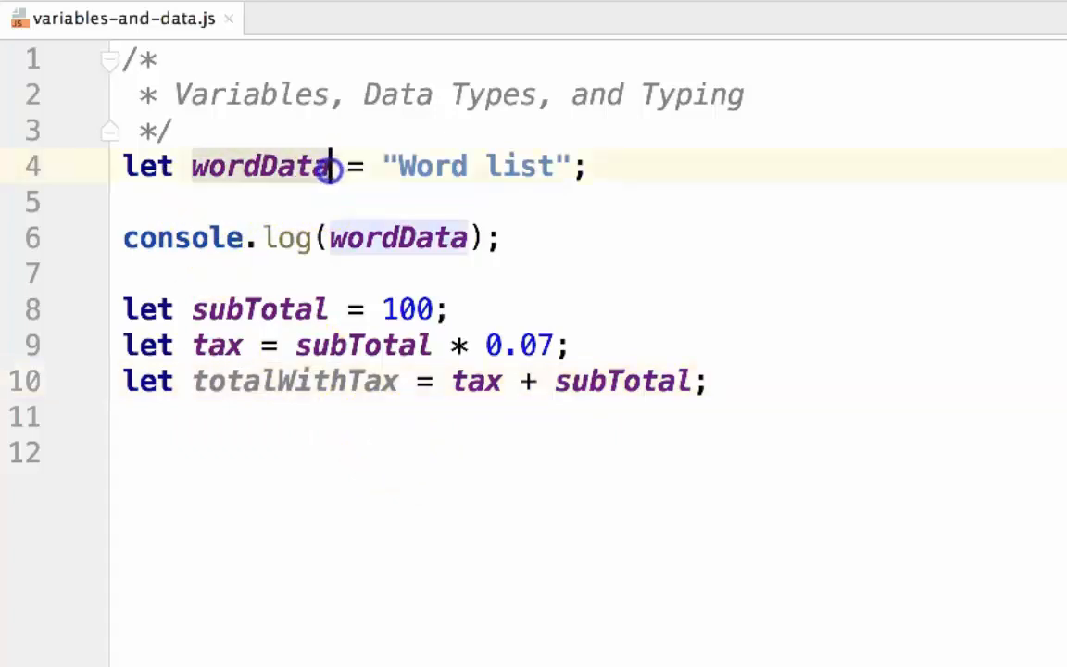
Split line 4 into let wordData; and a separate wordData = "Word list"; line.
drag(329, 166, 123, 166)
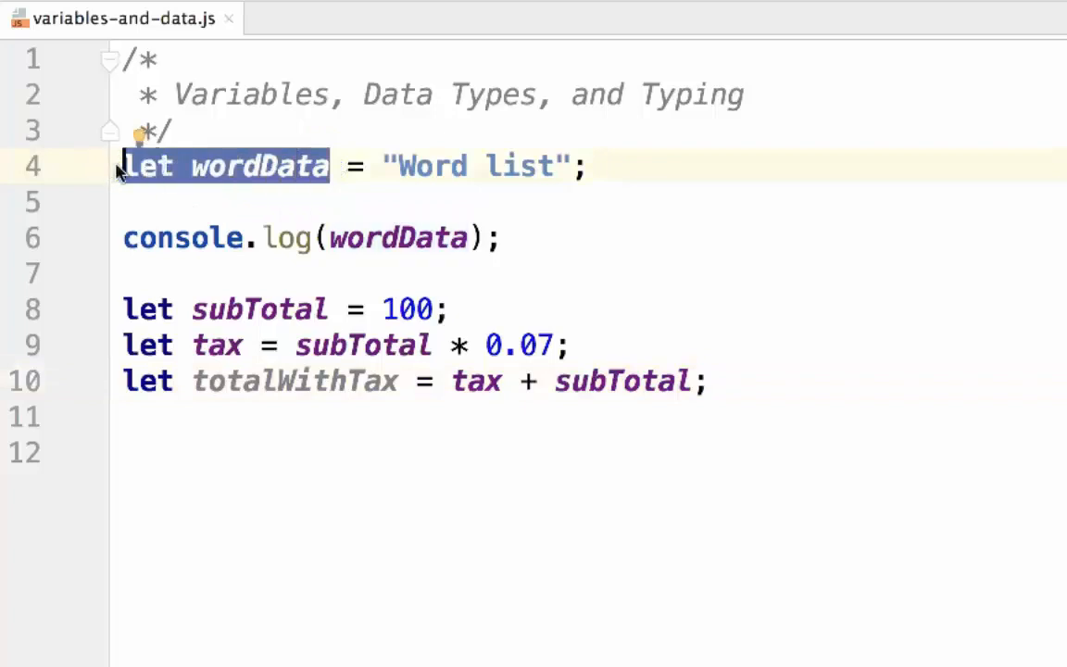
mouse_move(287, 185)
text(let wordData;)
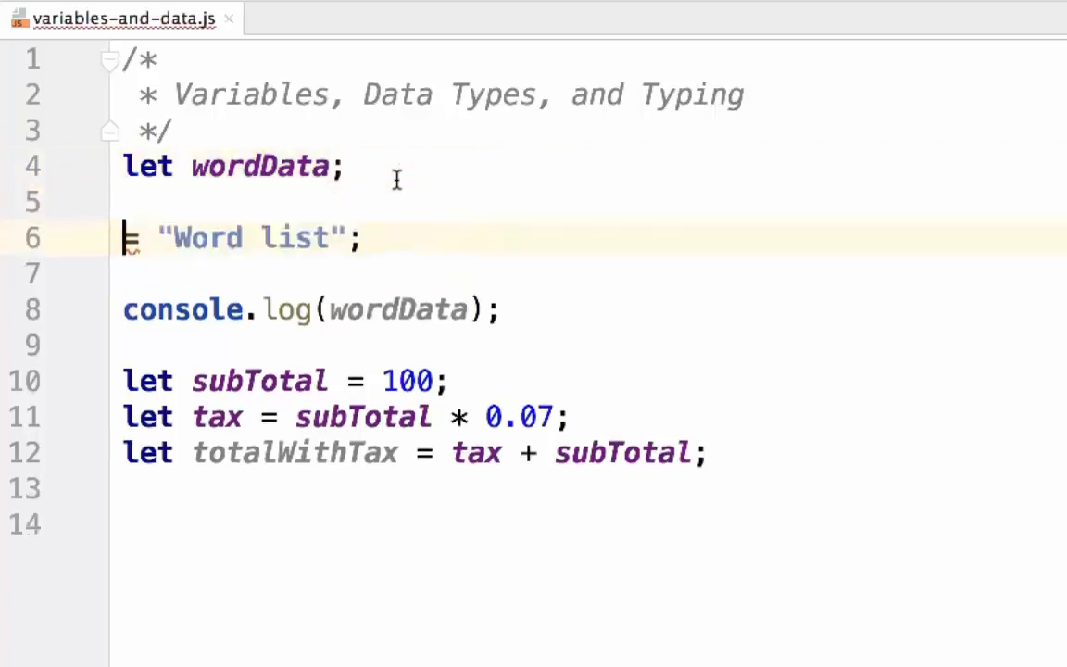
text(w)
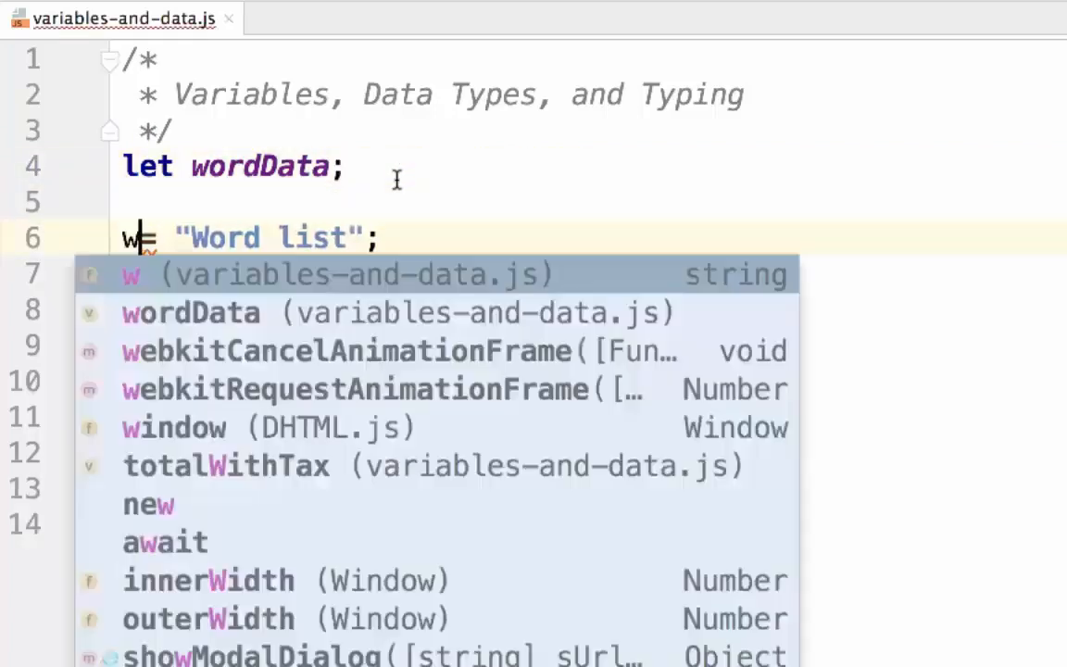
click(190, 312)
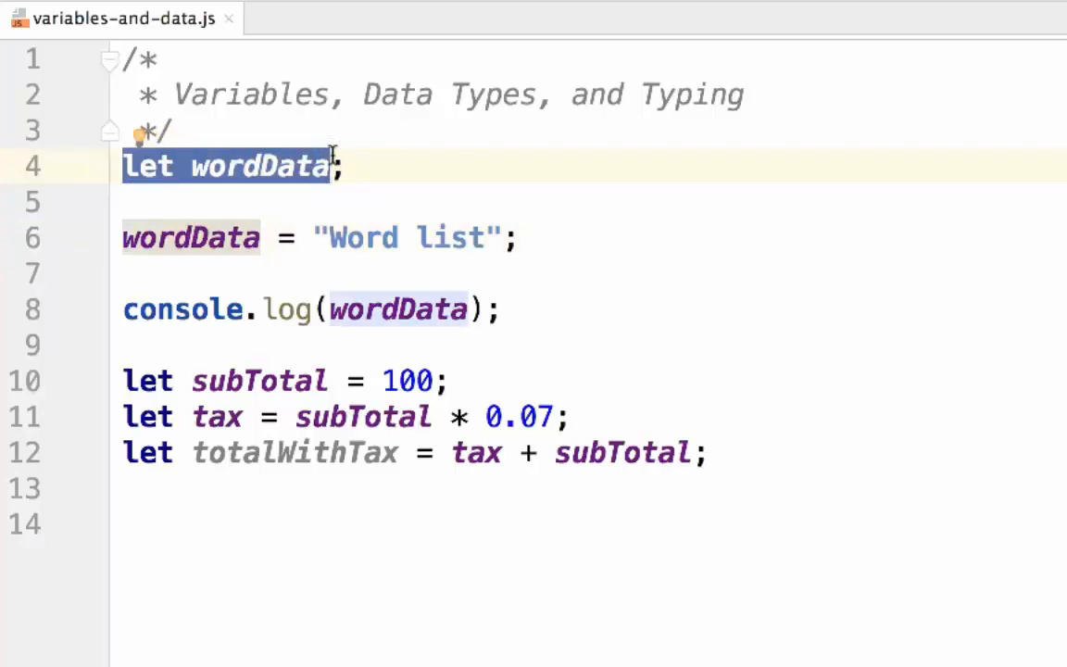
click(286, 237)
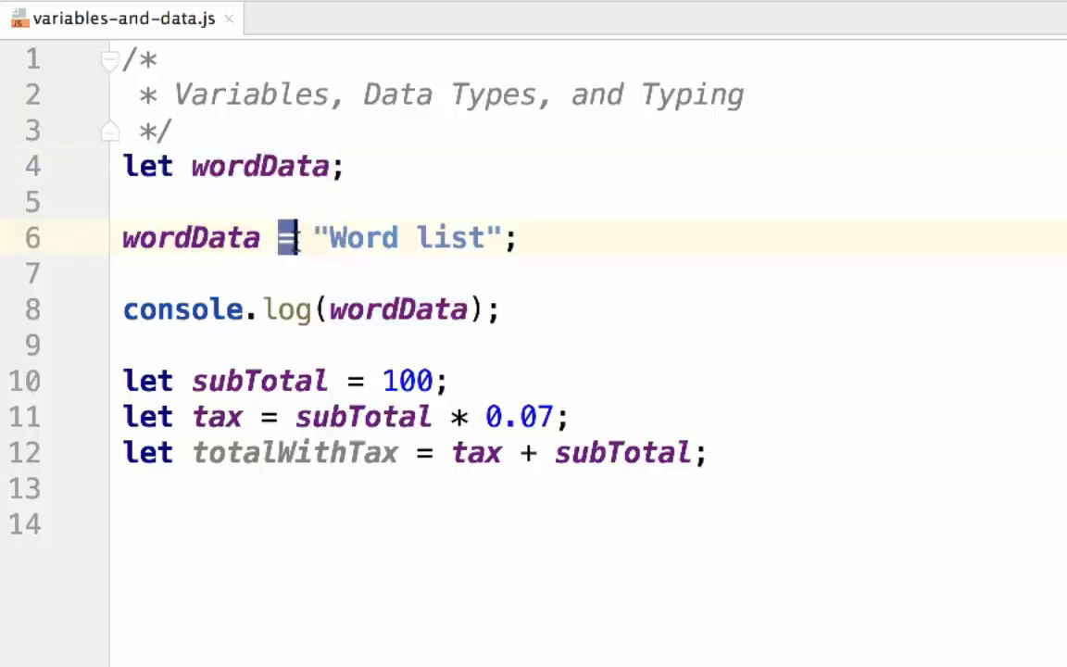
mouse_move(324, 239)
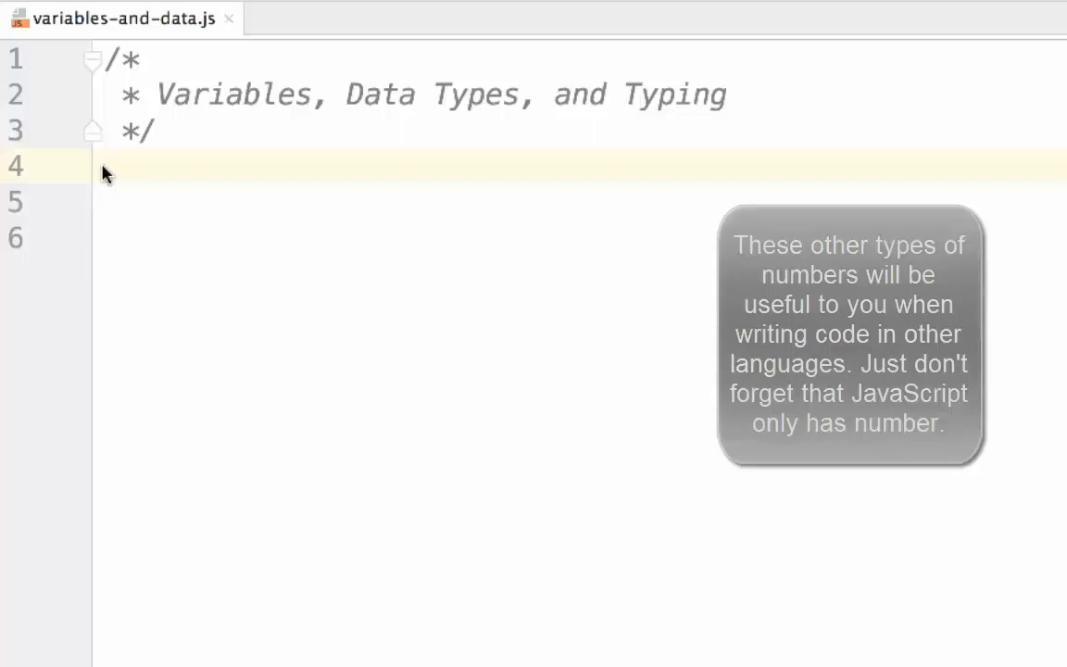
click(107, 165)
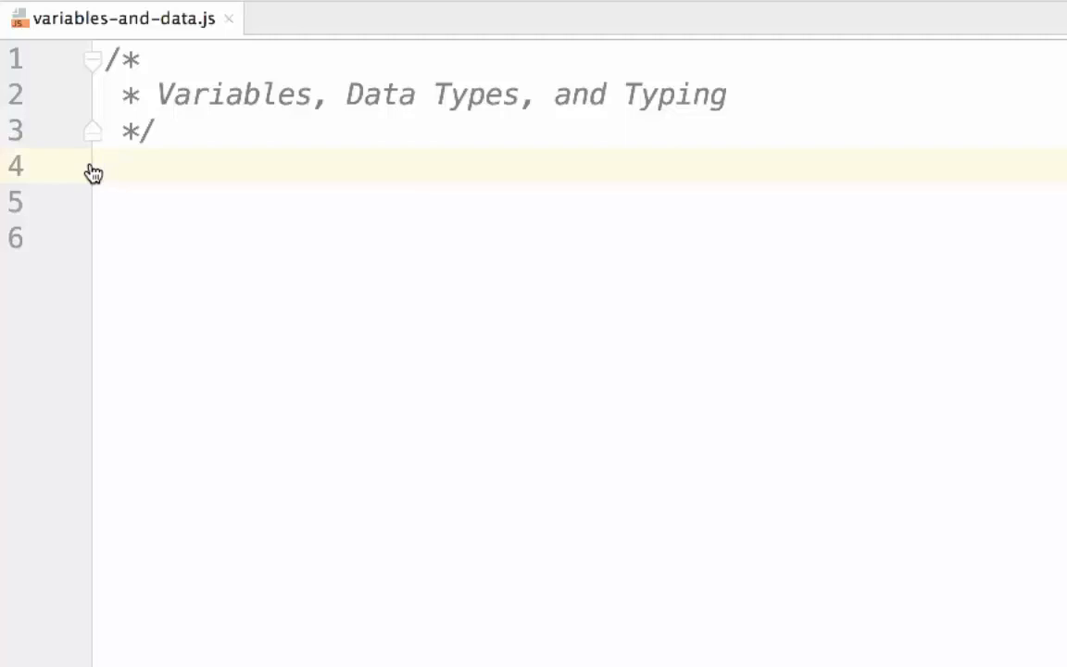
Declare let obj = {}; with a first property key1: "value", followed by a comma.
text(v)
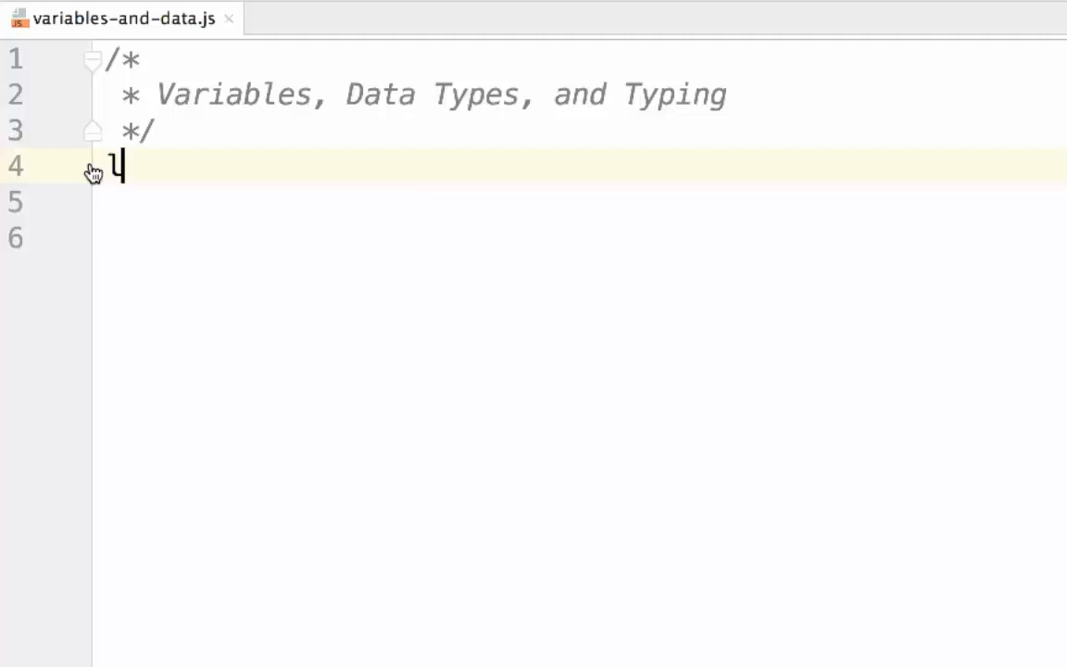
text(let obj)
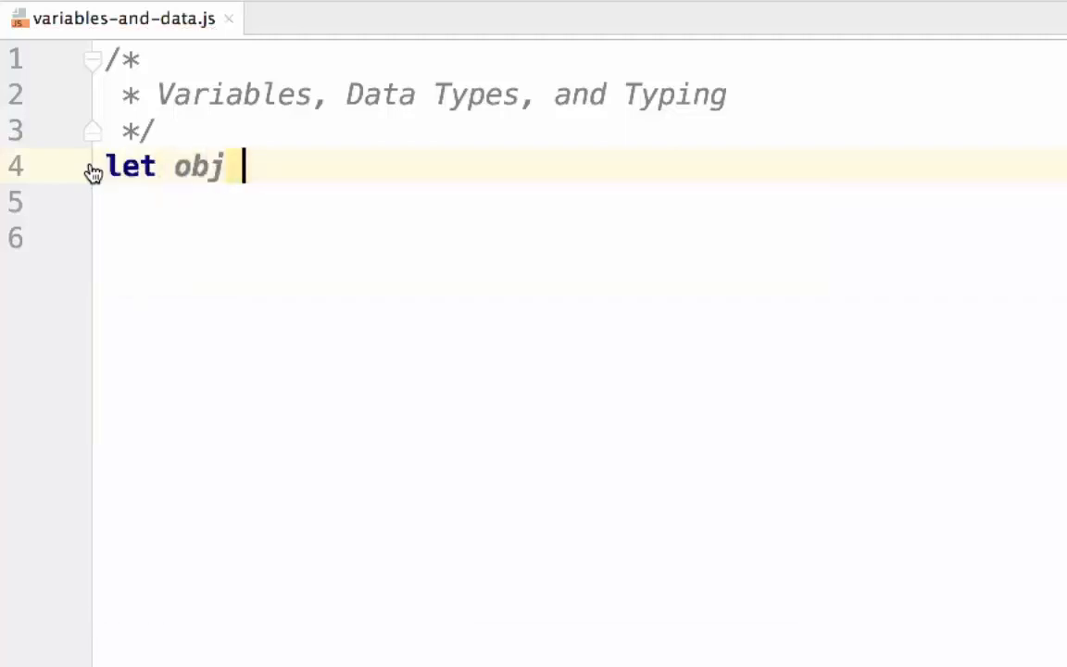
text(=)
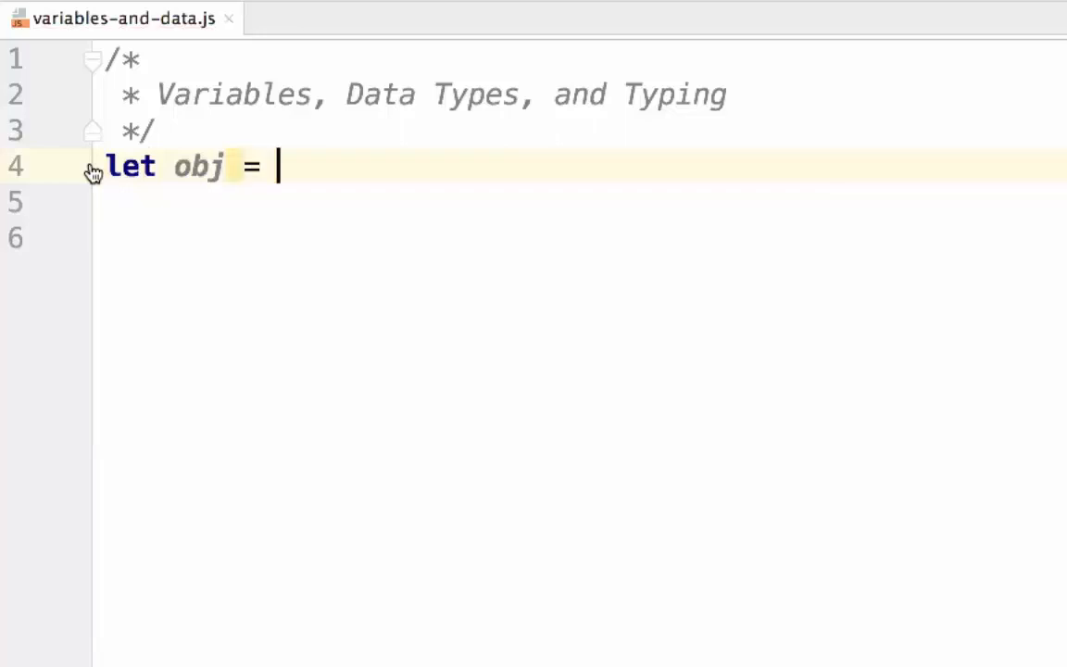
text({})
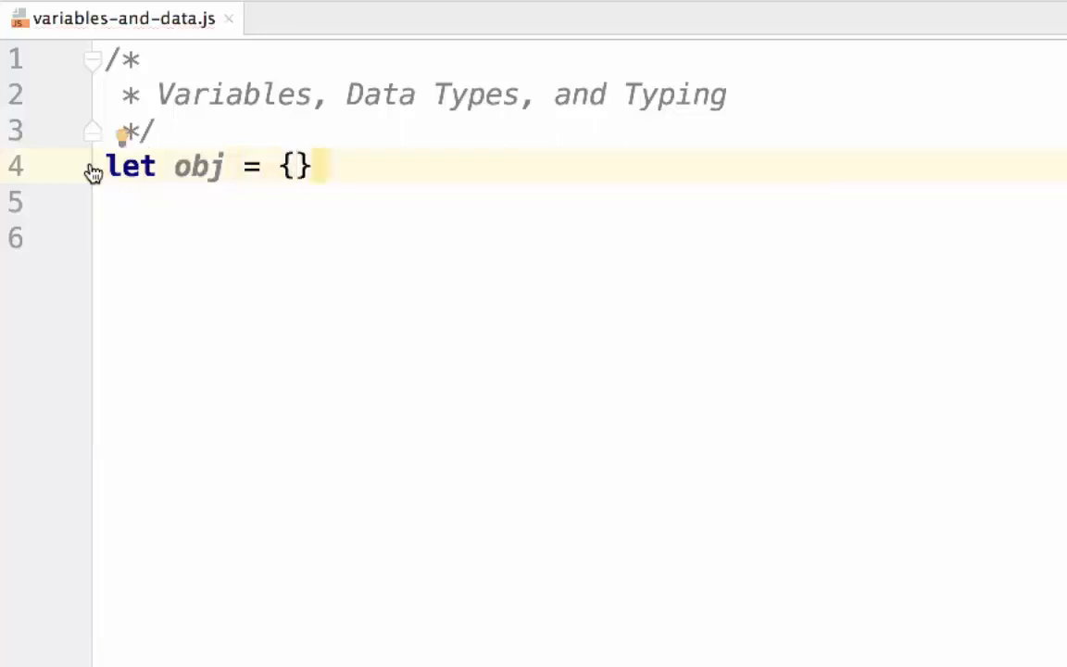
text(;)
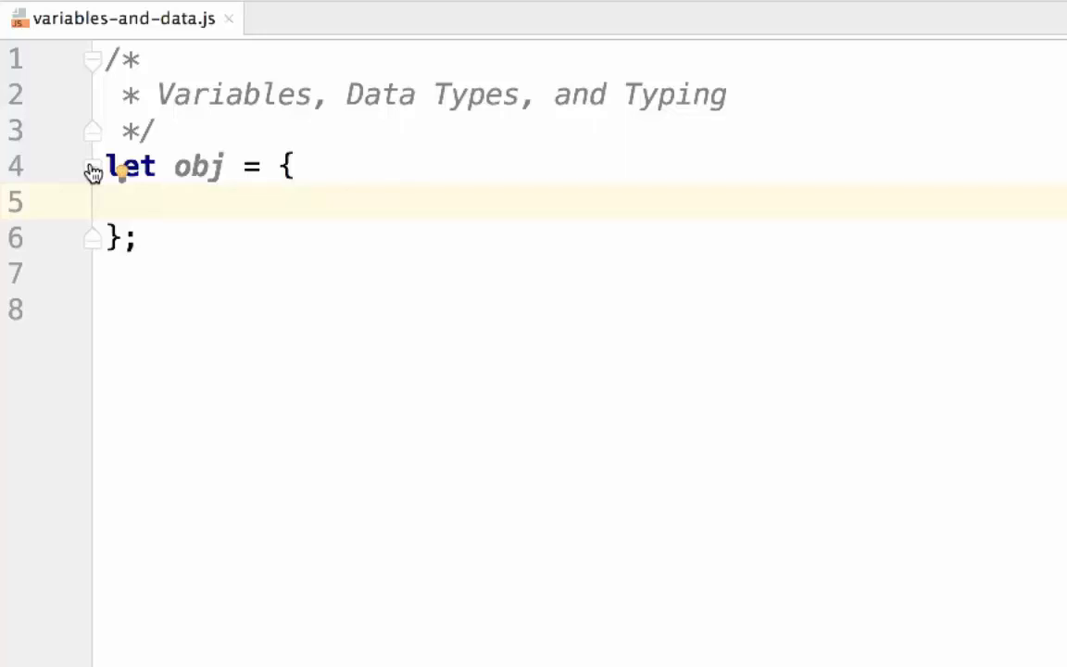
text(key1:)
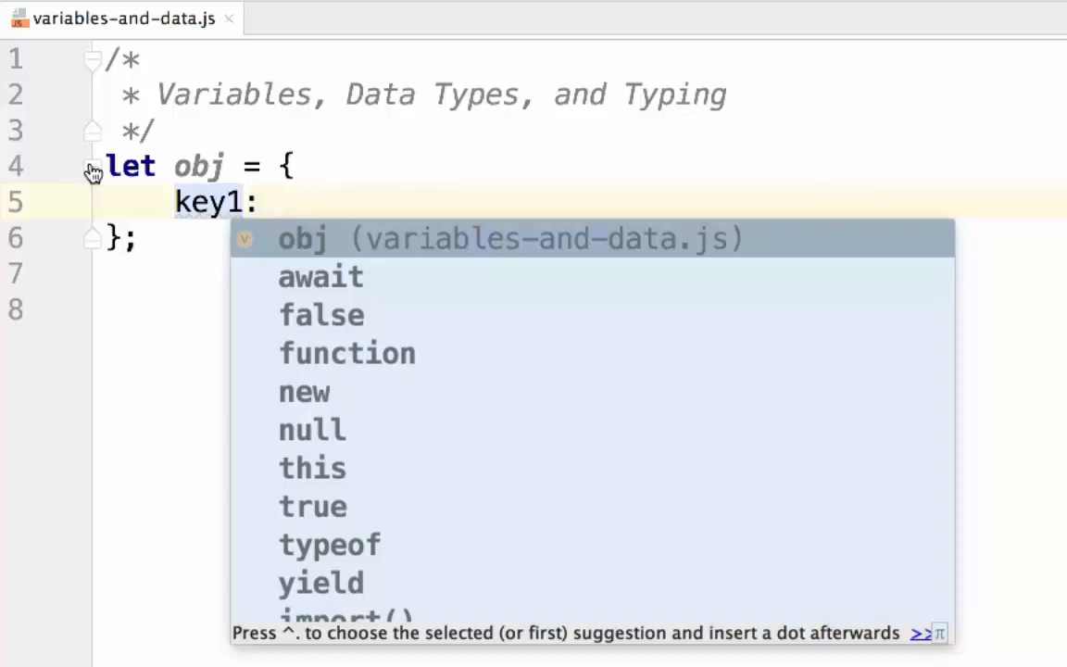
text("")
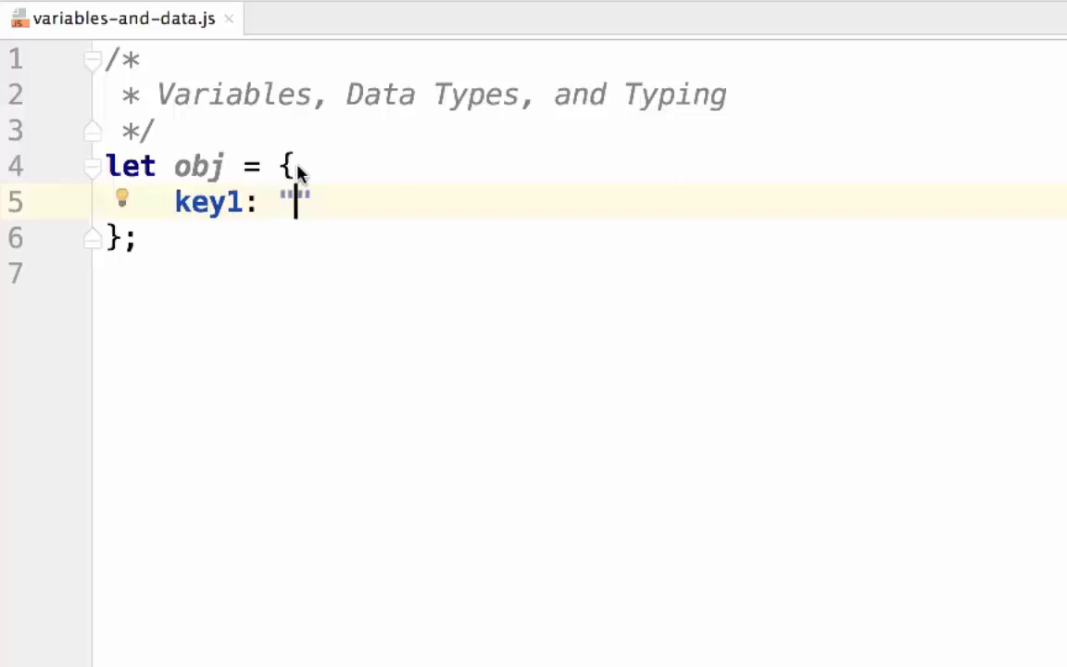
text(value";)
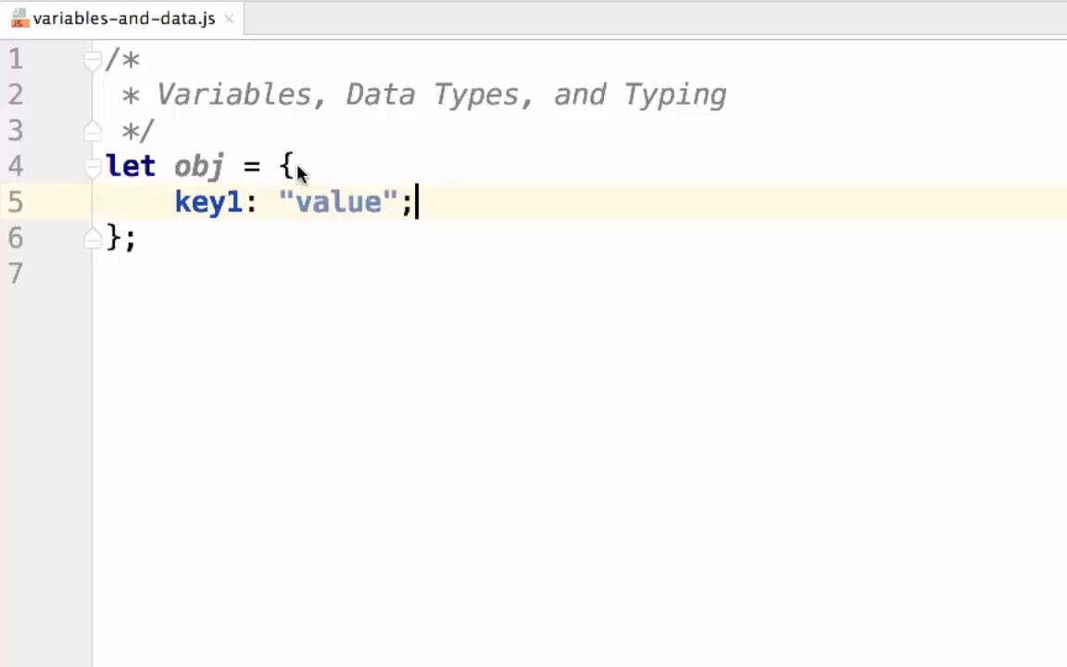
key(Backspace)
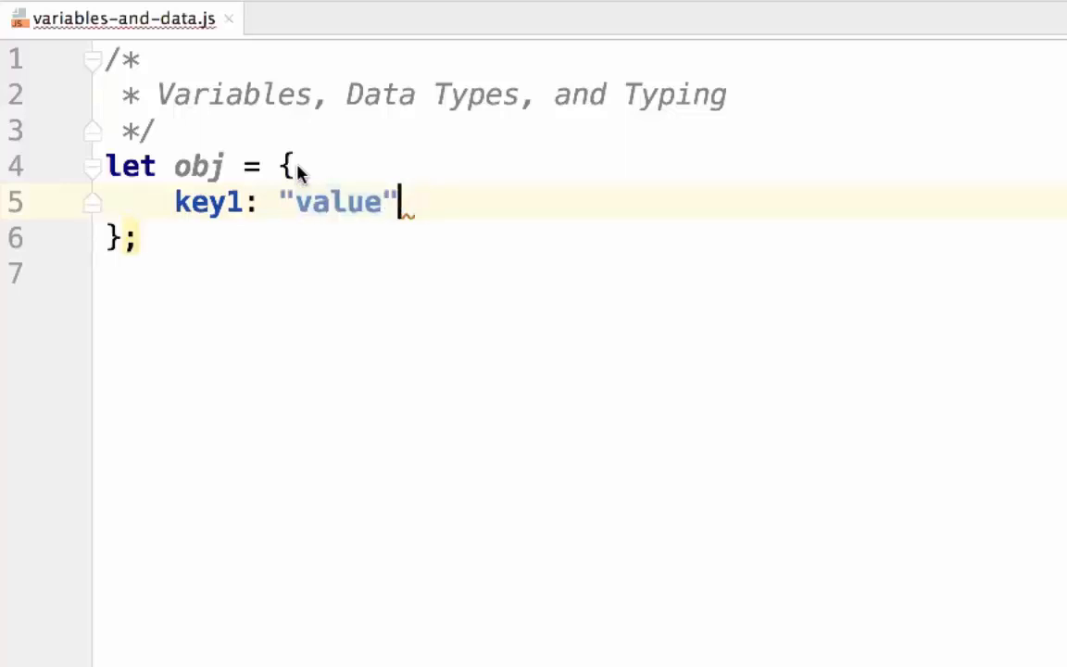
text(,)
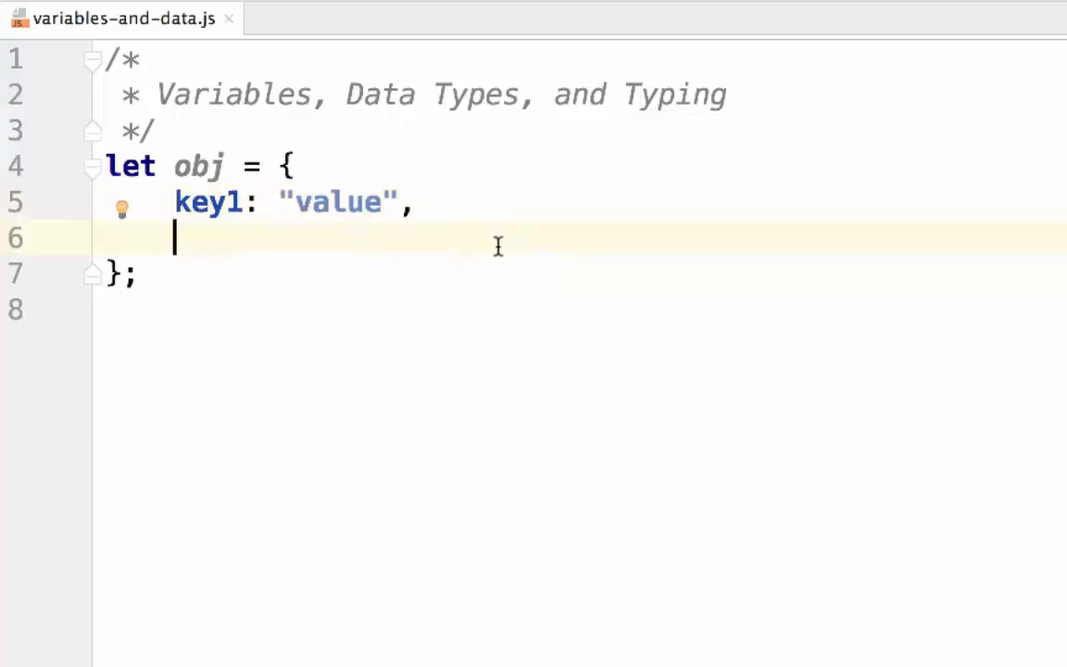
mouse_move(500, 271)
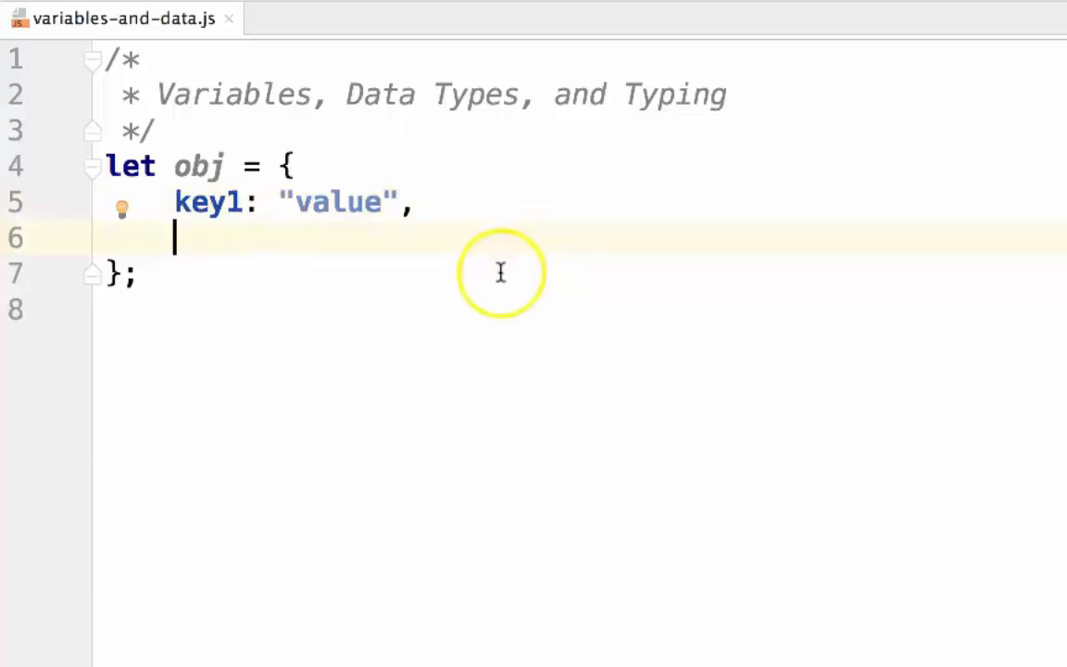
mouse_move(491, 264)
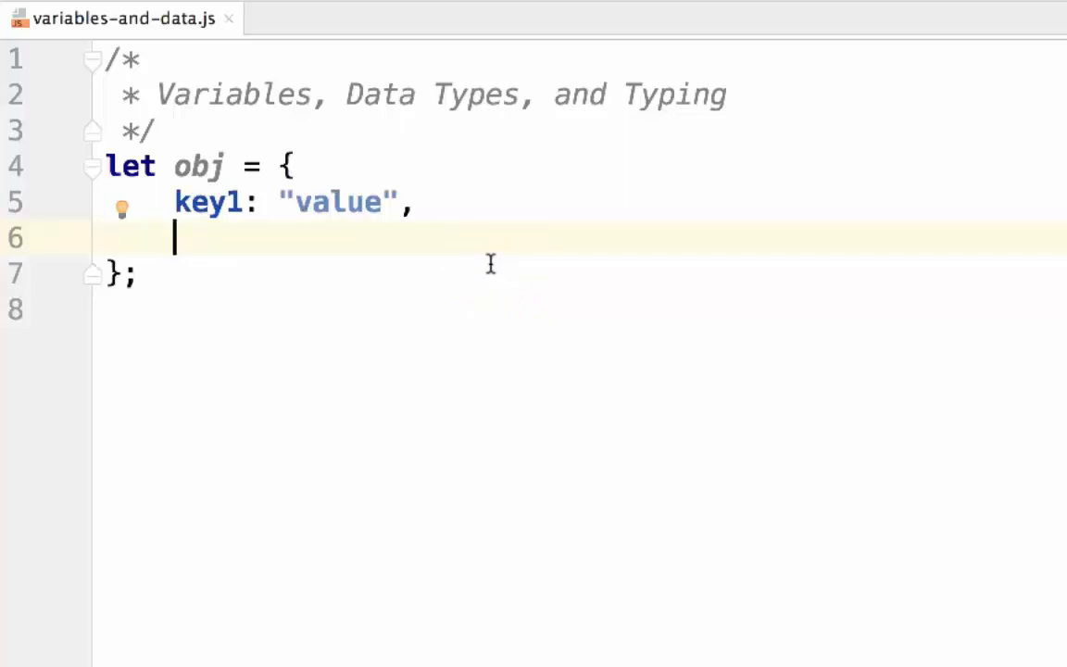
Add key2: 4 and boolean: true to obj, then start a new line.
text(key)
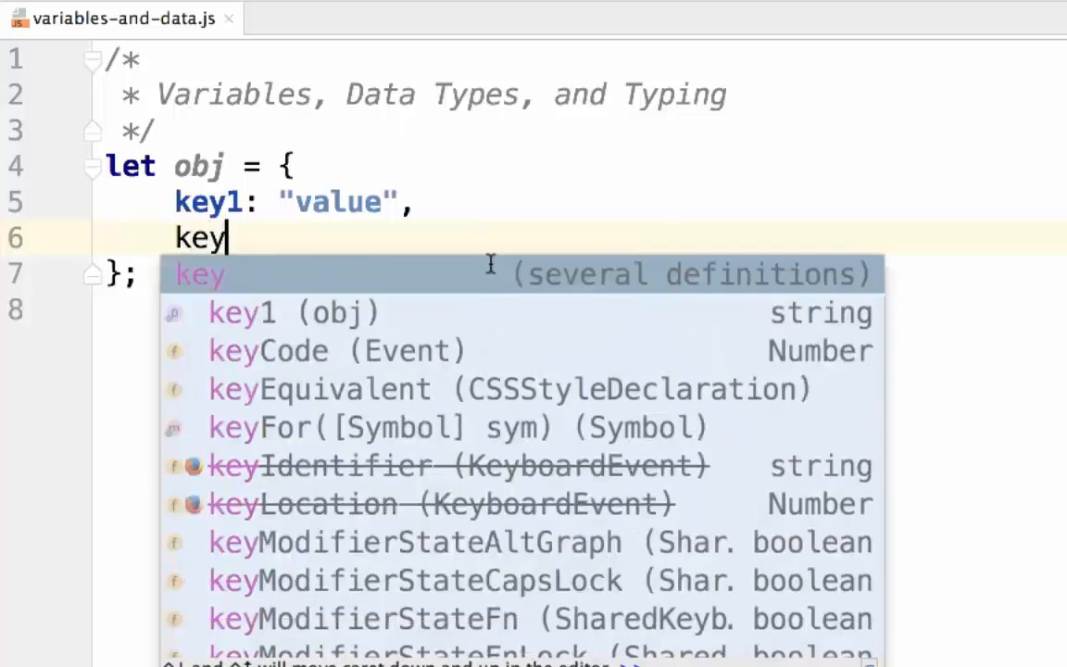
text(2:)
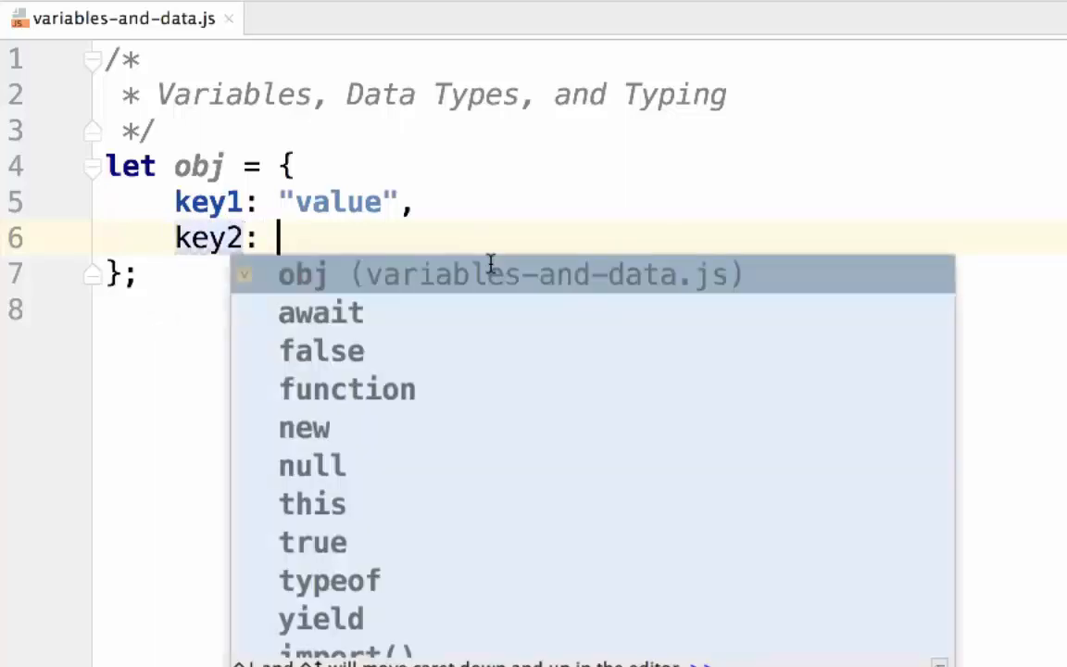
text(4,)
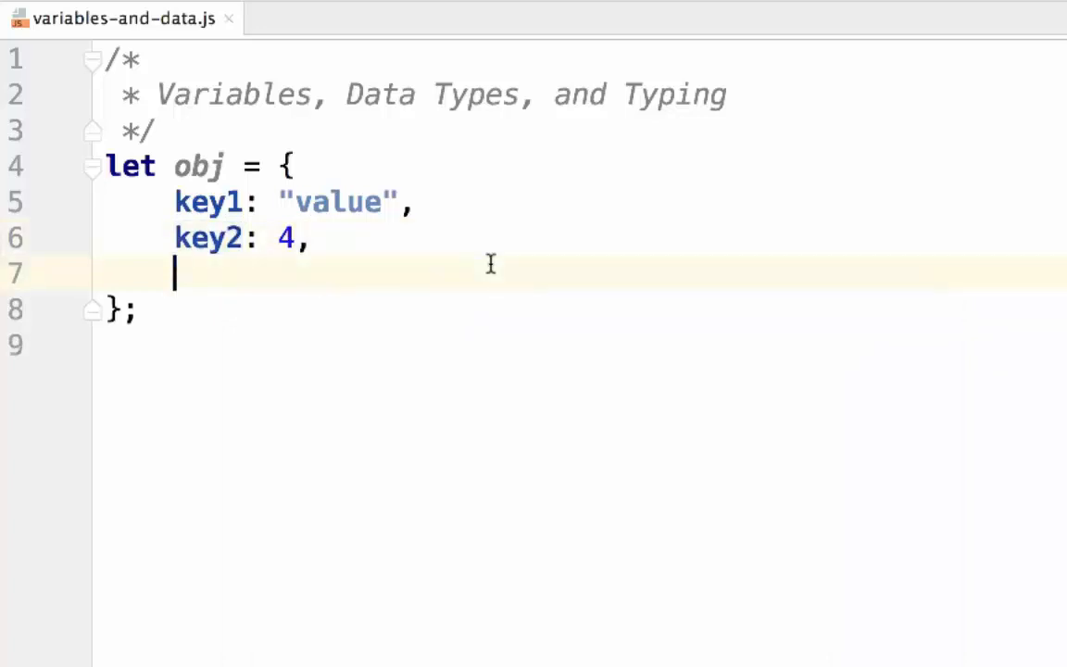
text(k)
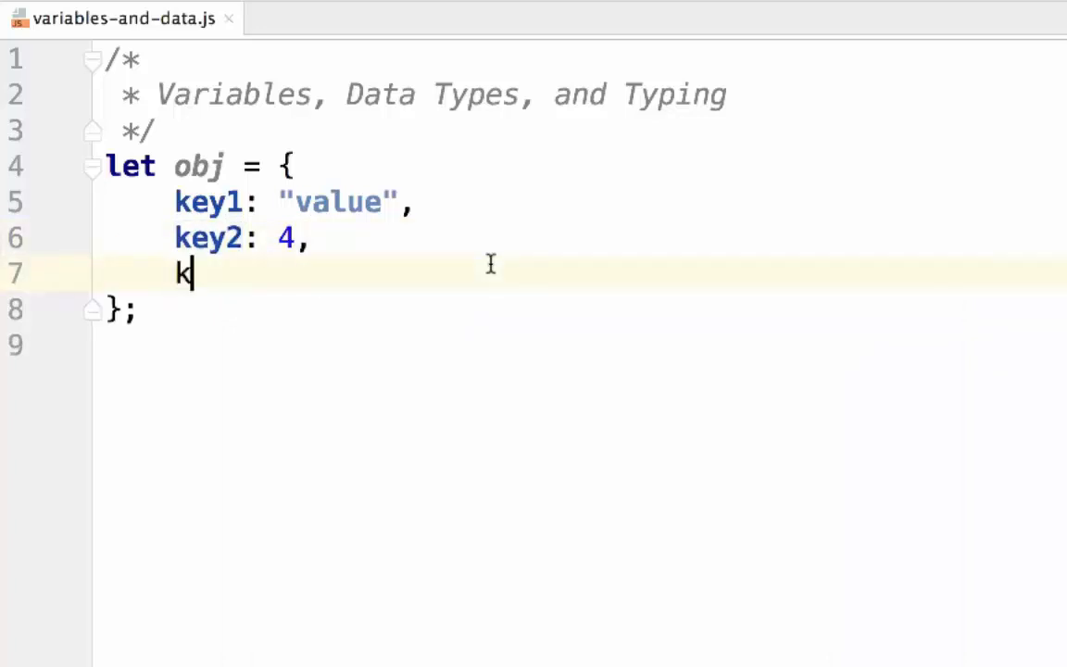
text(b)
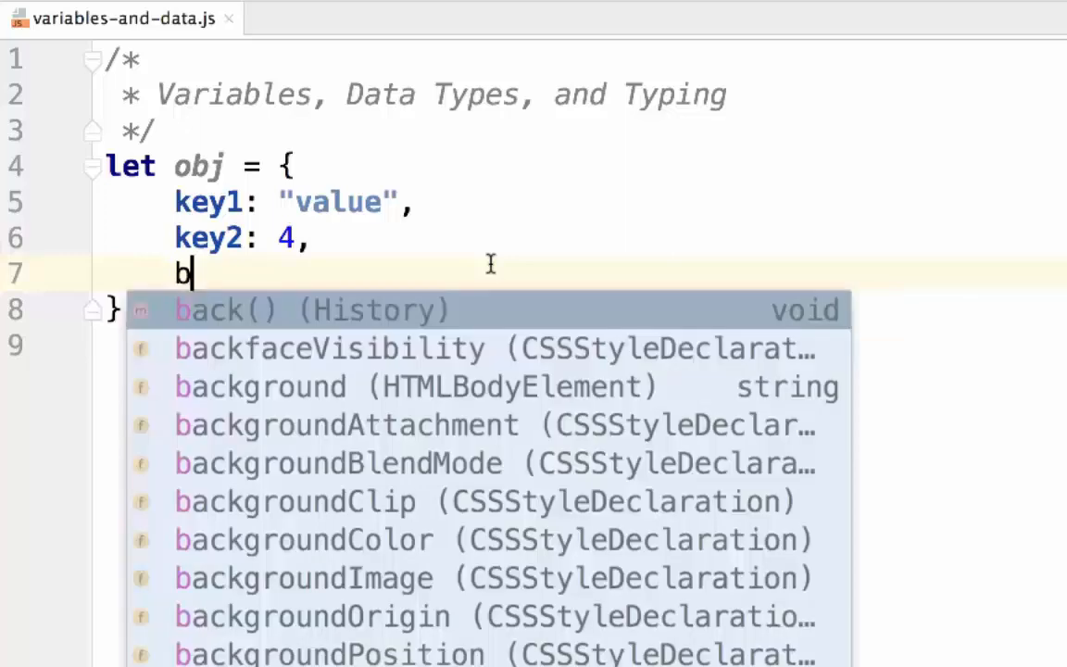
text(oolean:)
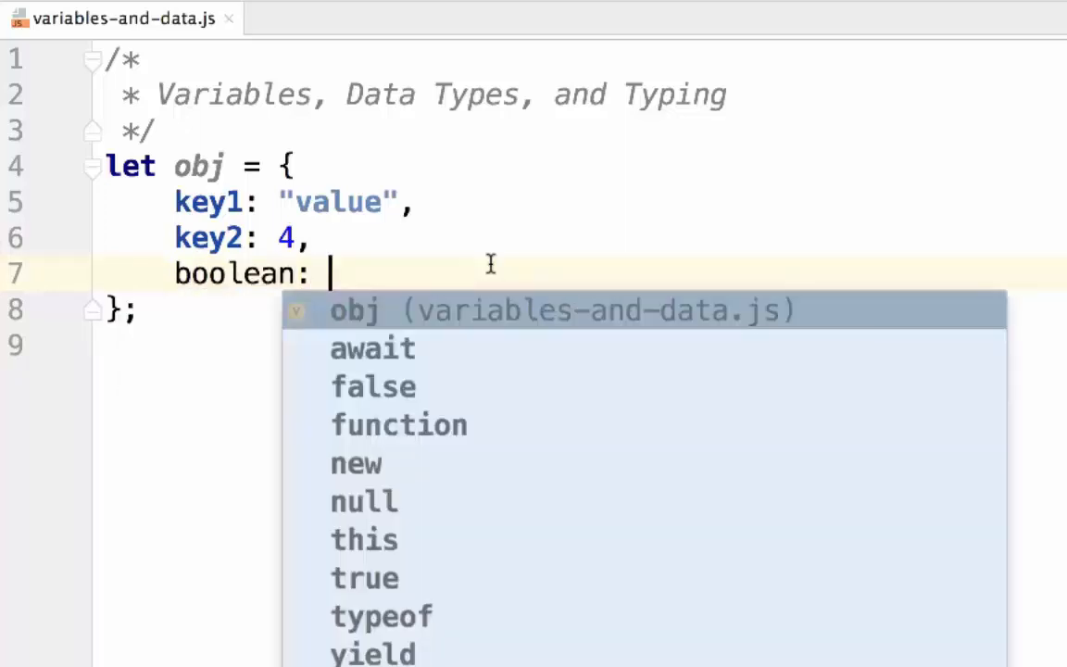
text(true,)
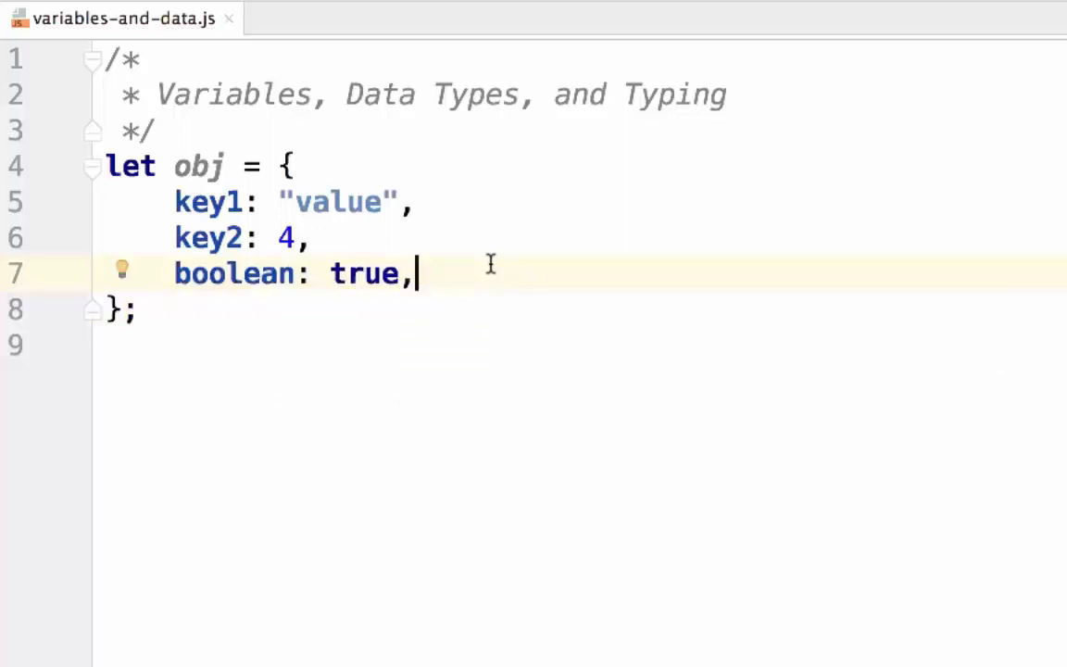
key(Enter)
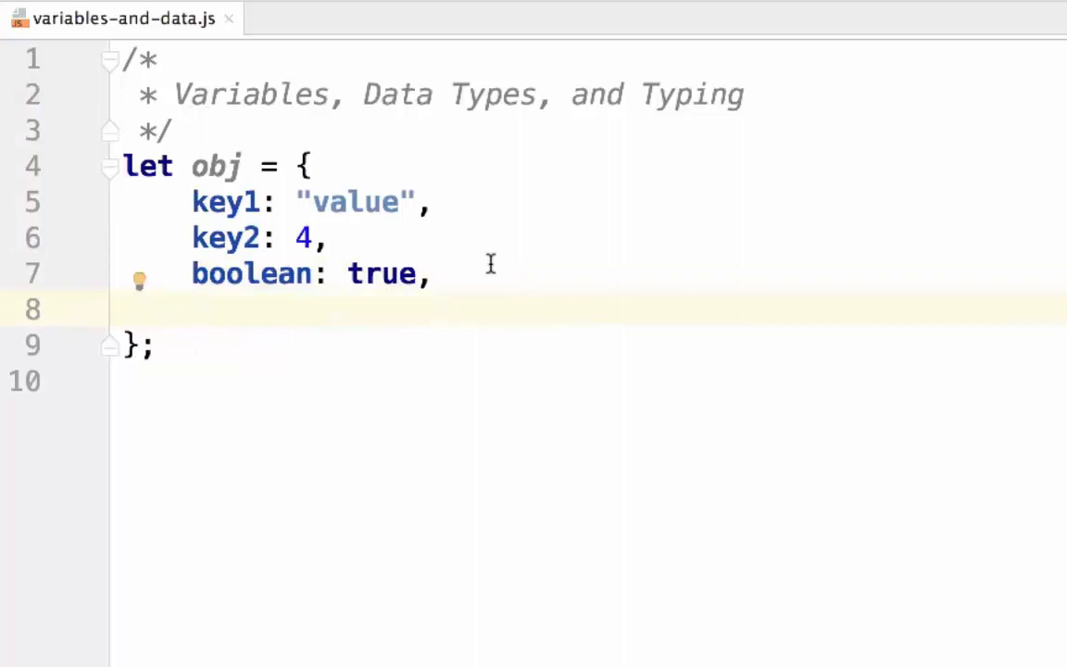
Add nested obj2: { obj2Key1: "Internal Object Value" } inside obj.
text(o)
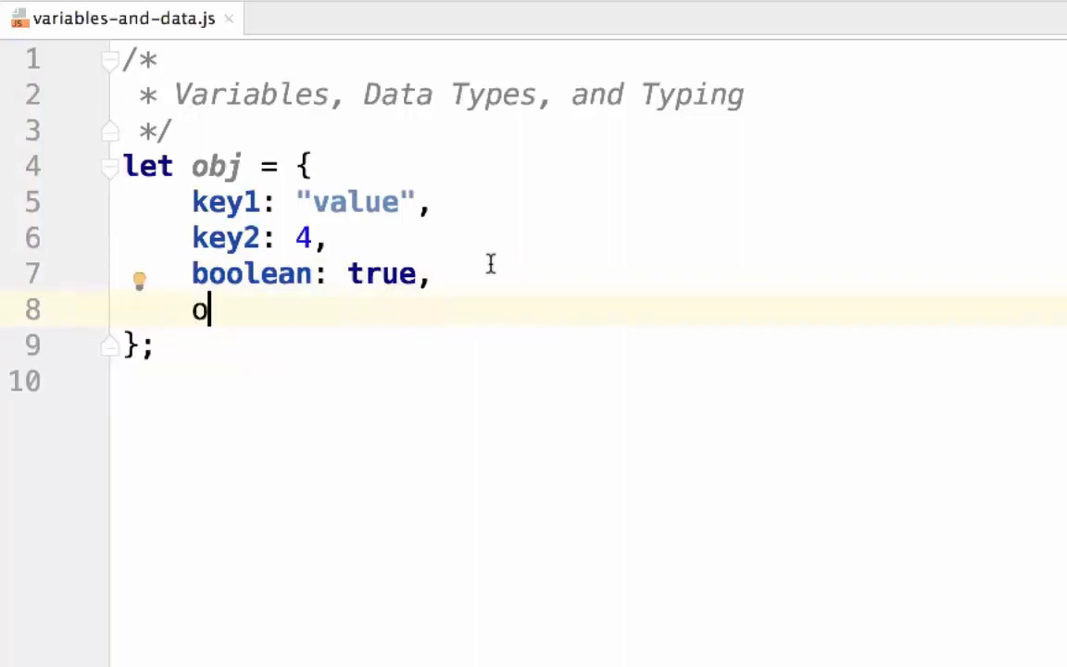
text(bj2:)
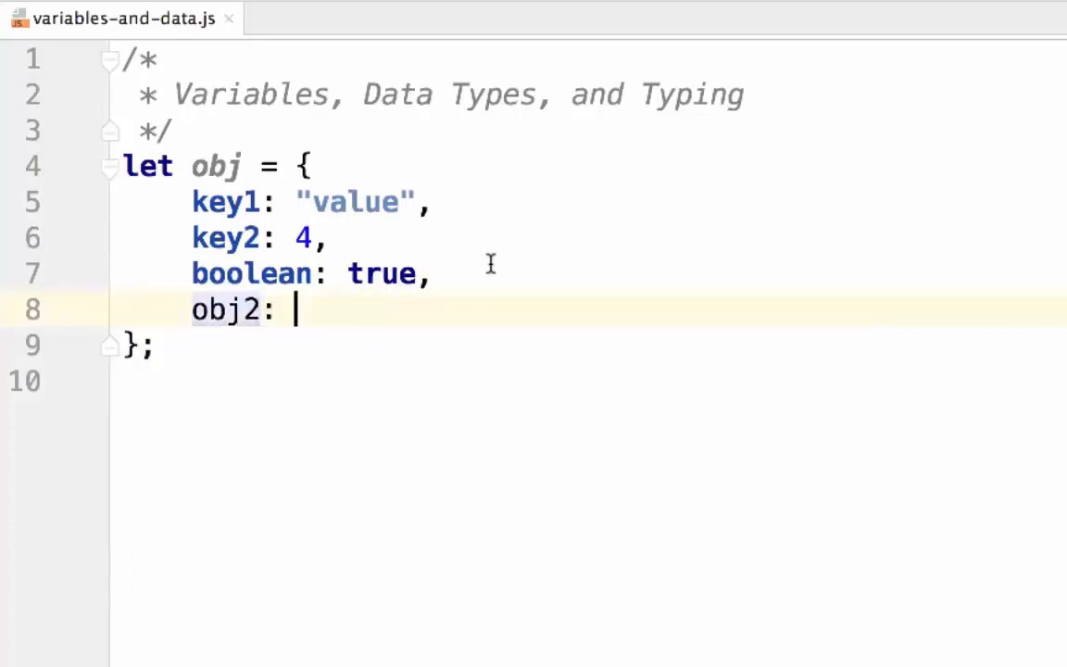
text({})
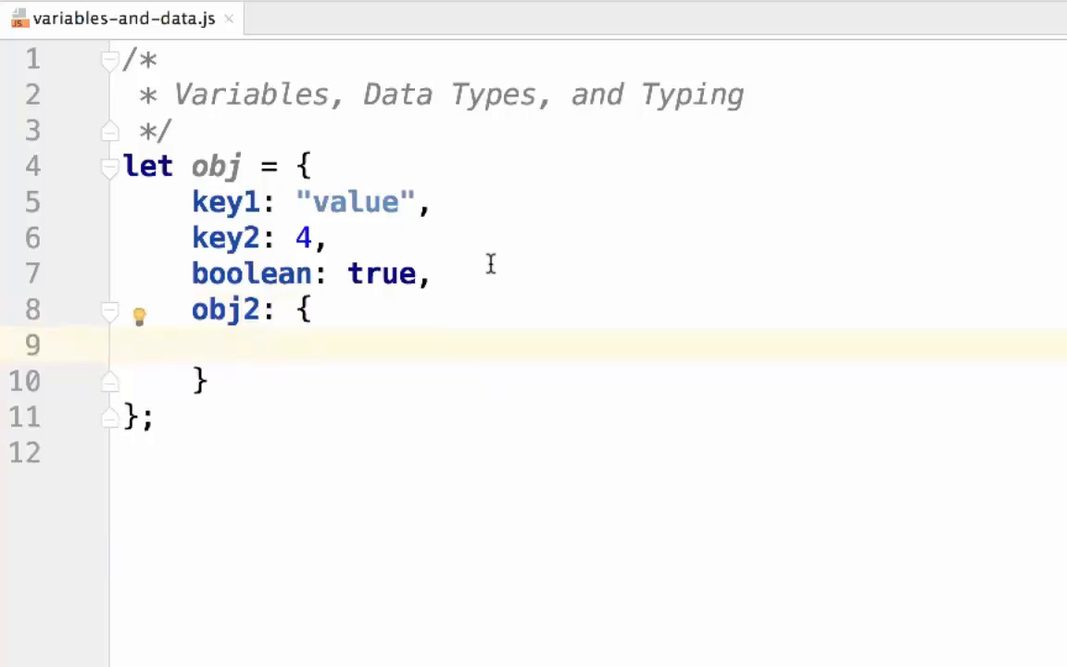
text(obj2:)
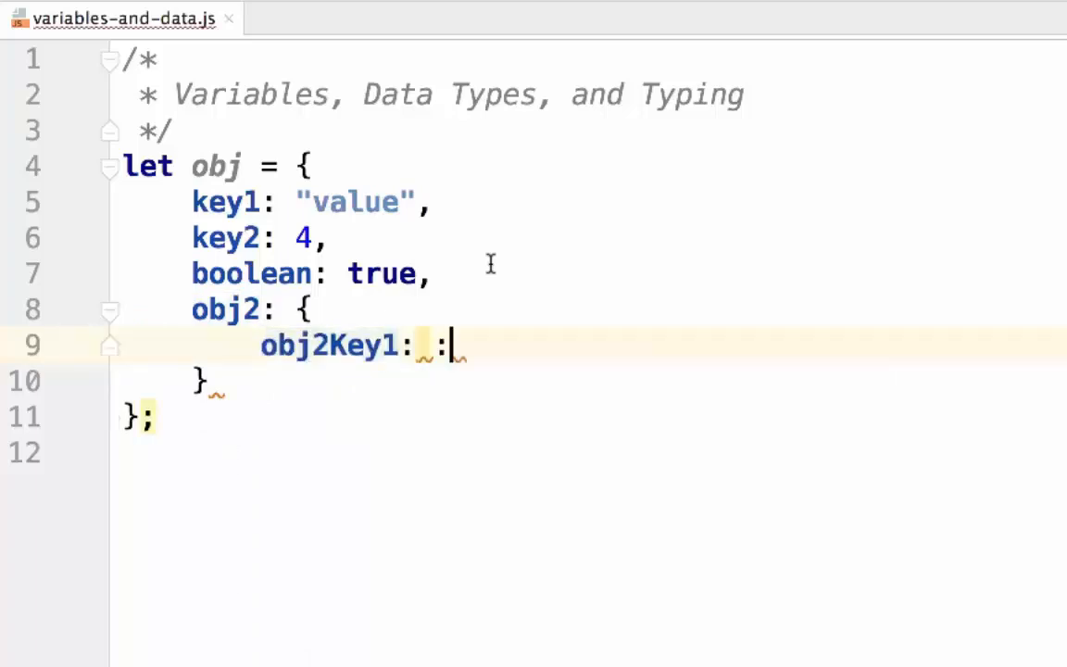
text("Internal Oj)
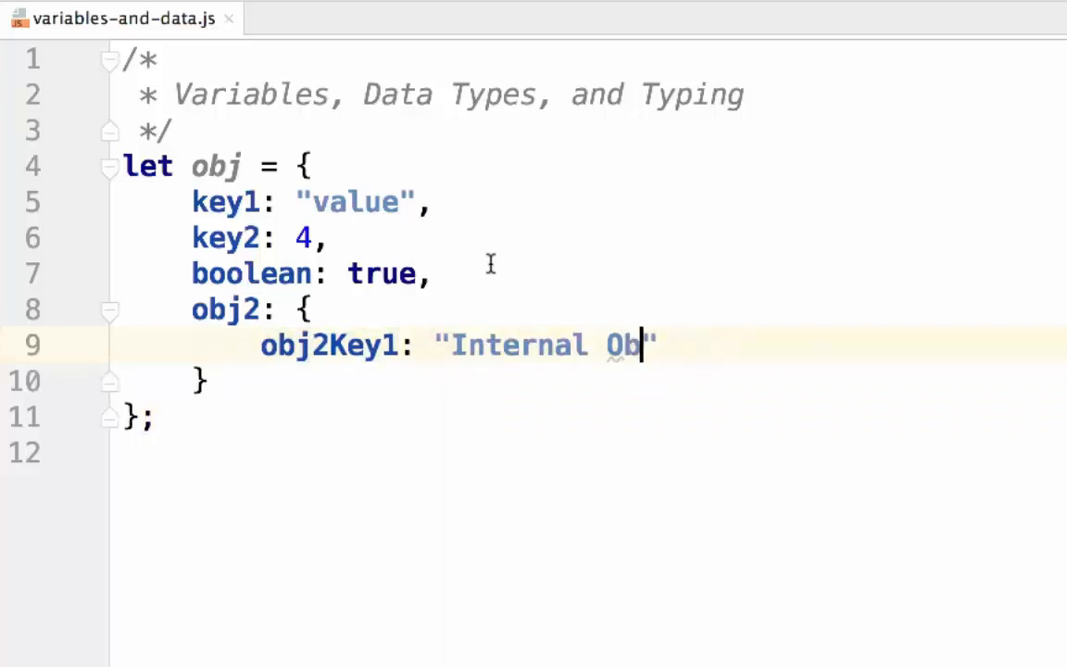
text(ject Value)
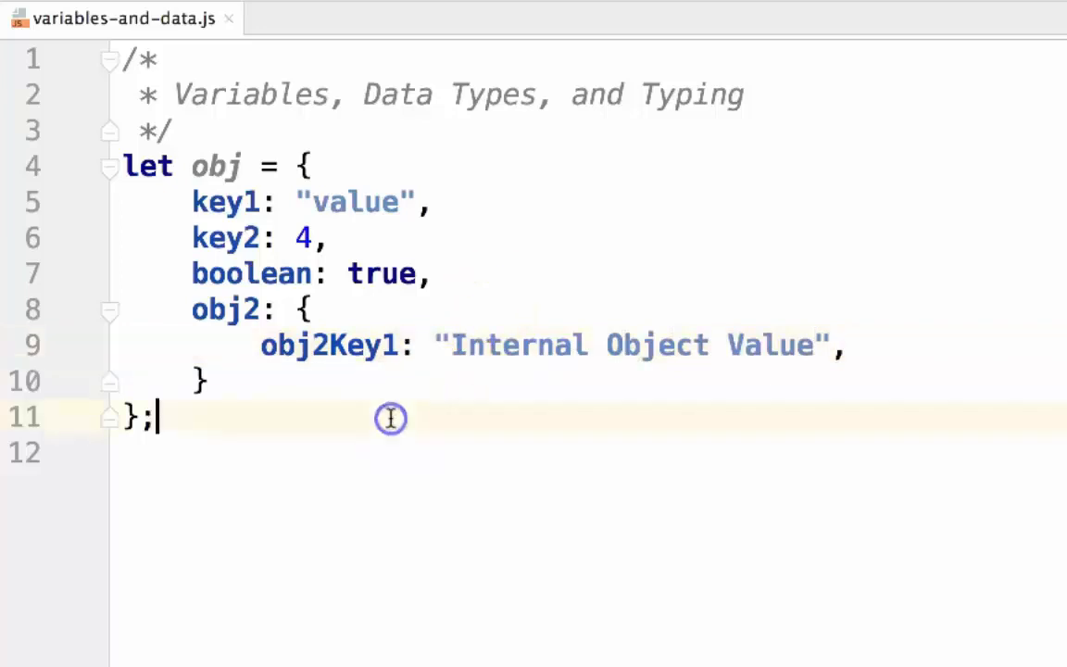
Add console.log(obj.key1); on a new line below the object.
key(enter)
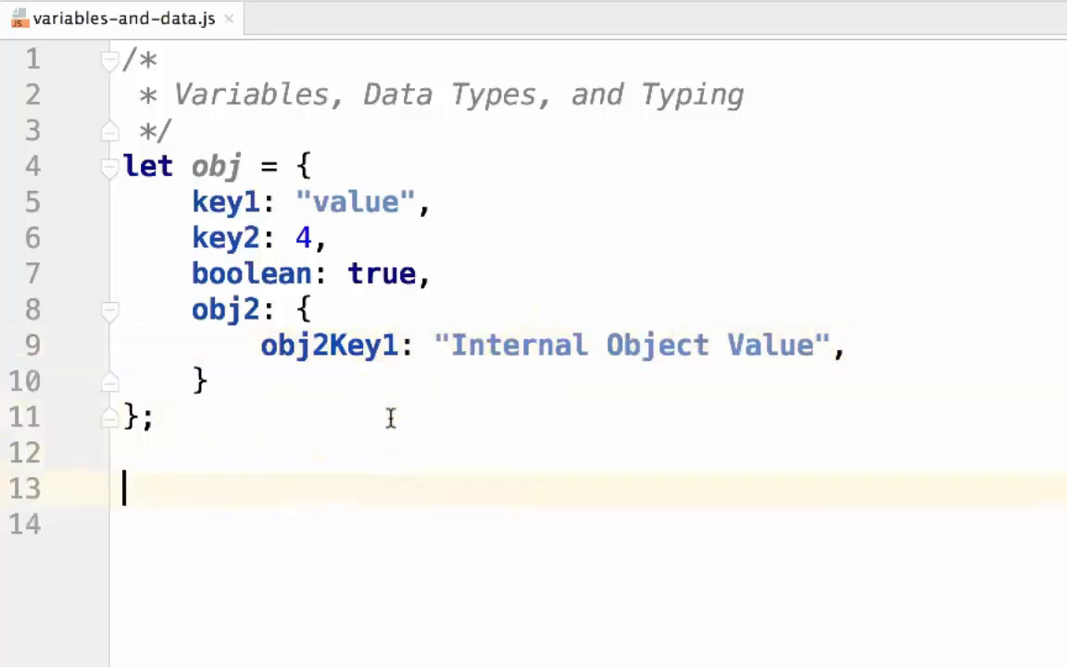
text(coneo1)
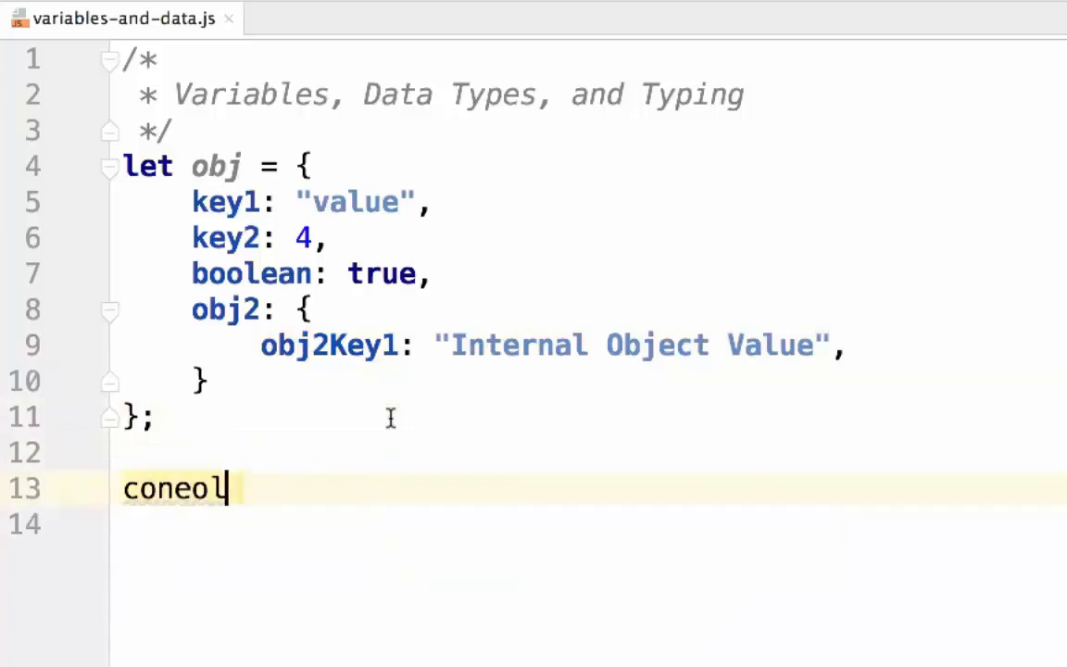
text(console.)
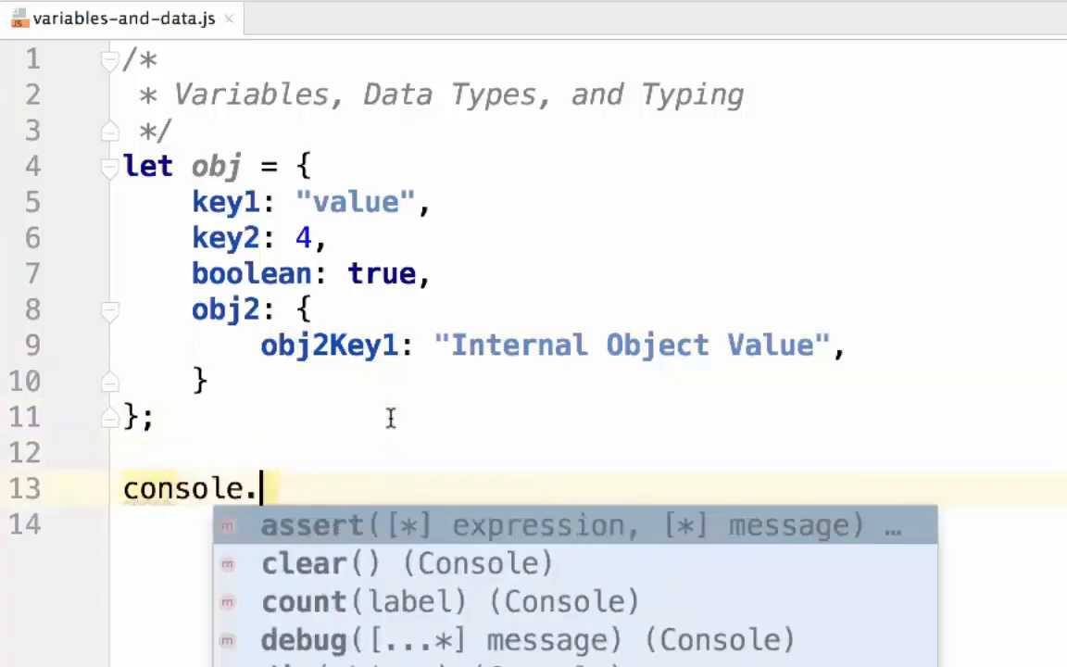
text(log();)
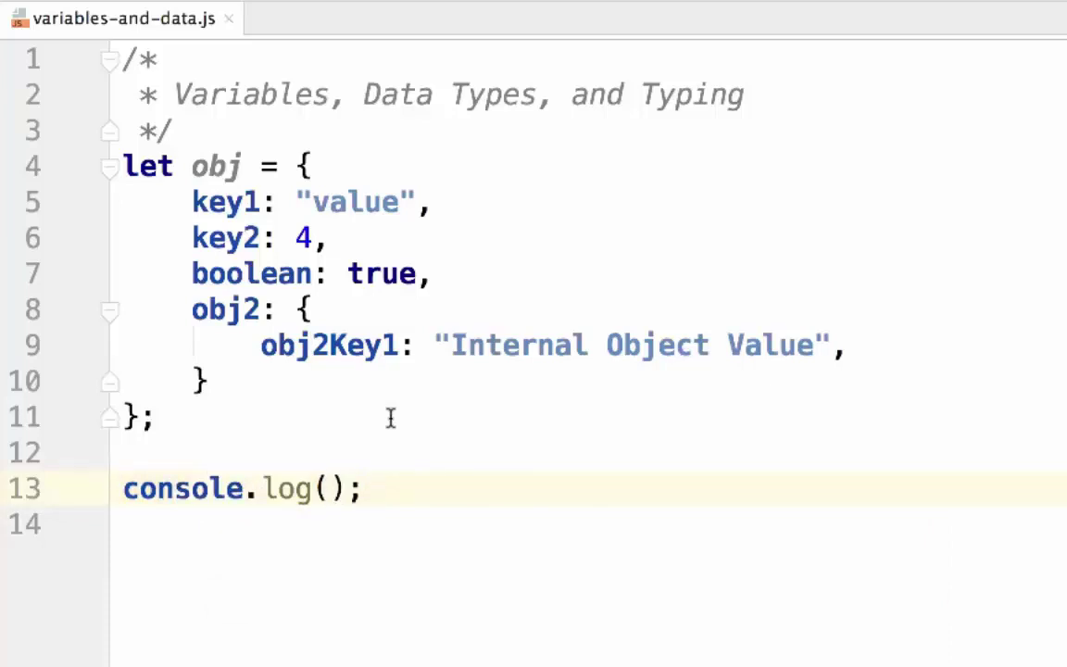
click(320, 488)
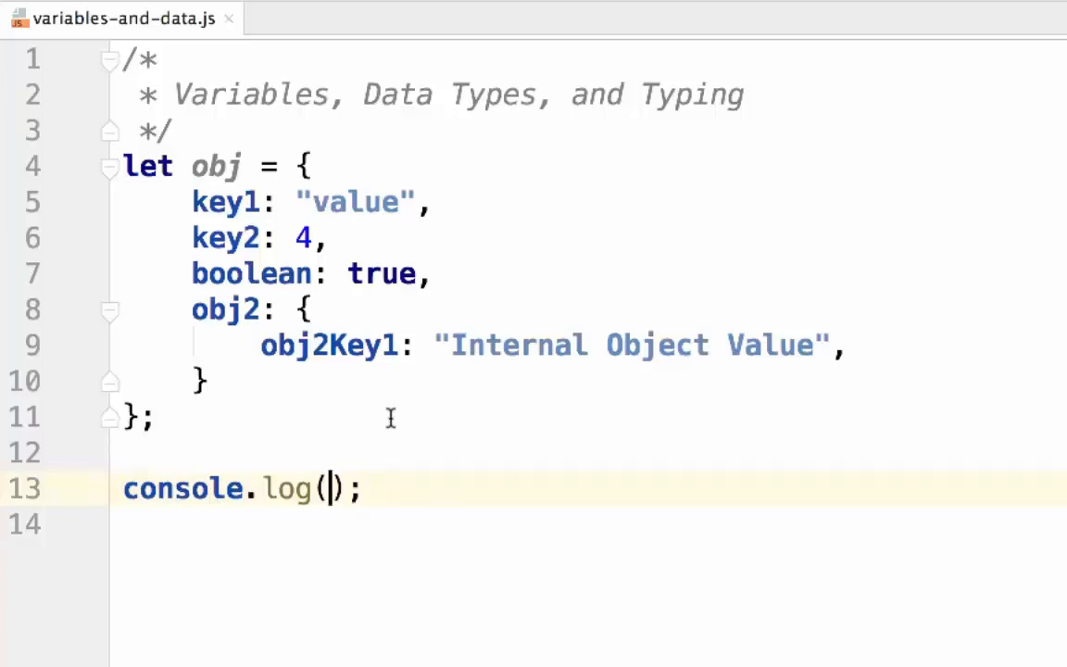
text(obj.key1)
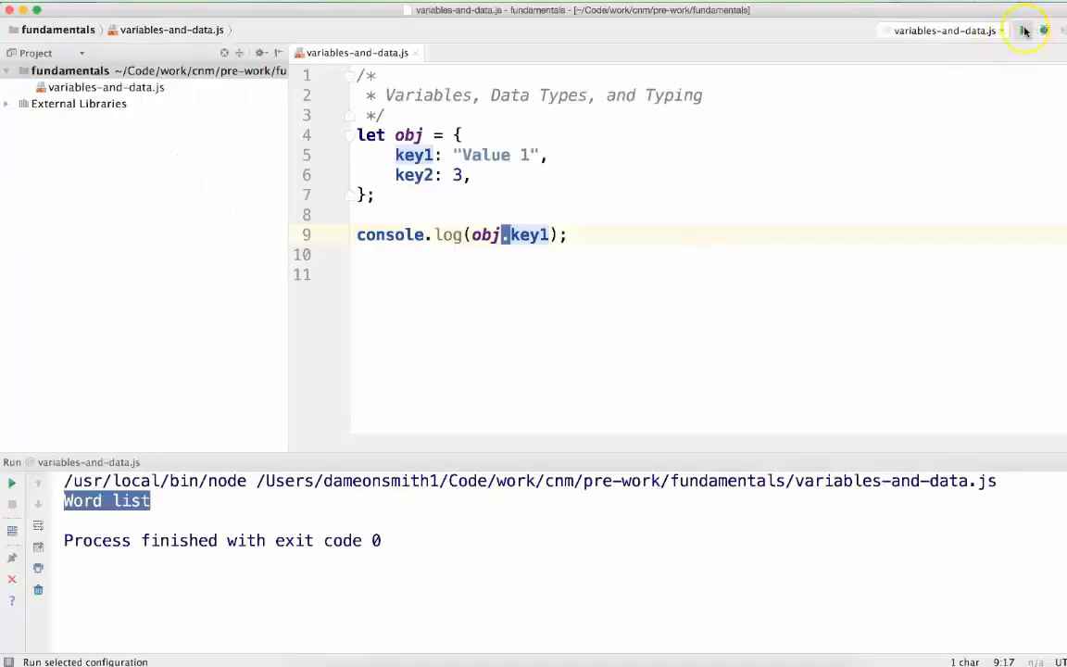
Run variables-and-data.js so the console prints Value 1.
click(1025, 31)
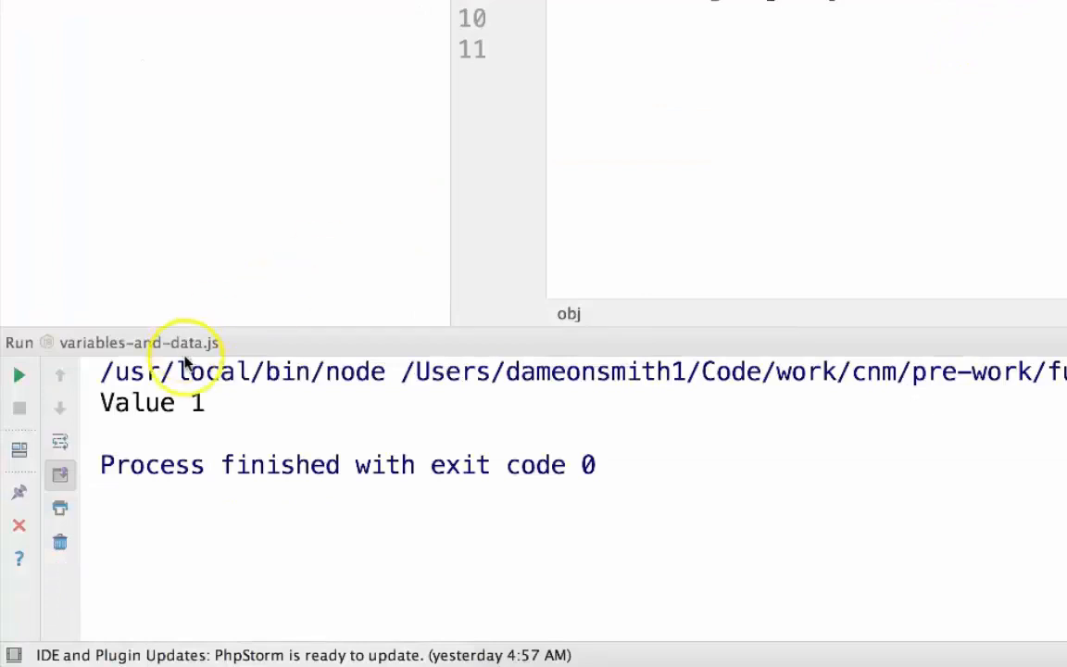
mouse_move(667, 44)
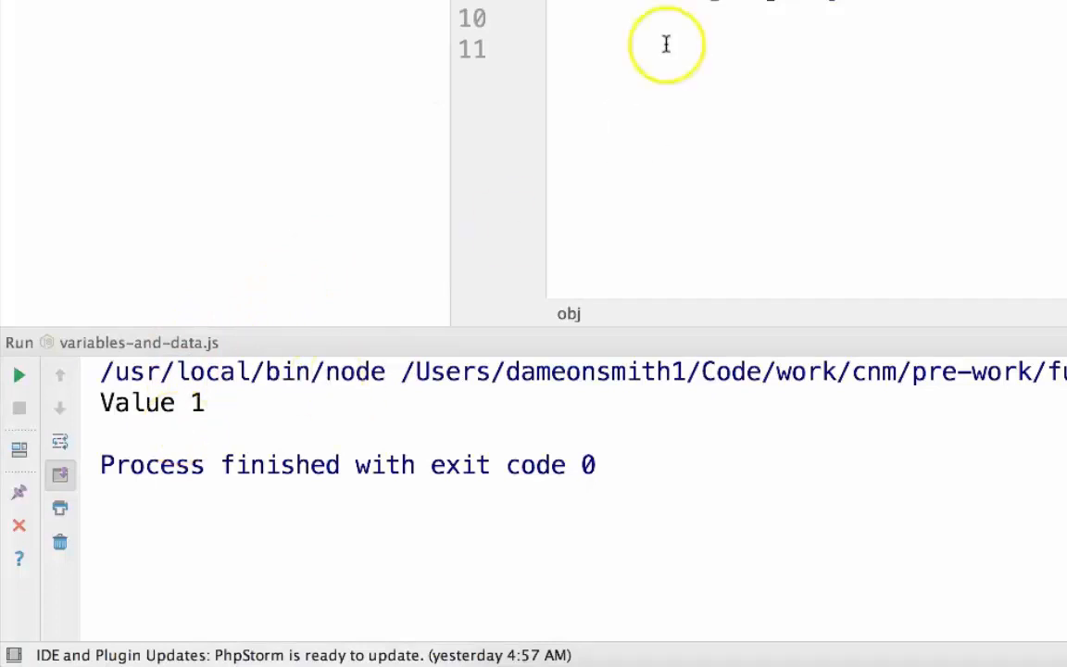
mouse_move(666, 45)
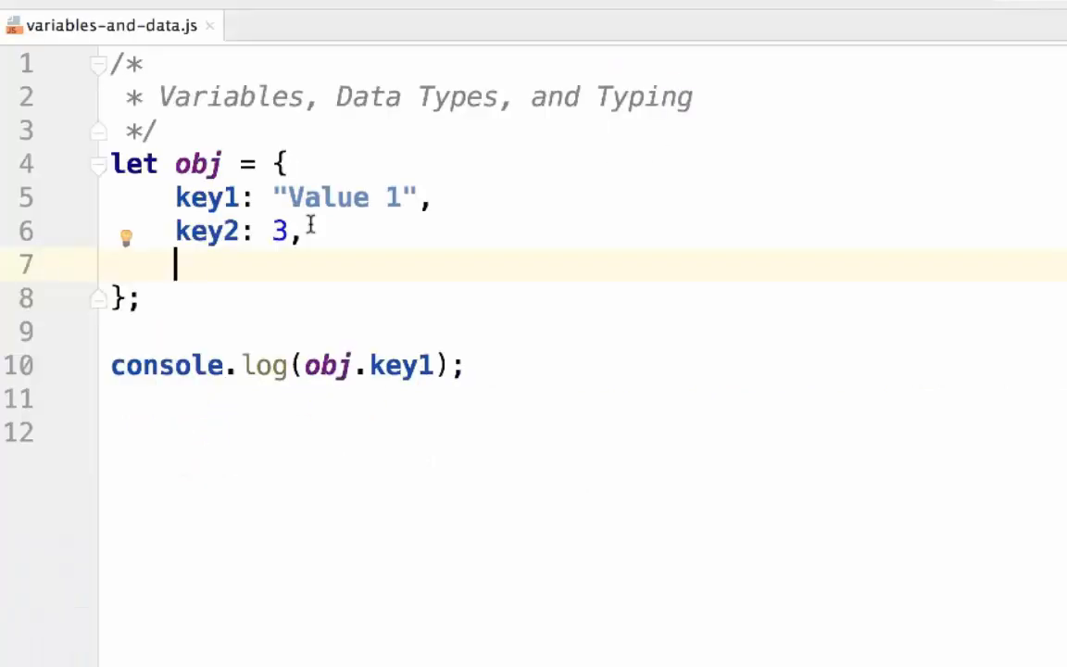
Nest obj2 with obj2Key1: "value of inner object" inside obj, and begin editing the log argument.
text(obj2:)
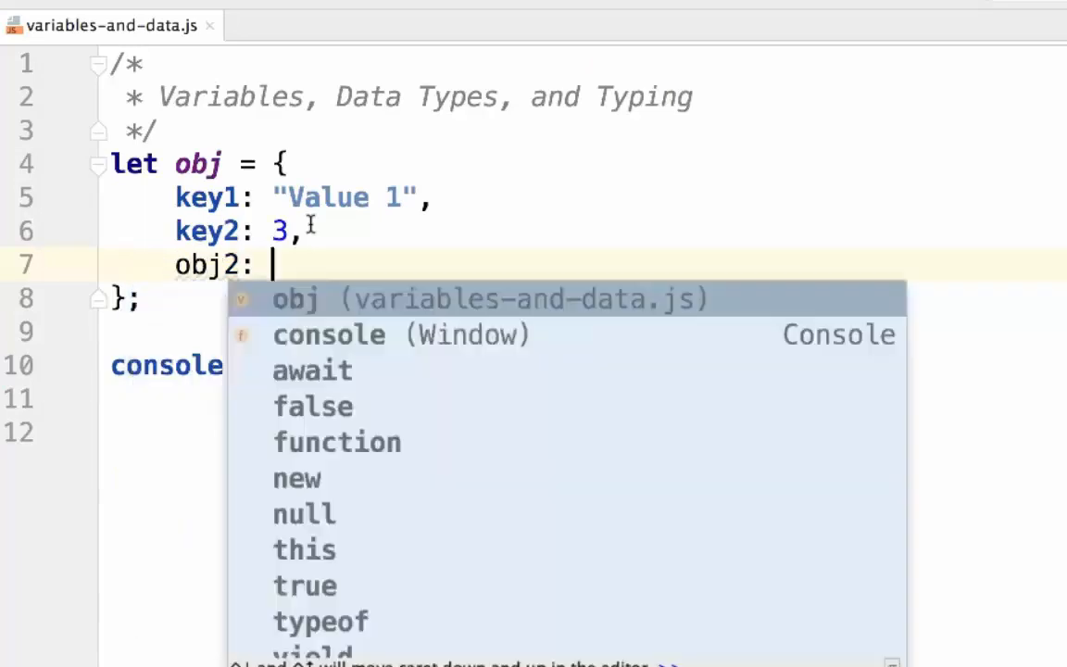
text({},)
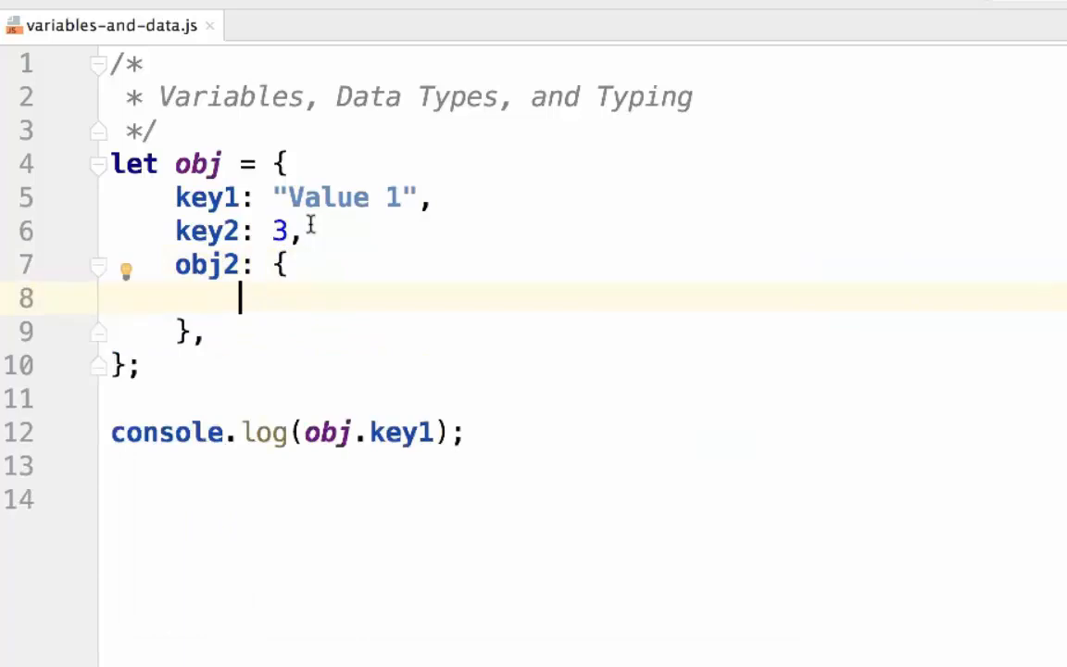
text(ob)
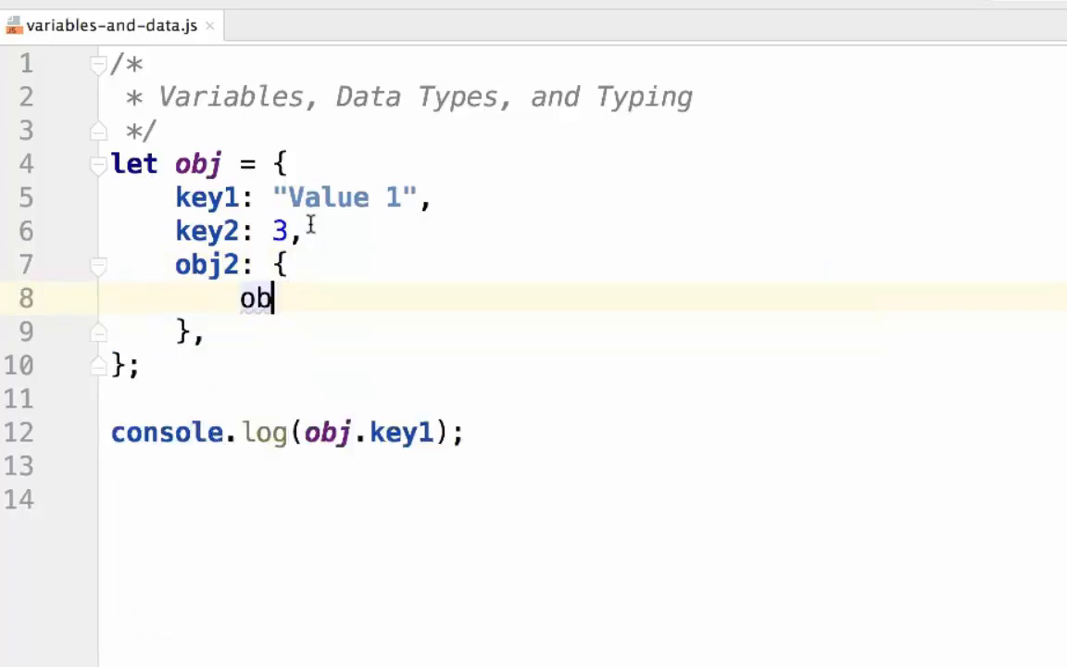
text(jKey1)
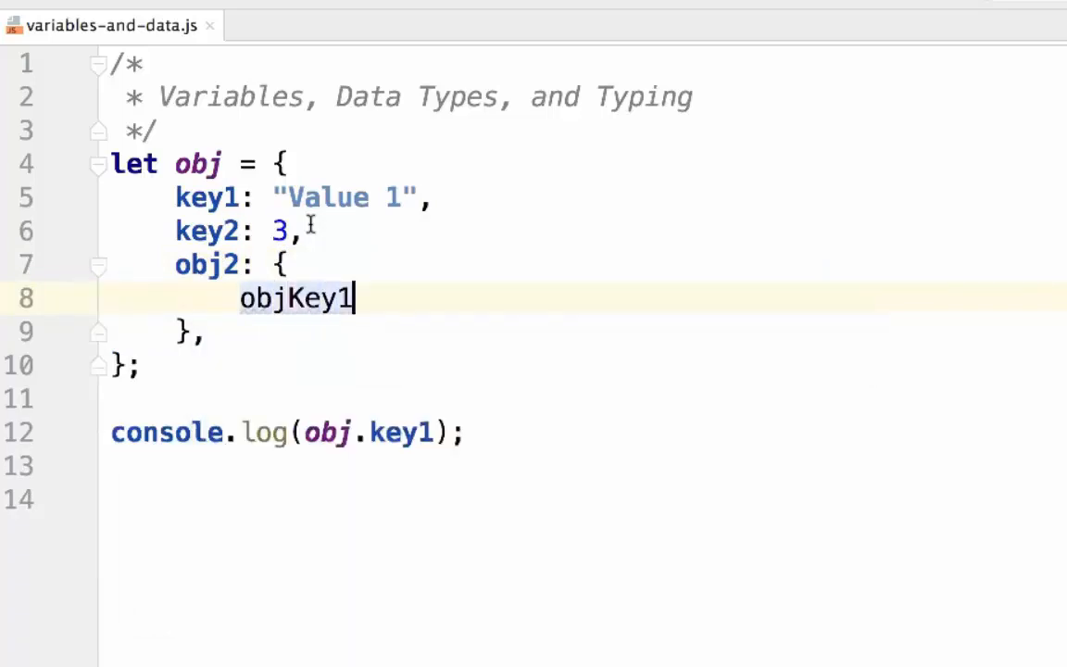
text(2)
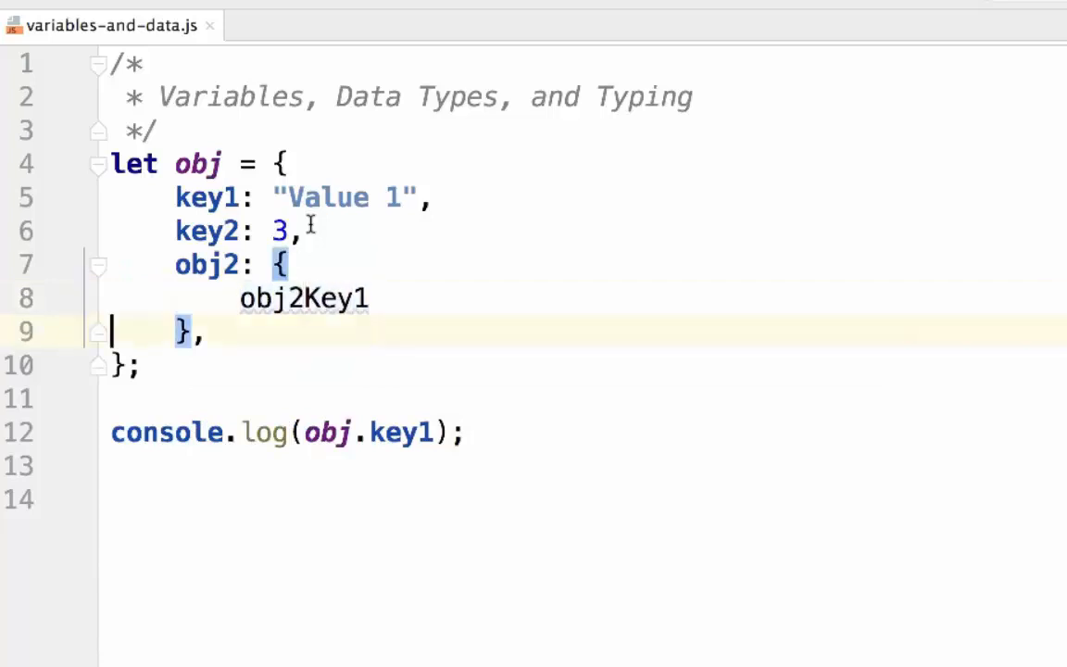
text(: "v")
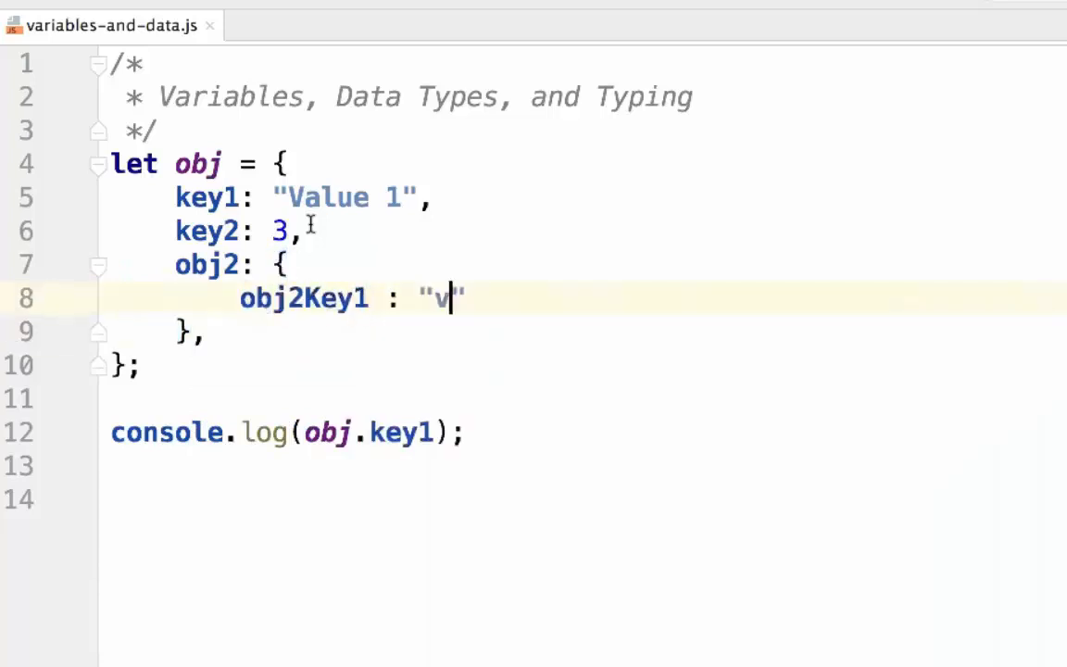
text(alue)
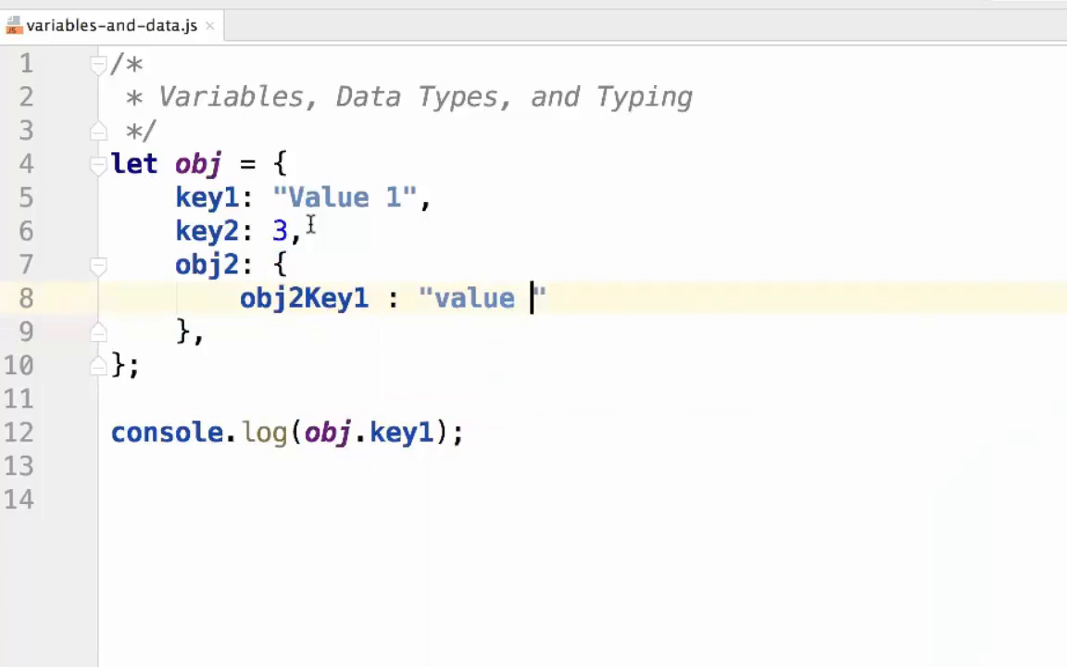
text(of inner object)
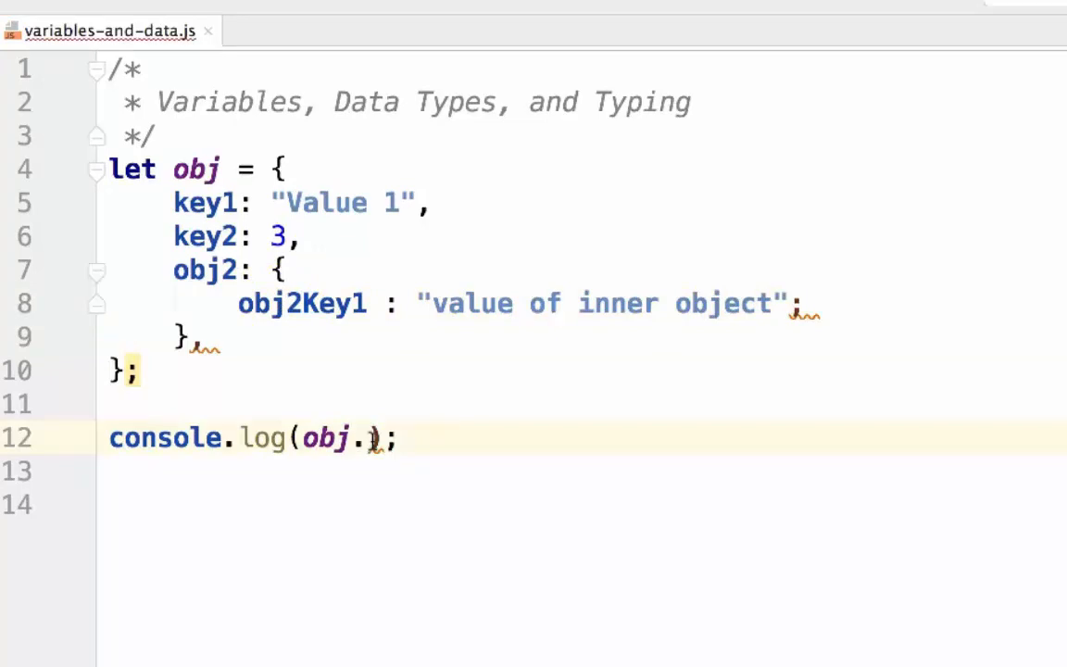
text(oj)
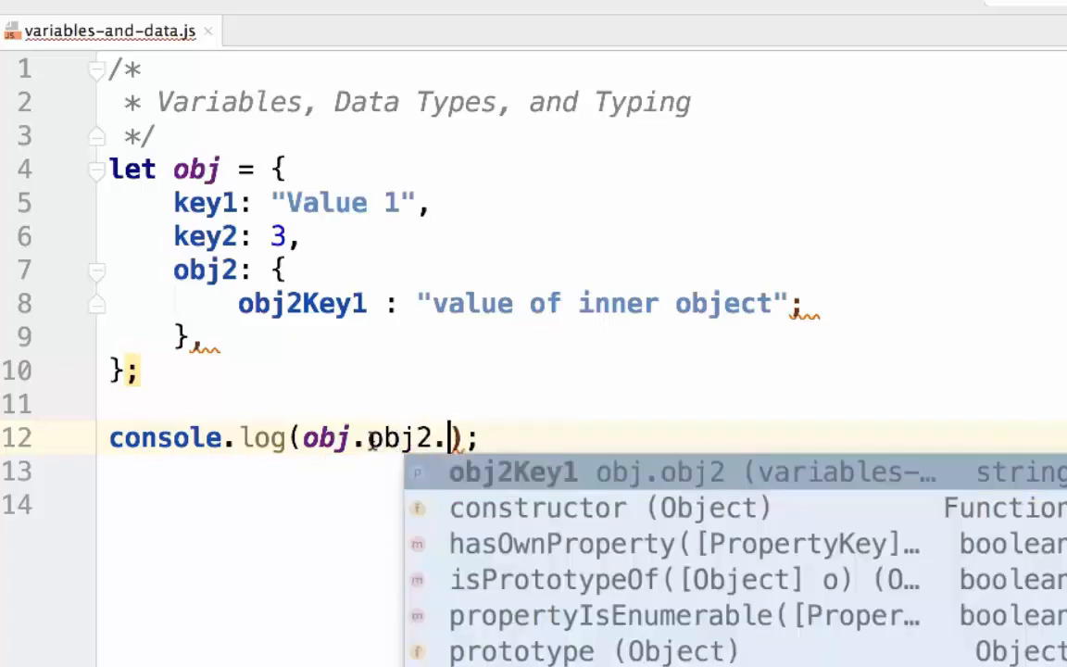
Log obj.obj2.obj2Key1, change line 8's semicolon to a comma, and run the file.
click(514, 472)
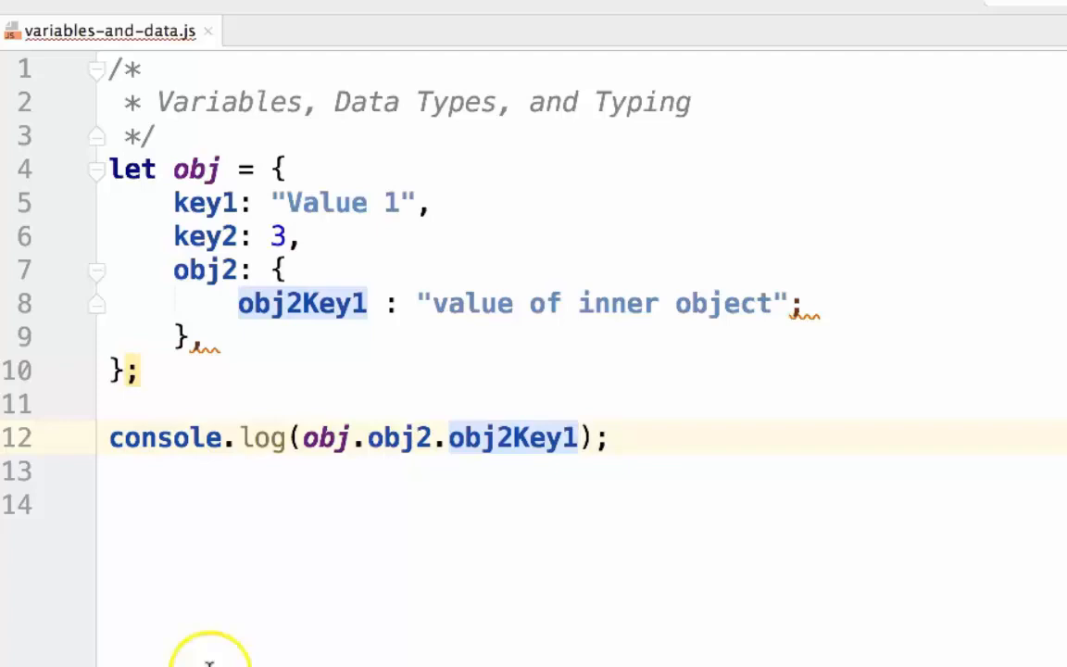
mouse_move(805, 311)
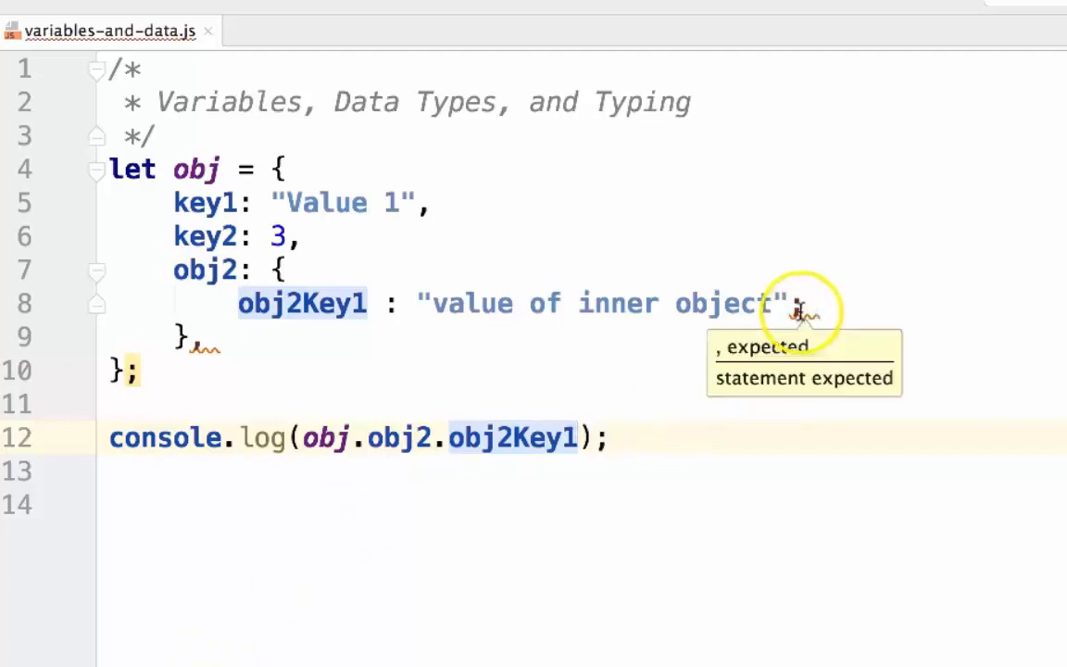
click(794, 303)
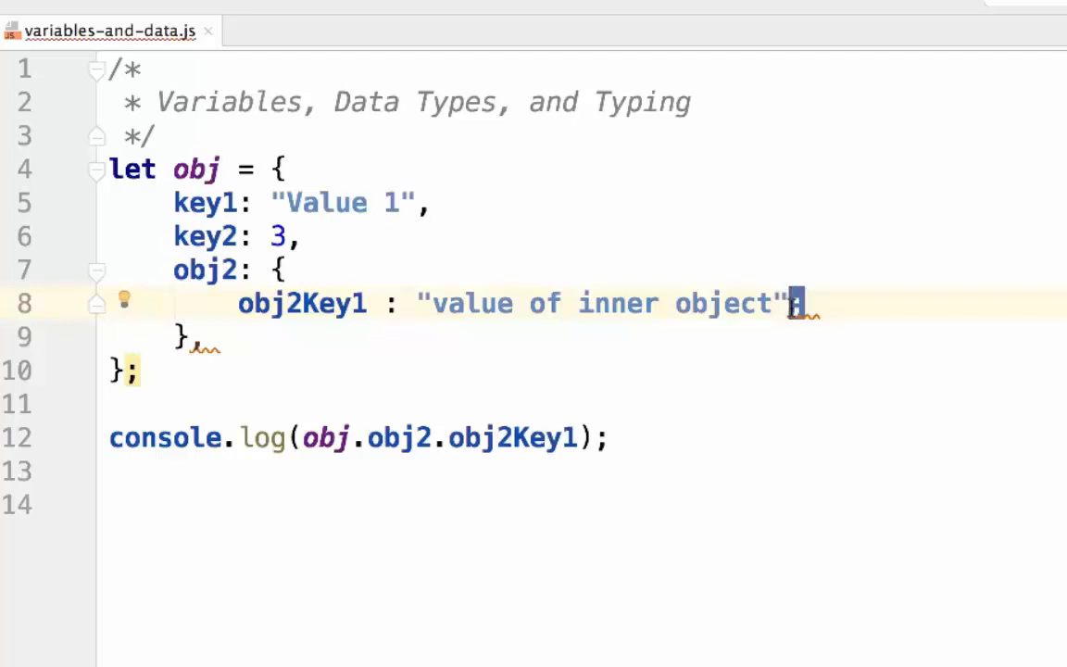
text(,)
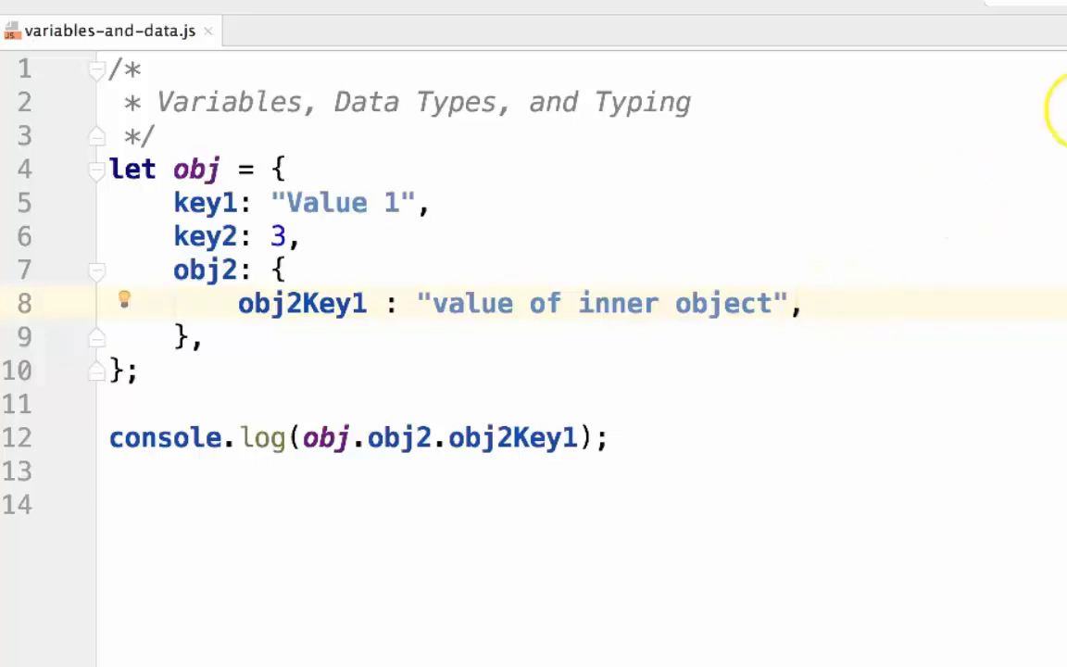
click(20, 352)
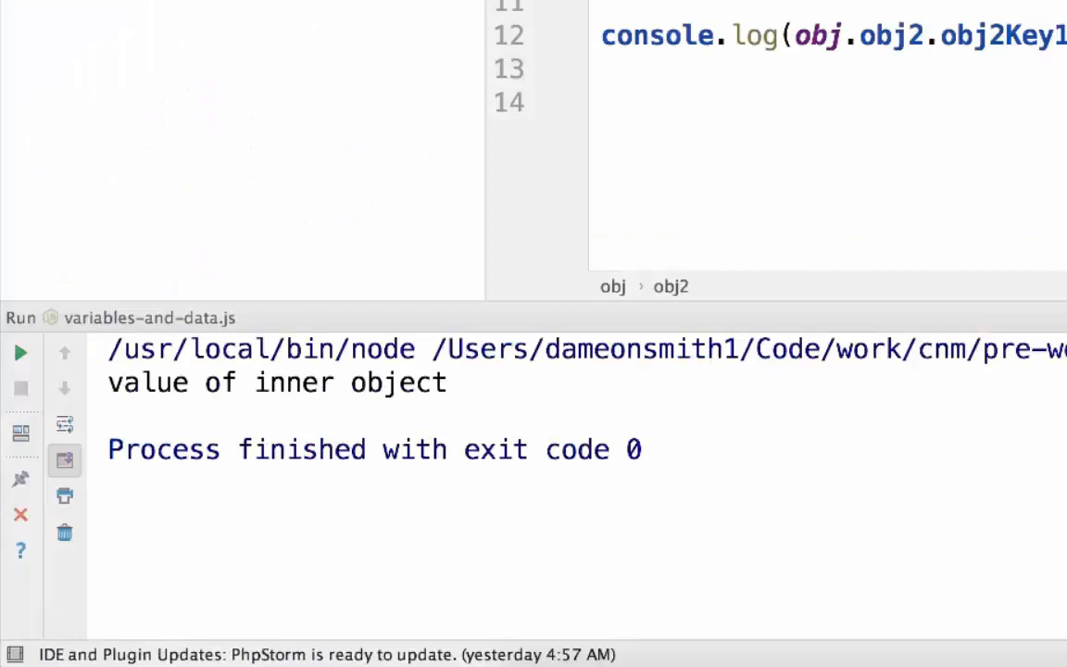
mouse_move(105, 405)
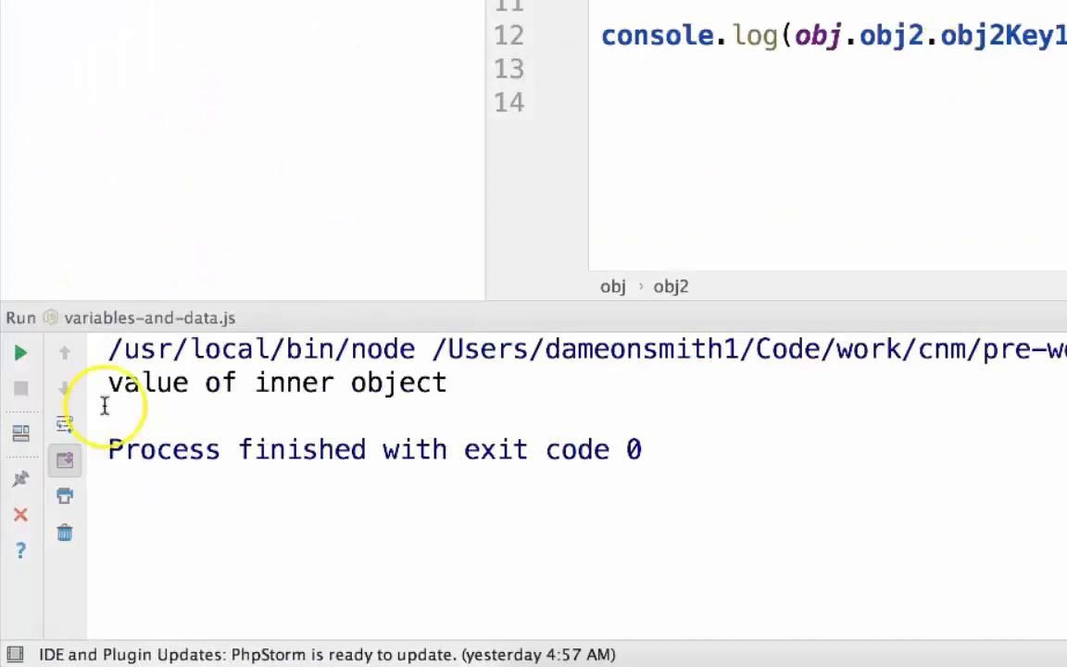
mouse_move(577, 380)
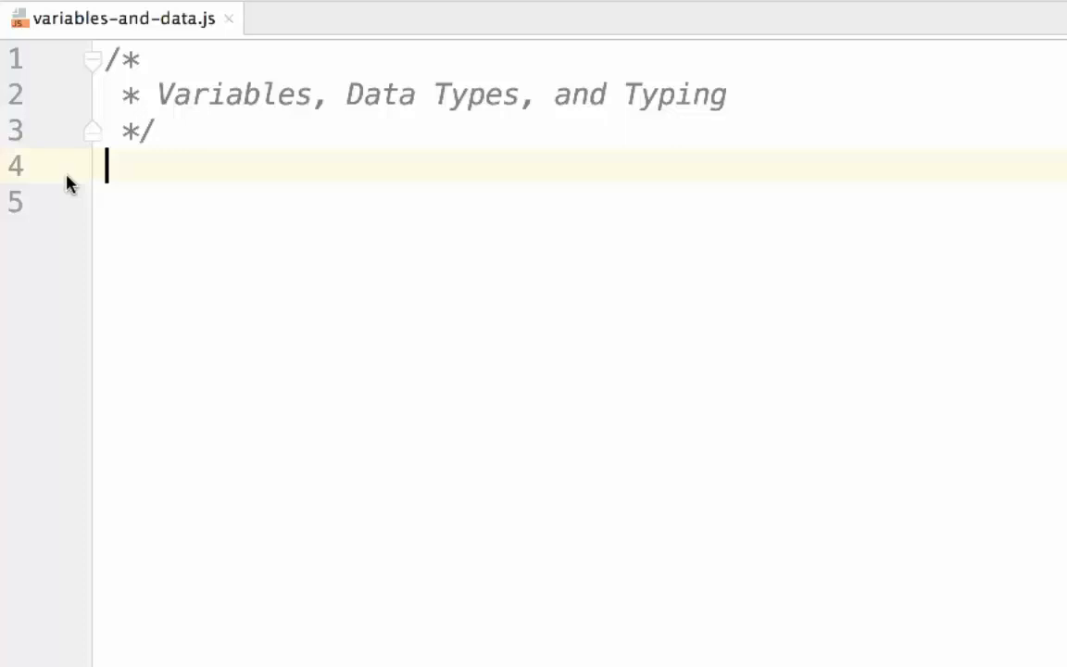
Type let variable : string = "string"; and select the flagged string type annotation.
text(let)
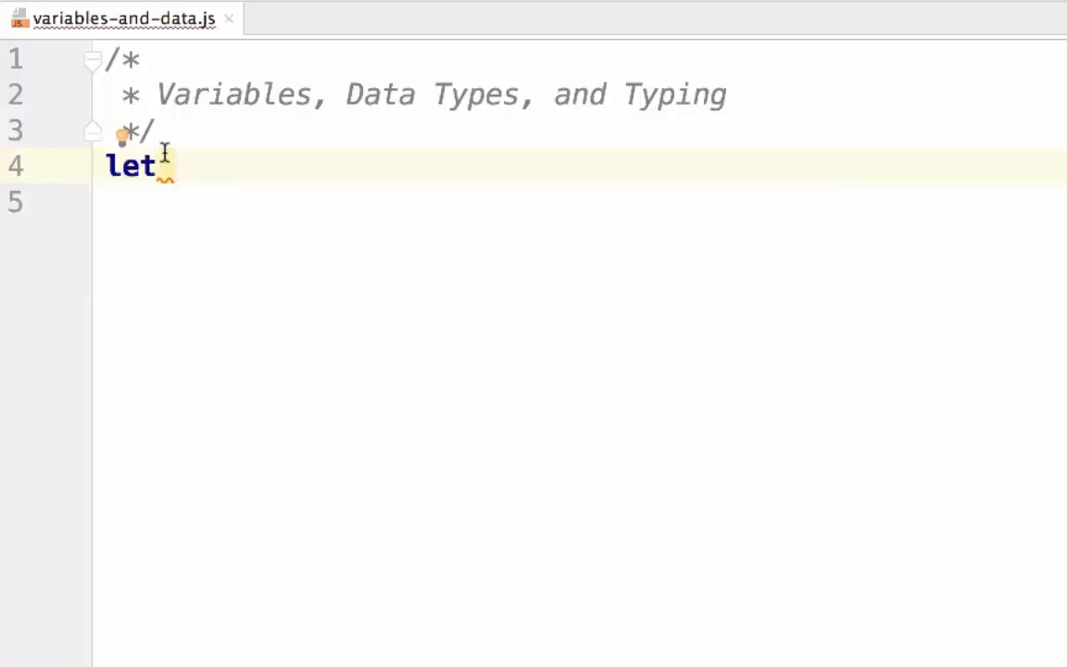
text(va)
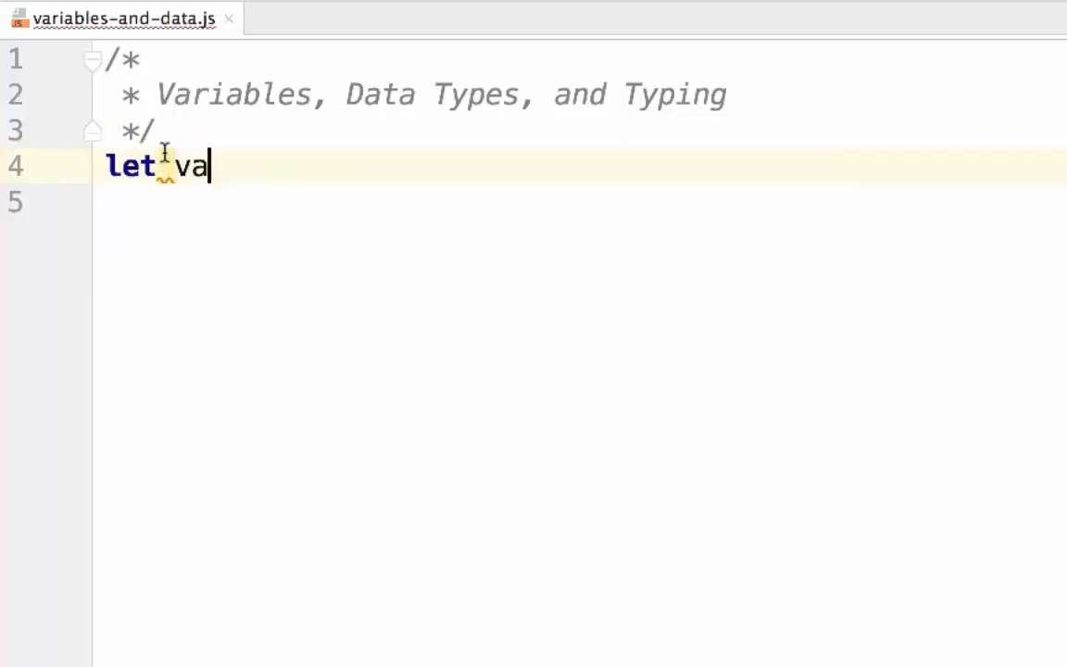
double_click(185, 166)
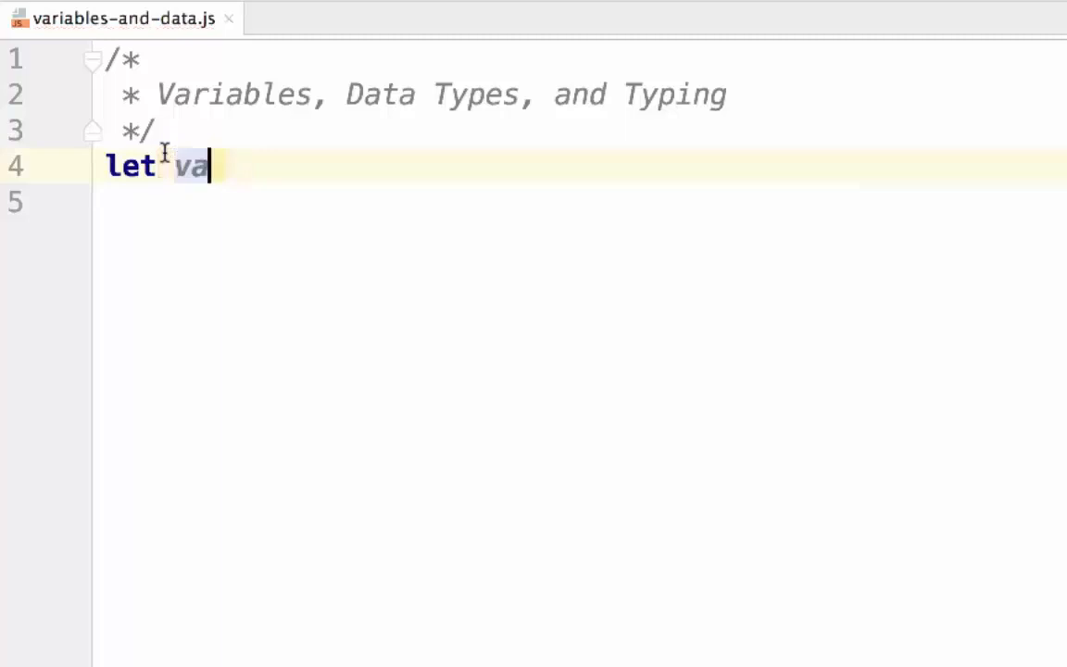
text(riable)
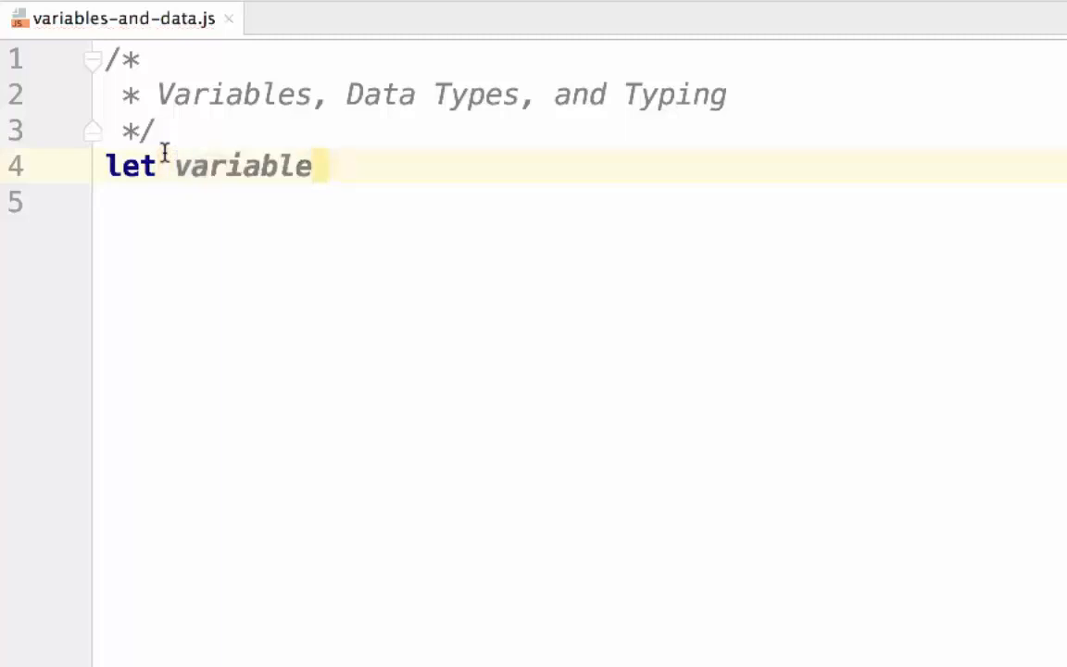
text(: string)
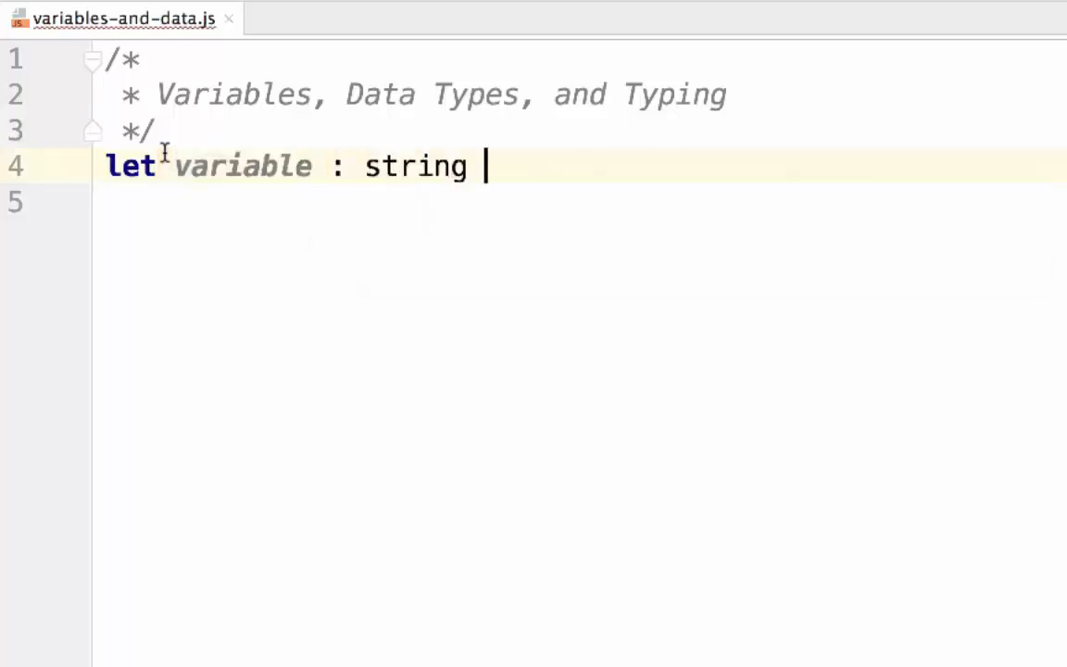
text(= "string")
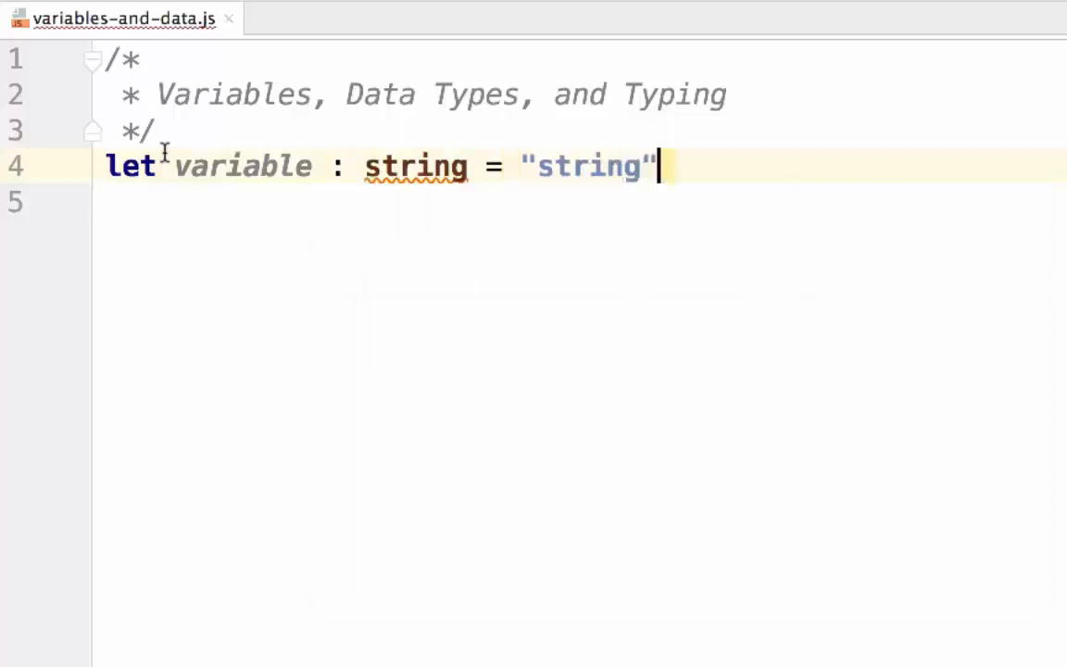
text(;)
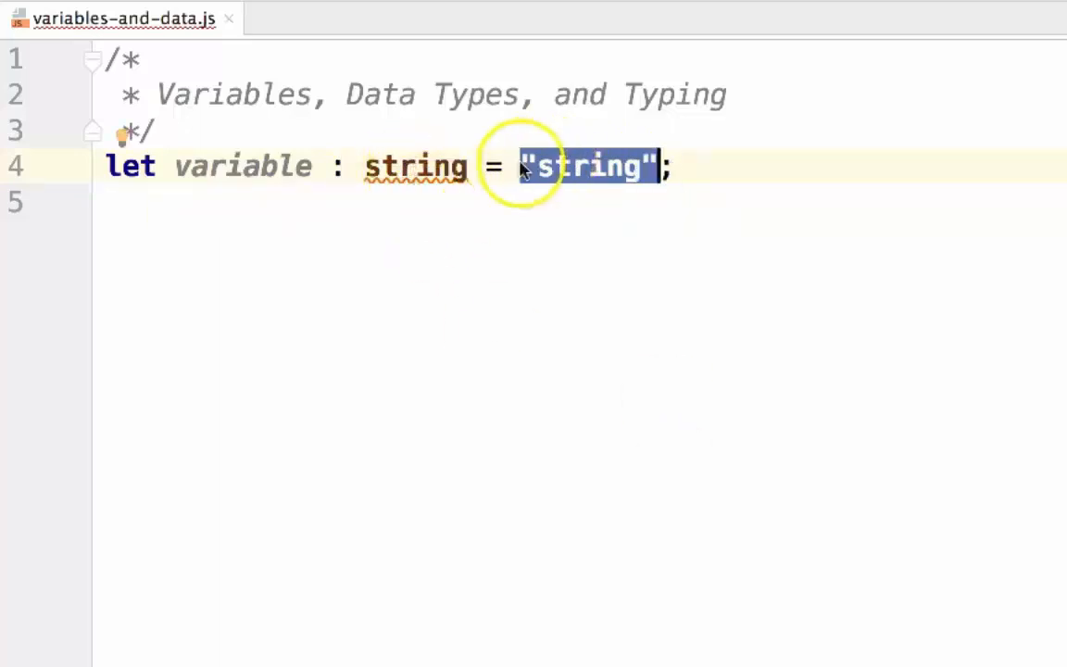
mouse_move(415, 167)
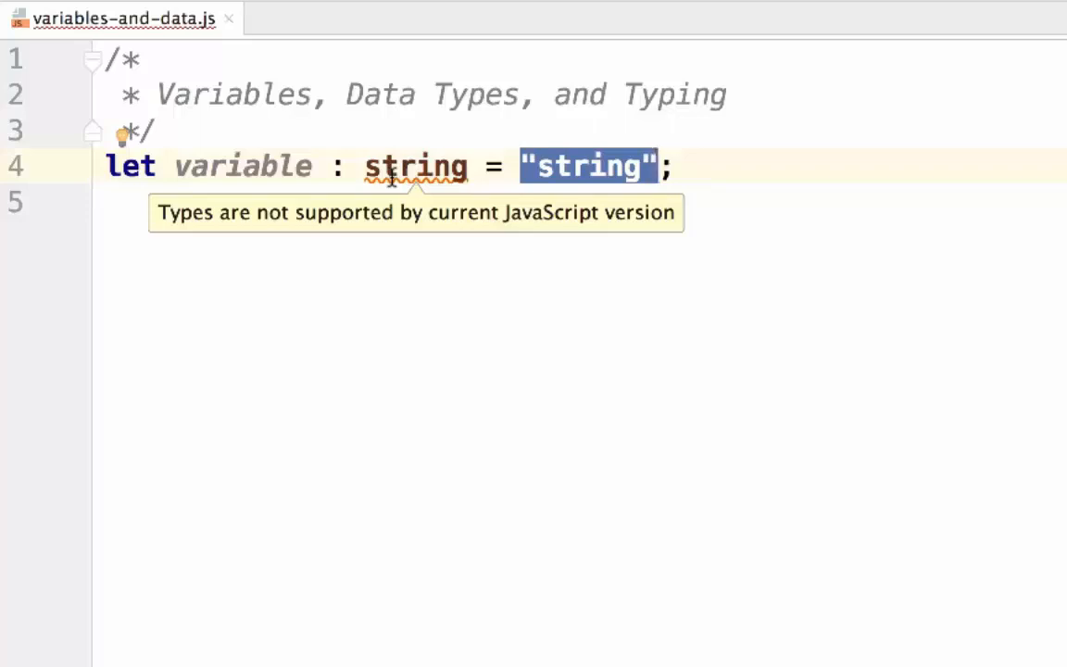
double_click(415, 166)
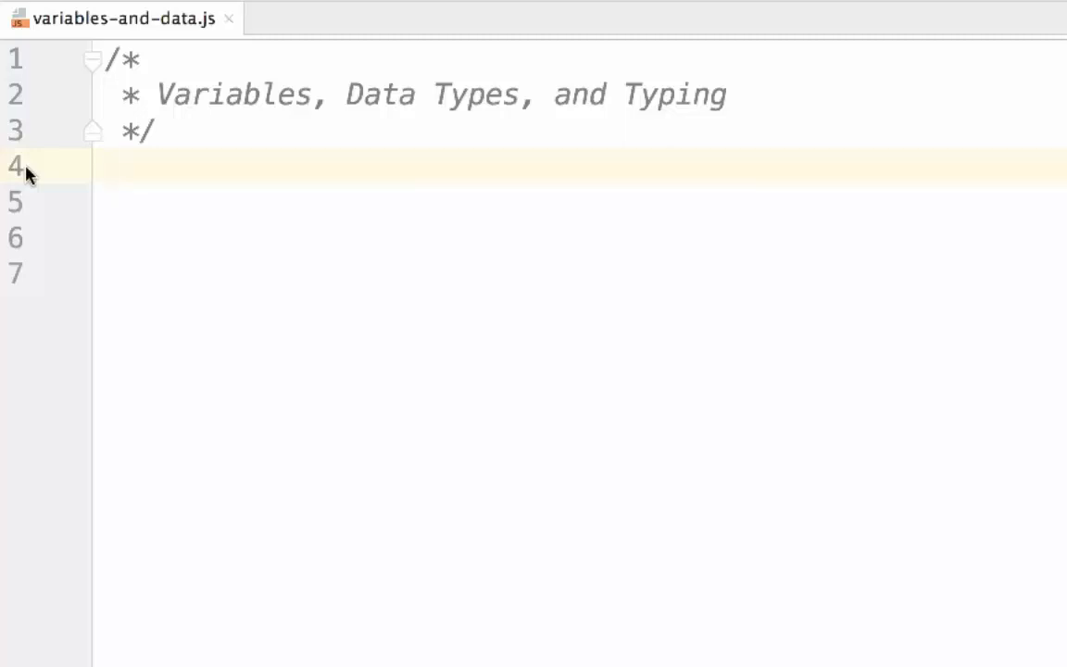
Declare var1 as "2" and var2 as 5 on line 4.
click(106, 165)
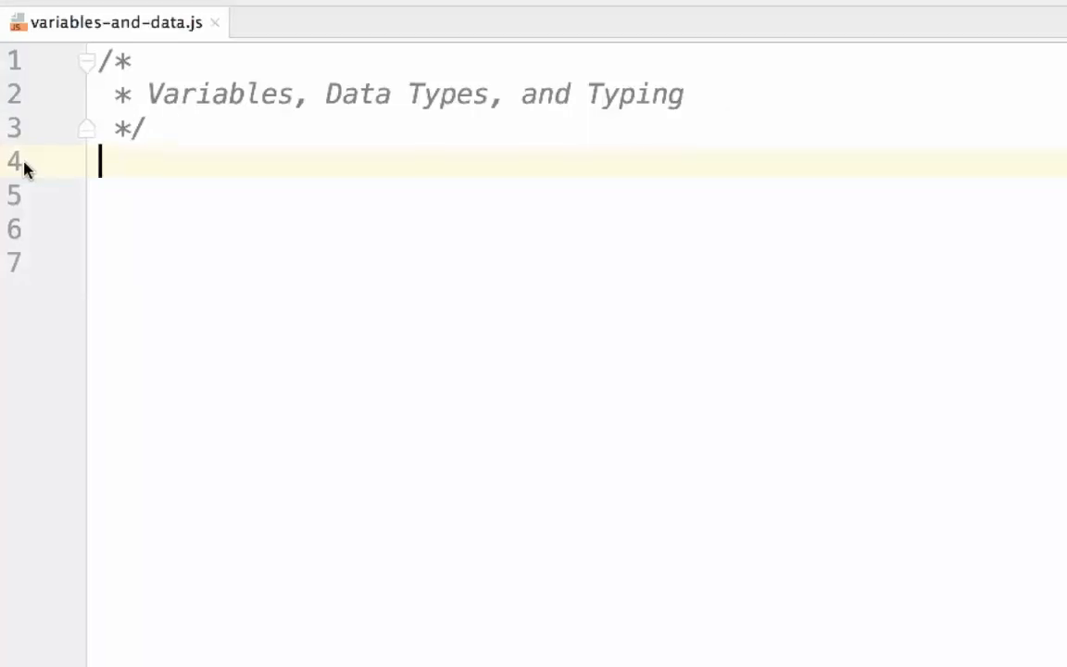
text(let va)
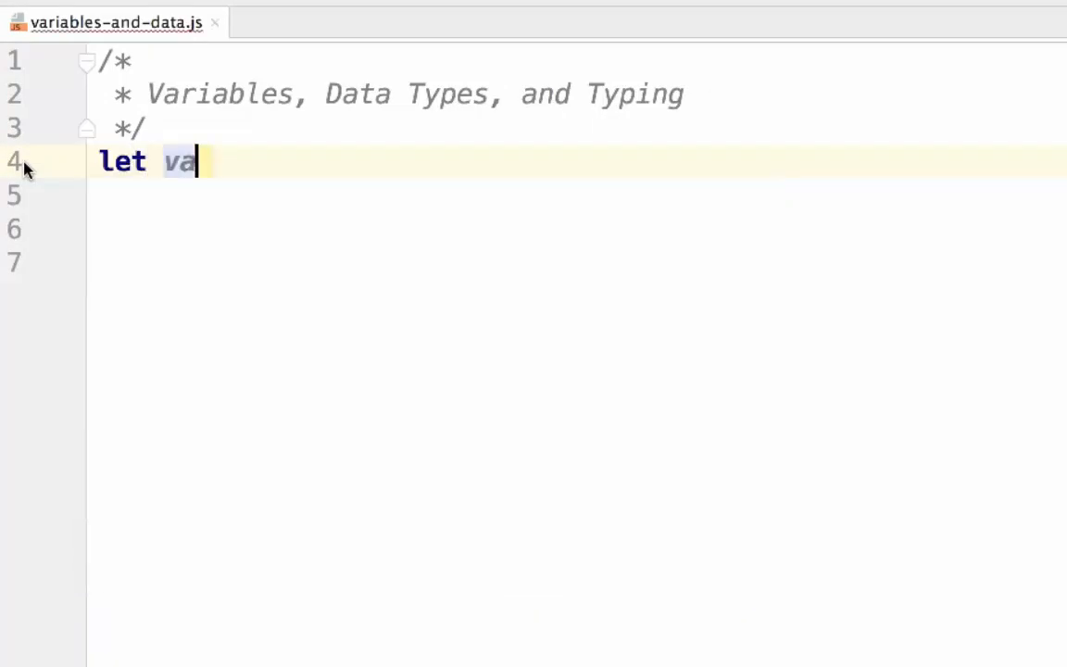
text(r1 =)
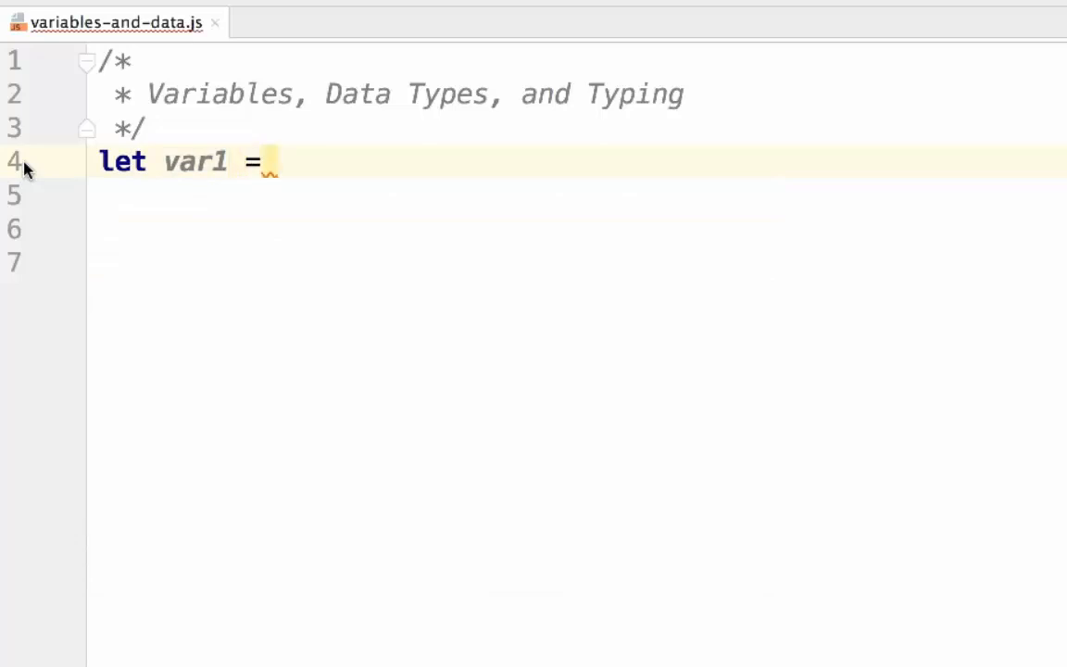
text("x")
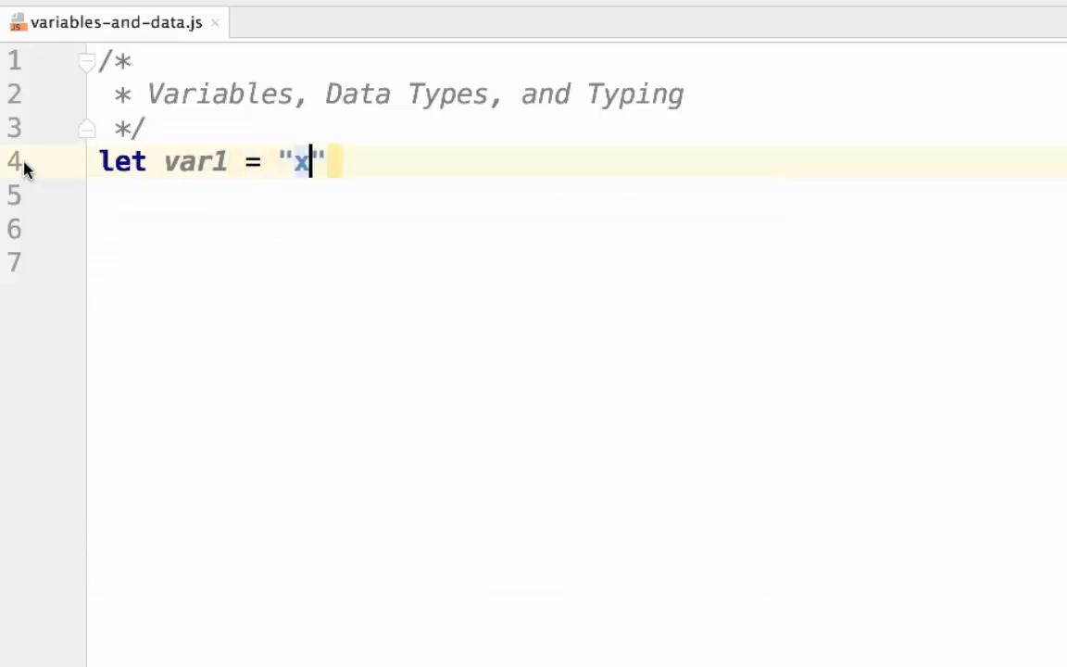
text(2)
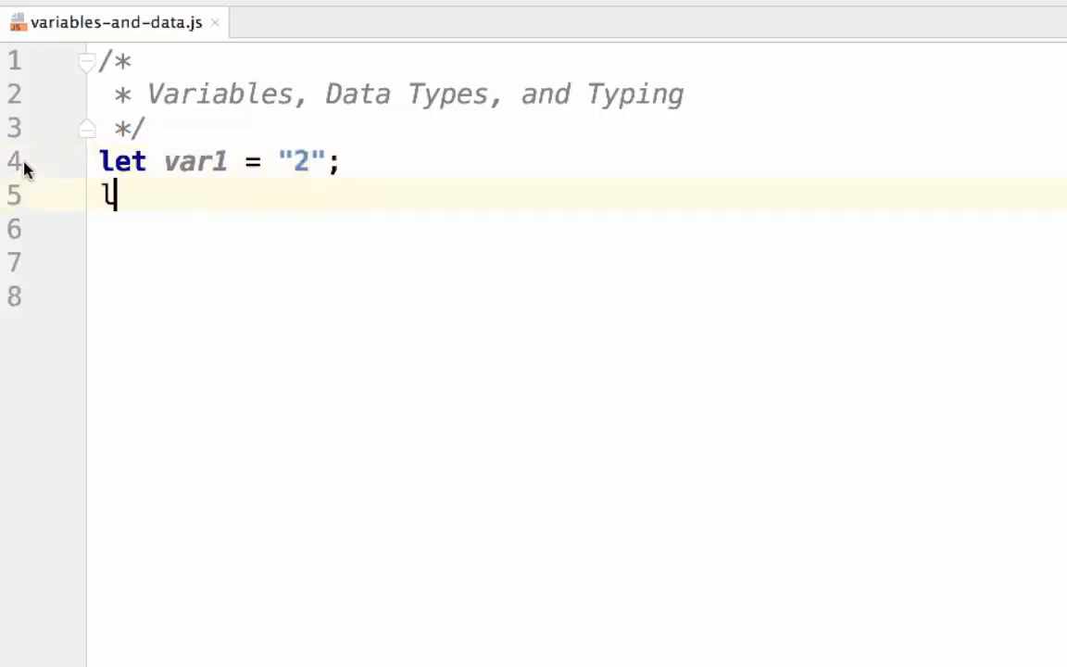
text(let var2 =)
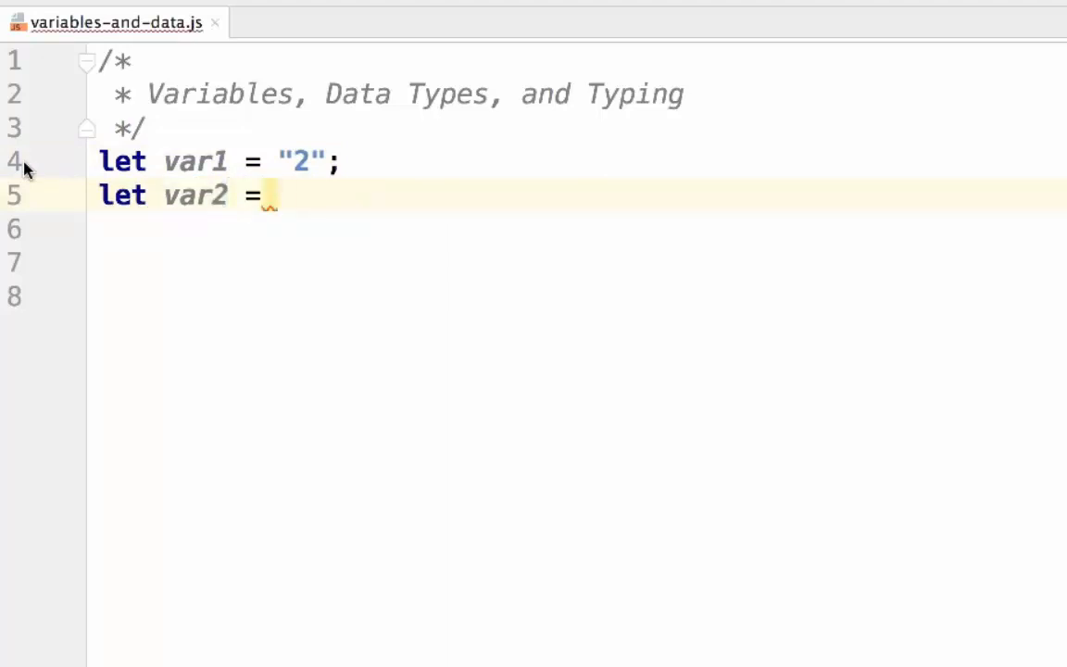
text(5;)
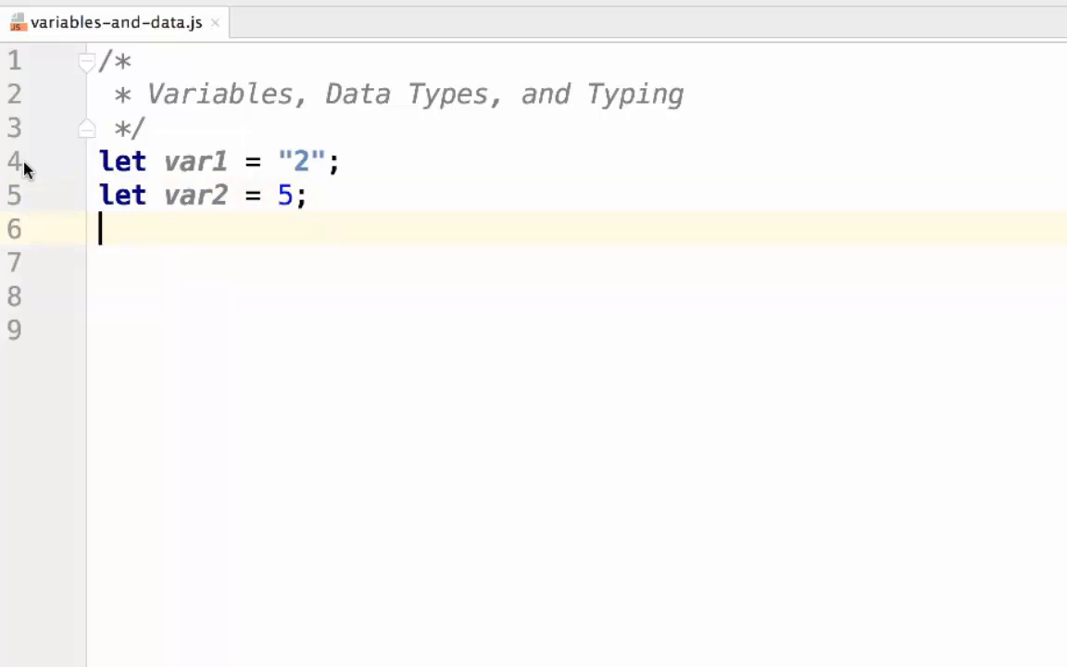
Store var1 + var2 in result and log it with console.log(result).
text(let)
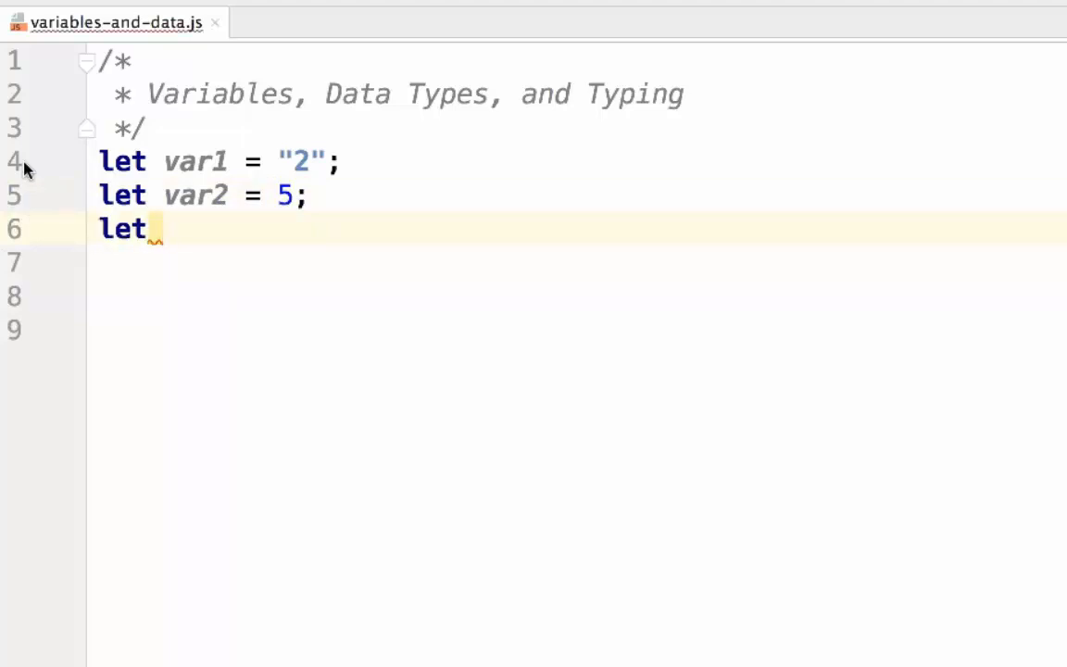
text(res)
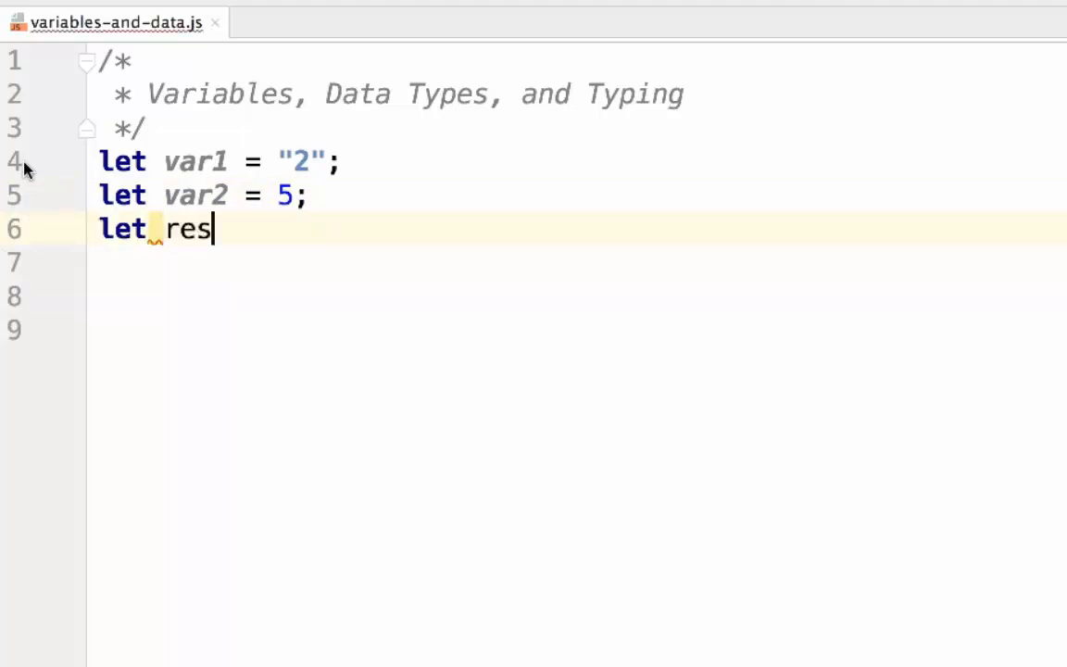
text(ult =)
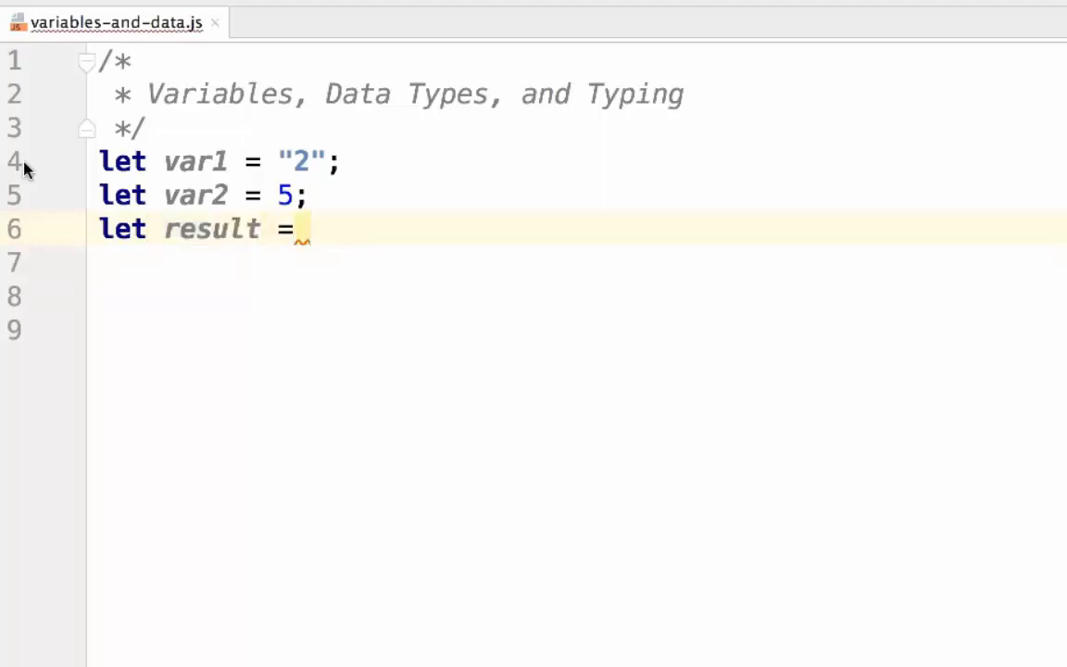
text(var1 + var2;)
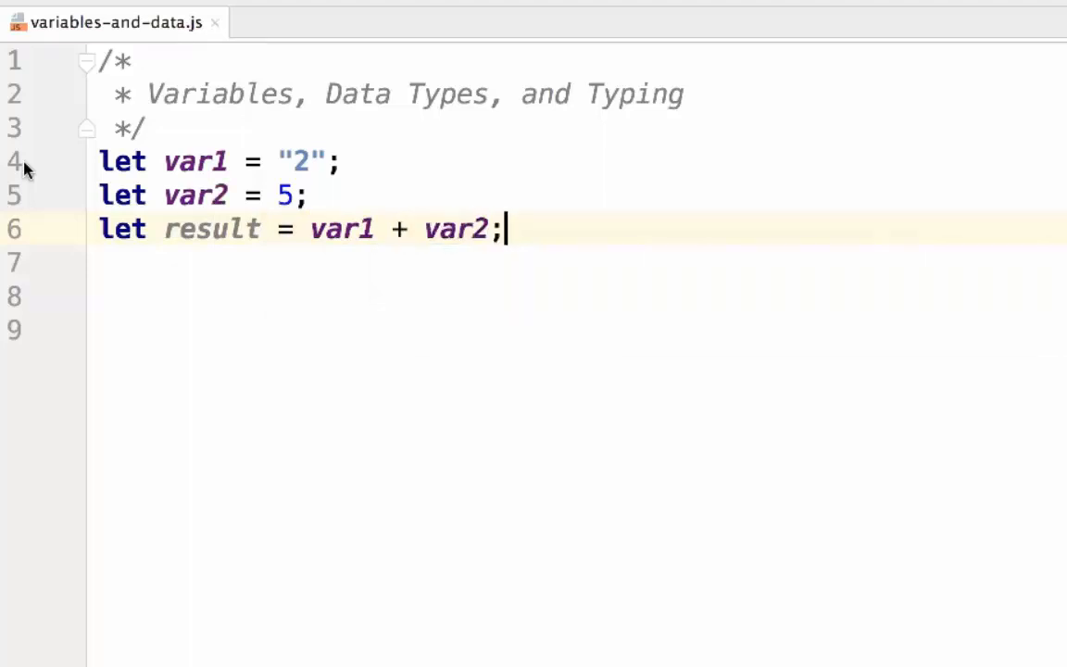
key(Return)
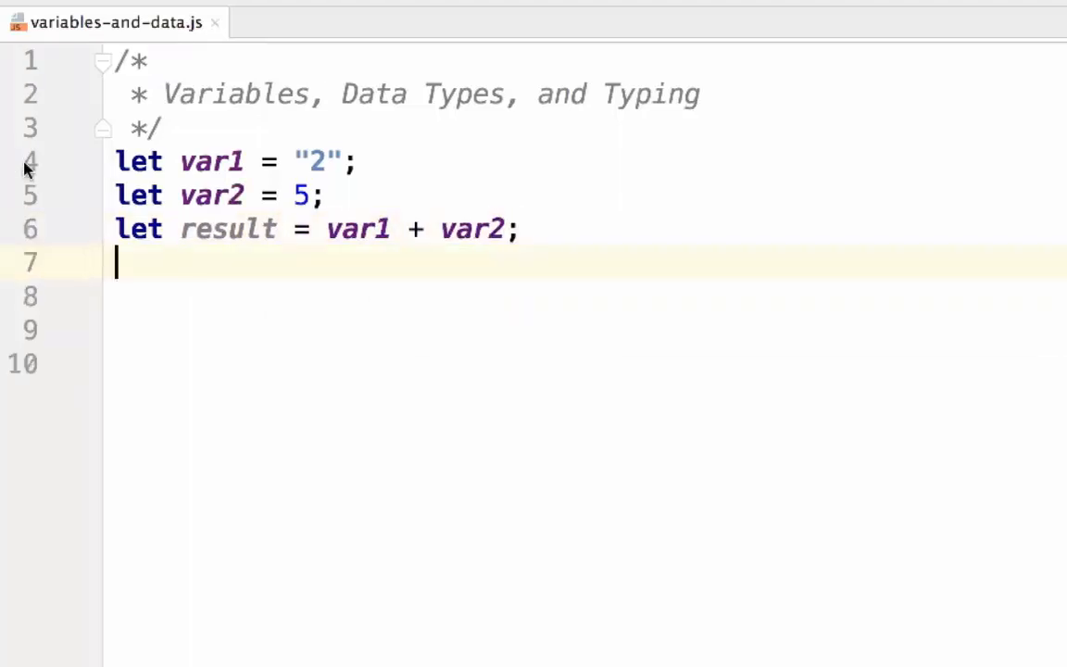
text(console.)
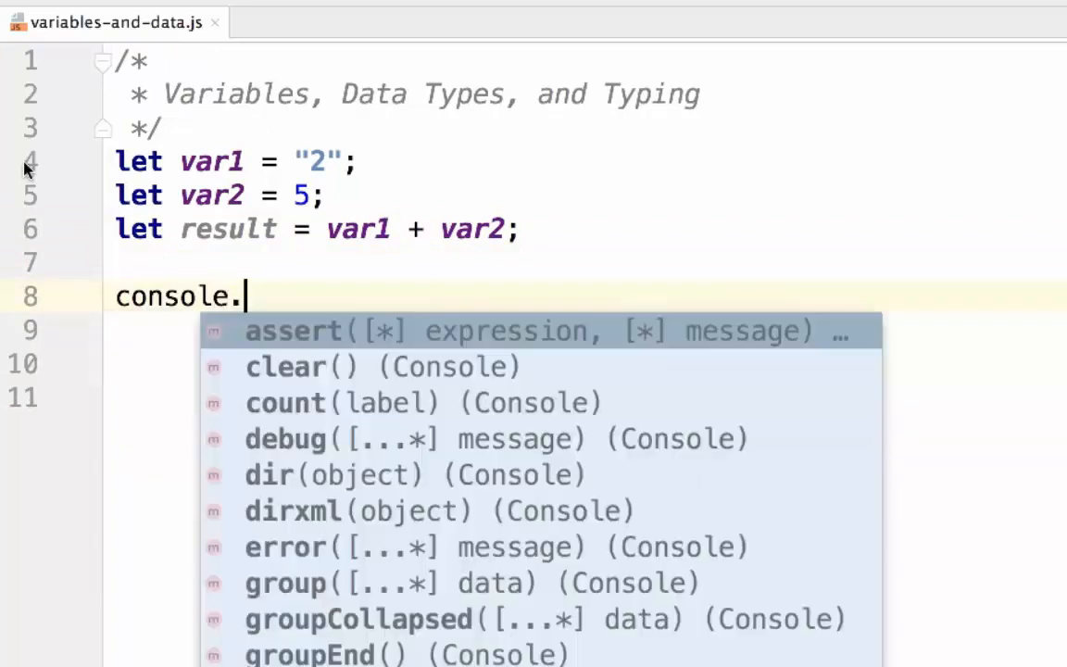
text(log(result)
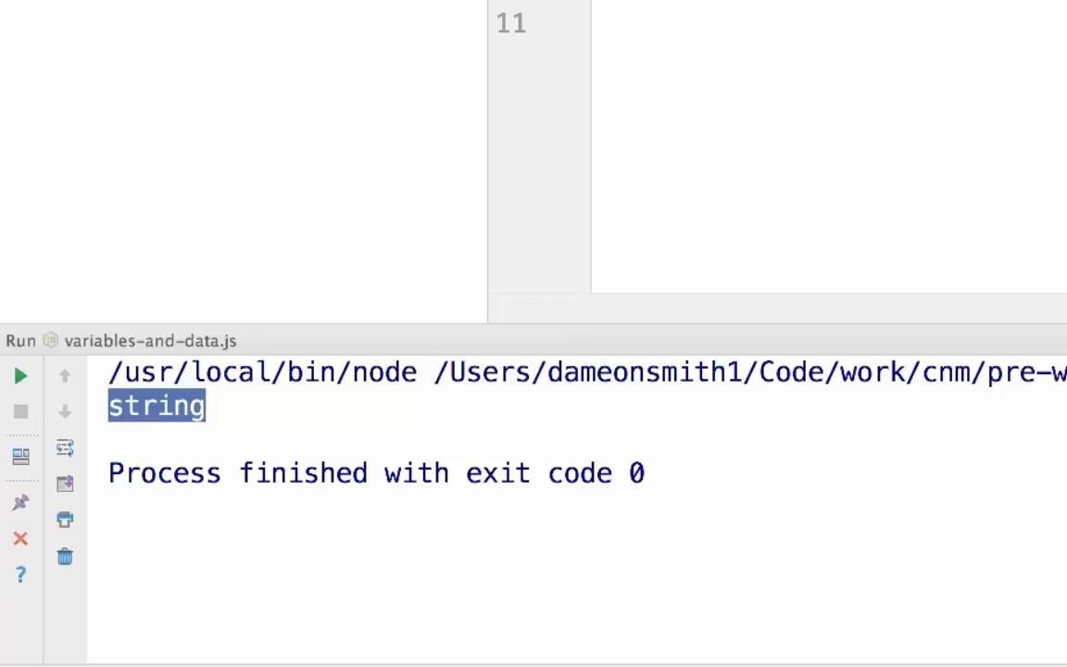
Rerun the script and select the printed 25 in the output.
click(21, 375)
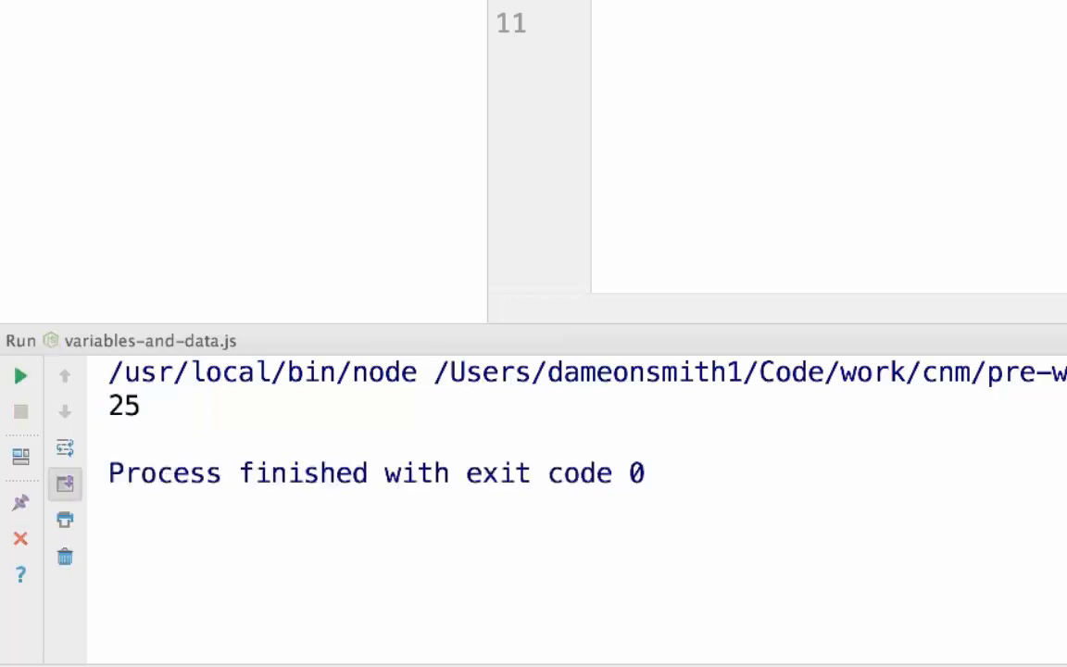
mouse_move(111, 422)
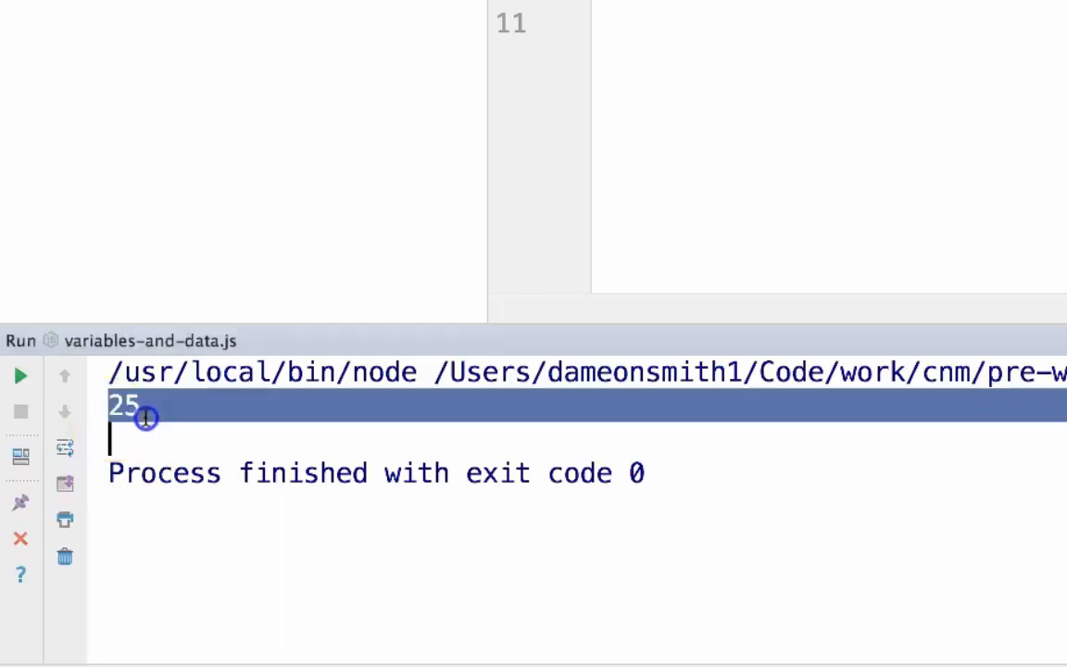
double_click(125, 406)
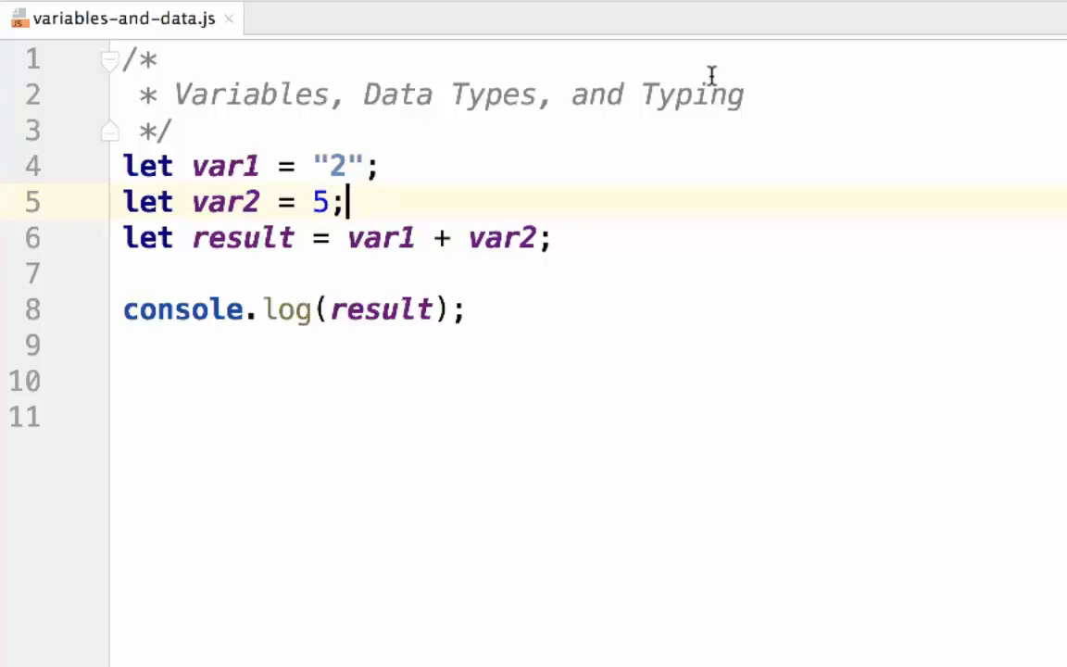
mouse_move(324, 248)
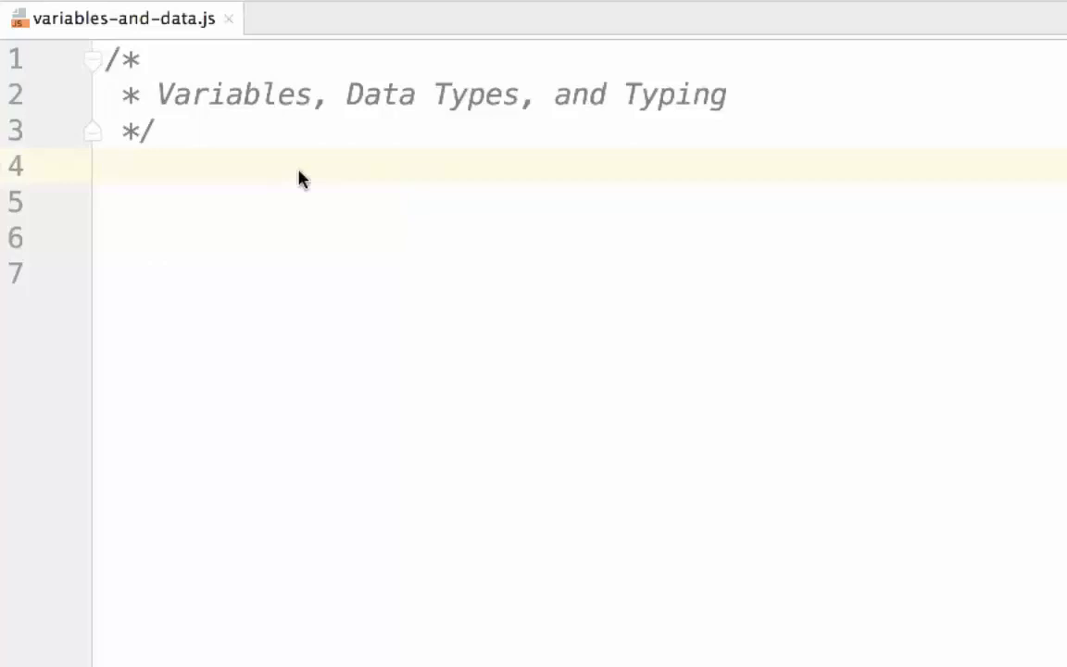
Declare add = 1 + 2, sub = 2 - 1 and mult = 2*4 from line 4.
click(111, 164)
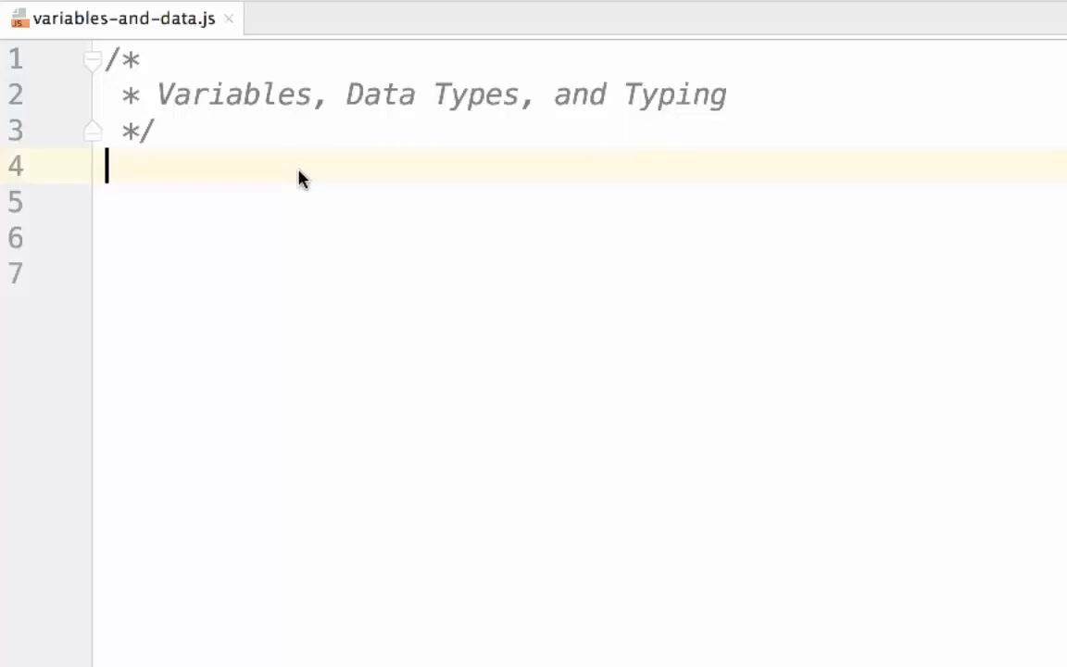
text(let)
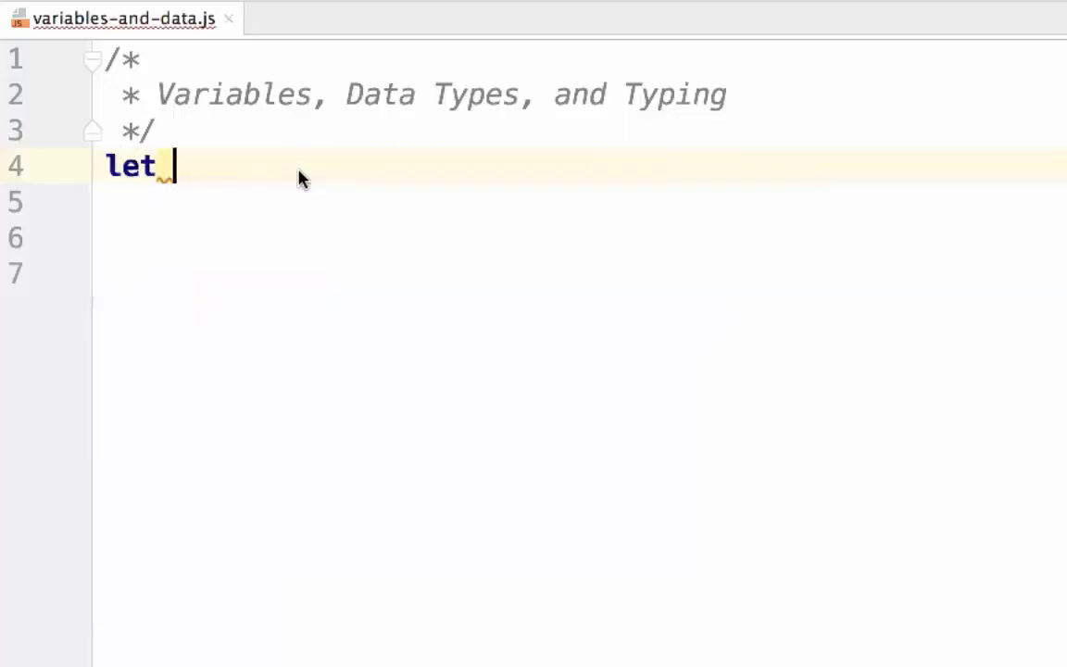
text(1 +)
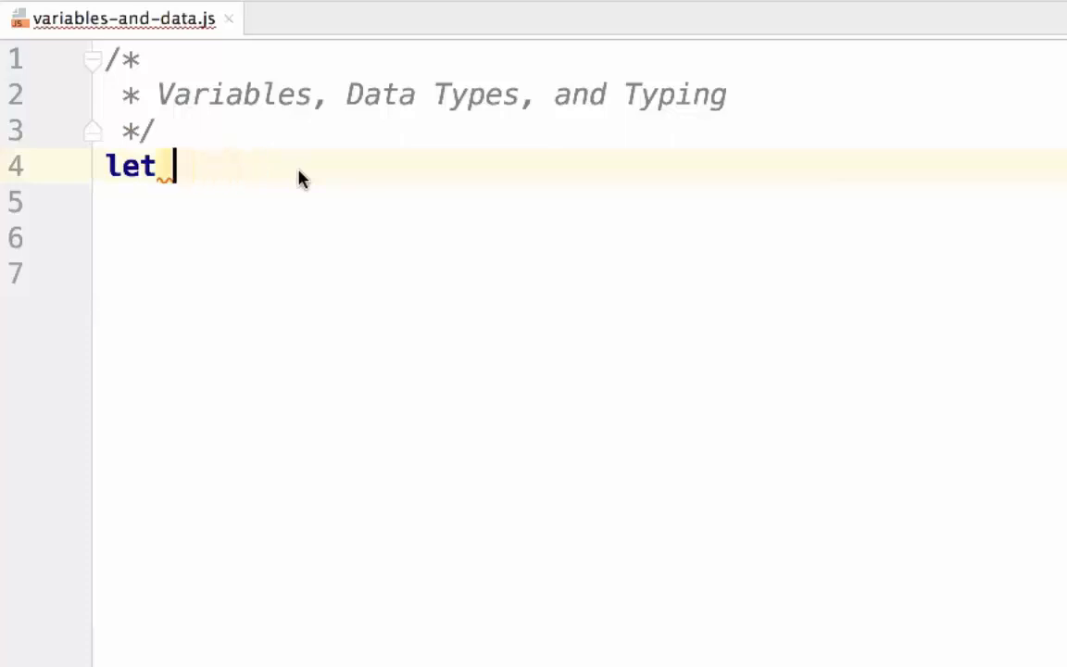
text(add = 1)
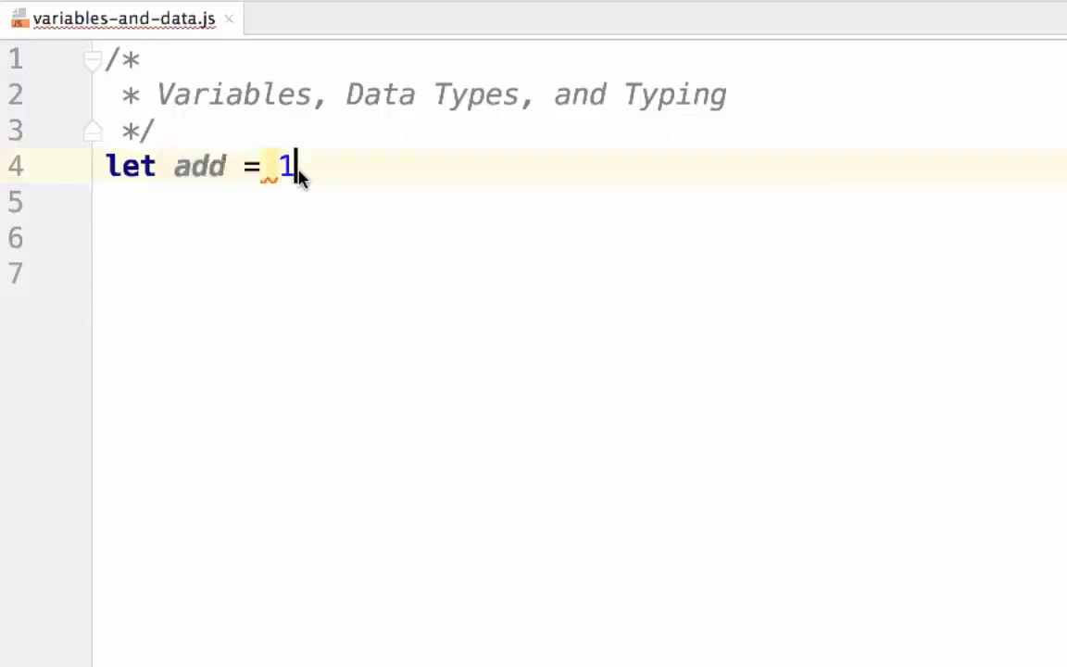
text(+ 2;)
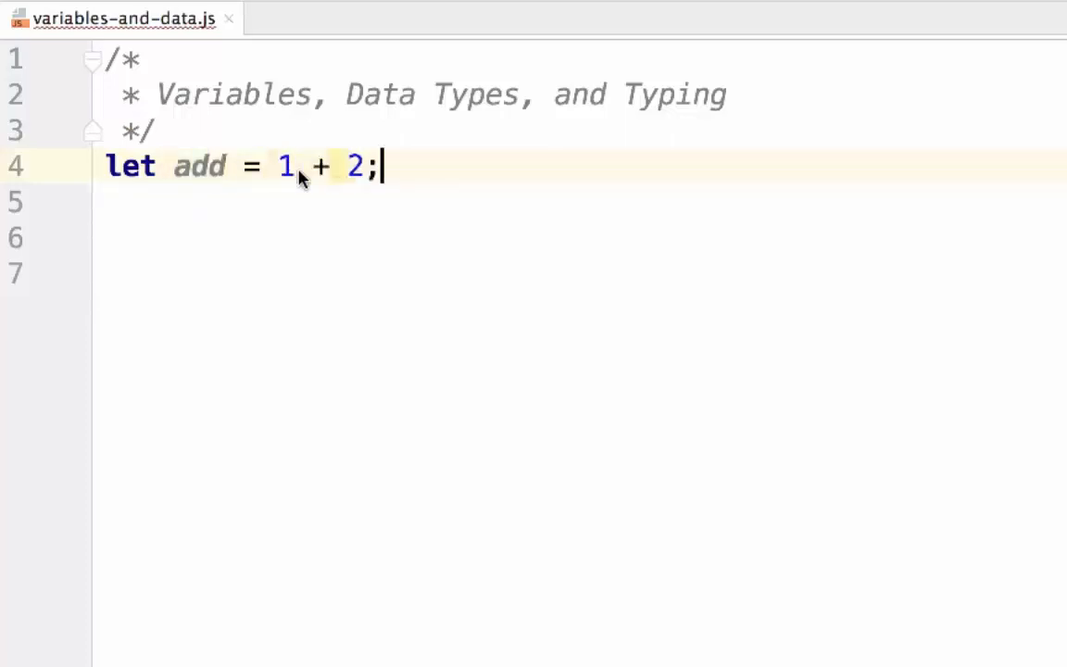
text(let)
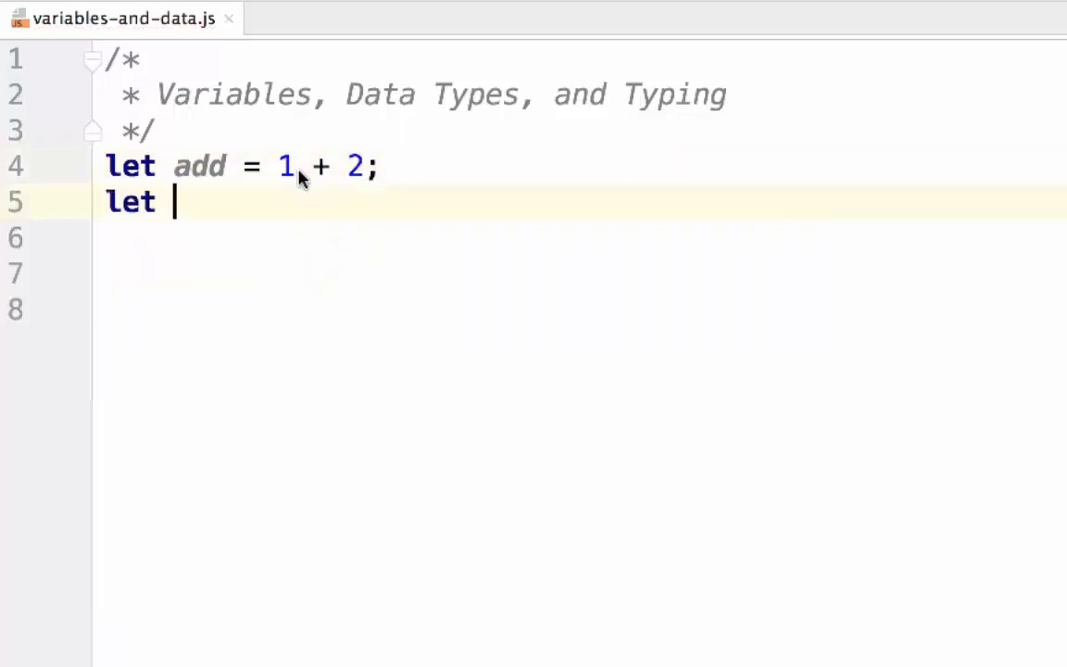
text(sub =)
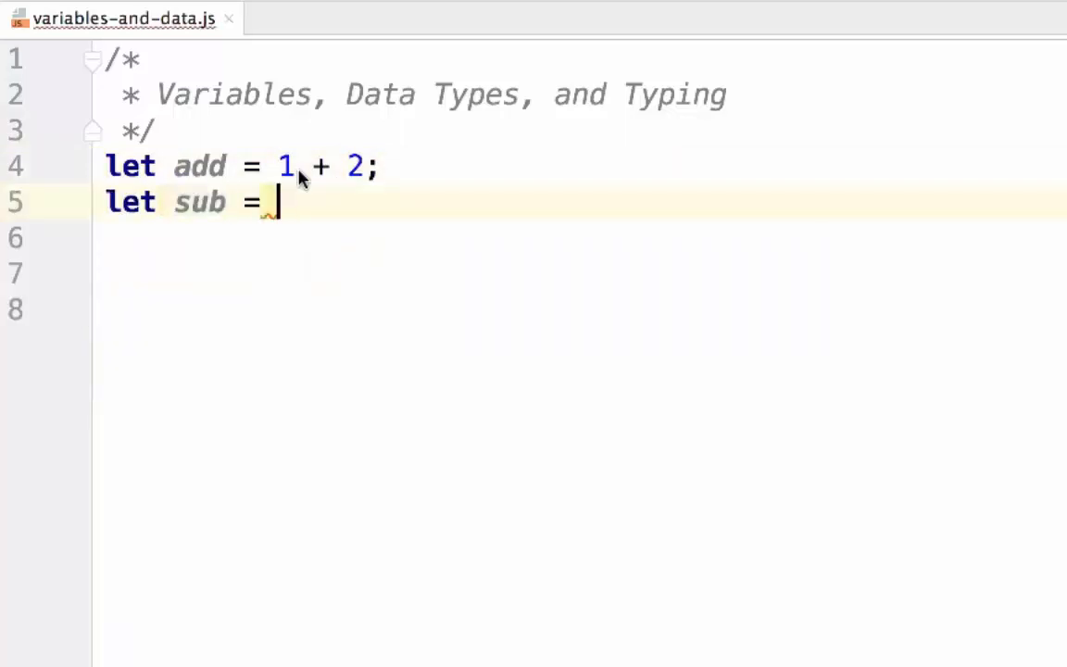
text(1)
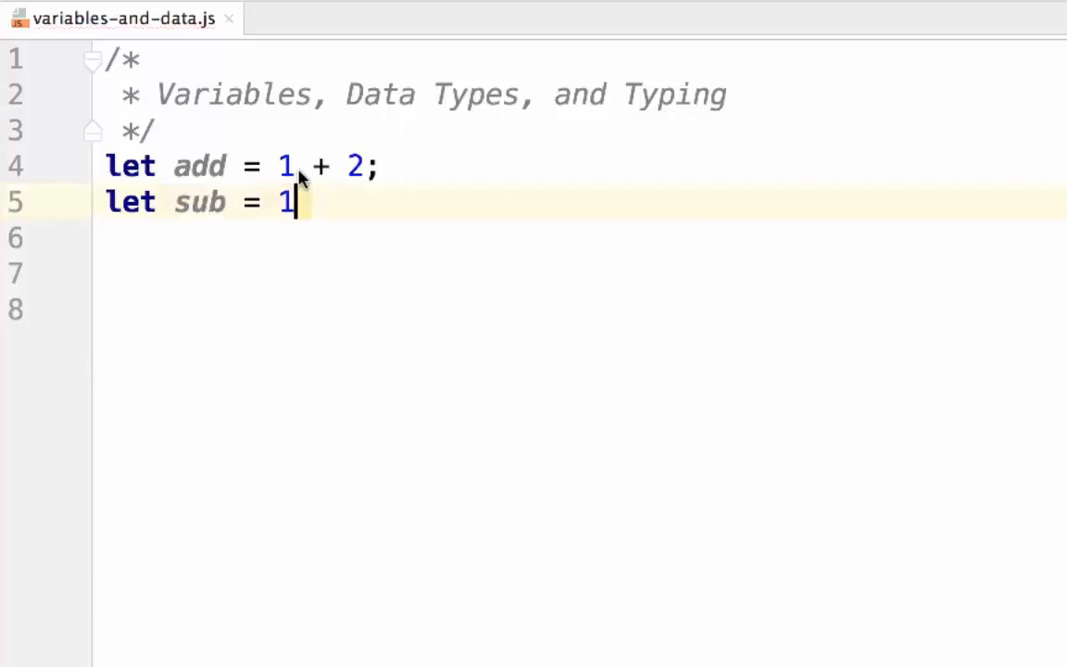
text(2 - 1;)
click(580, 238)
text(let mult)
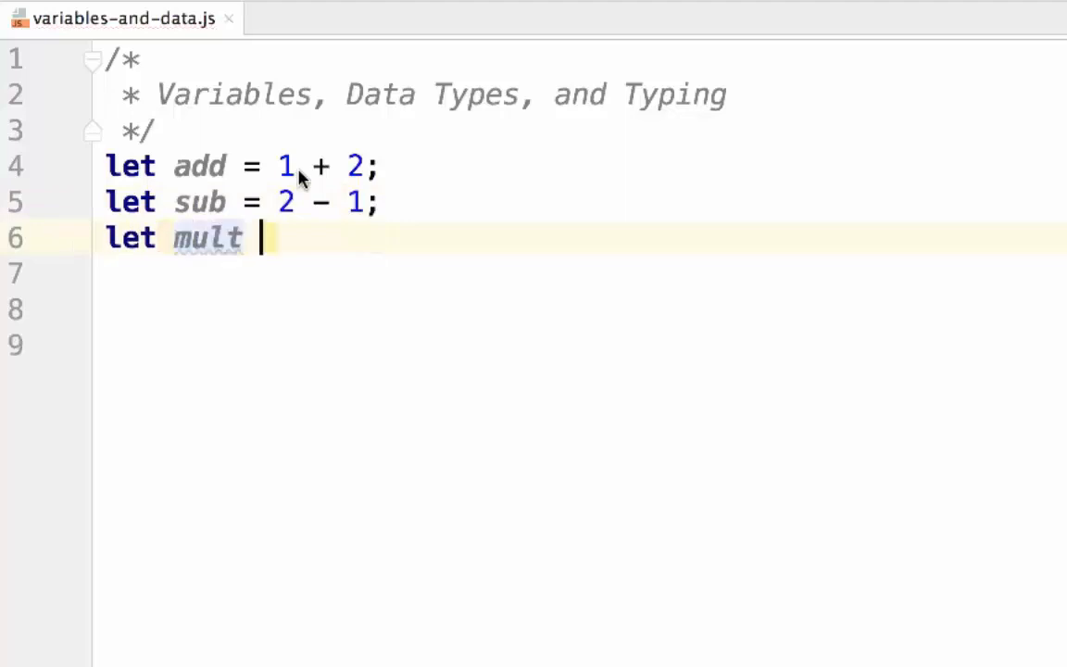
text(= 2)
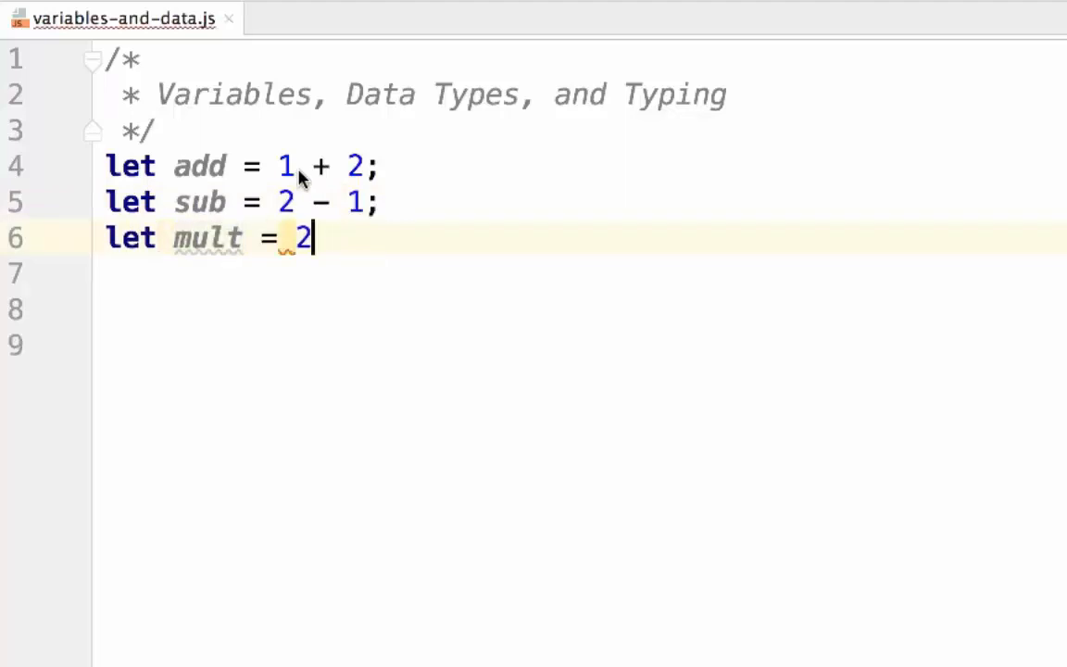
text(*4;)
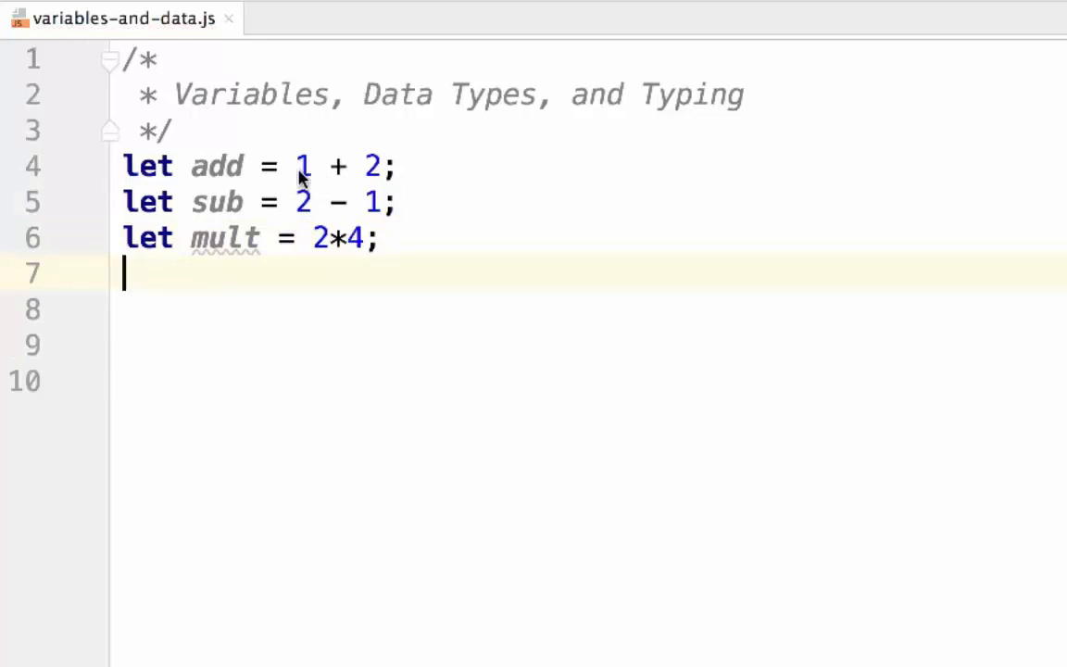
Declare division = 4 / 2 and mod = 5 % 2.
text(let)
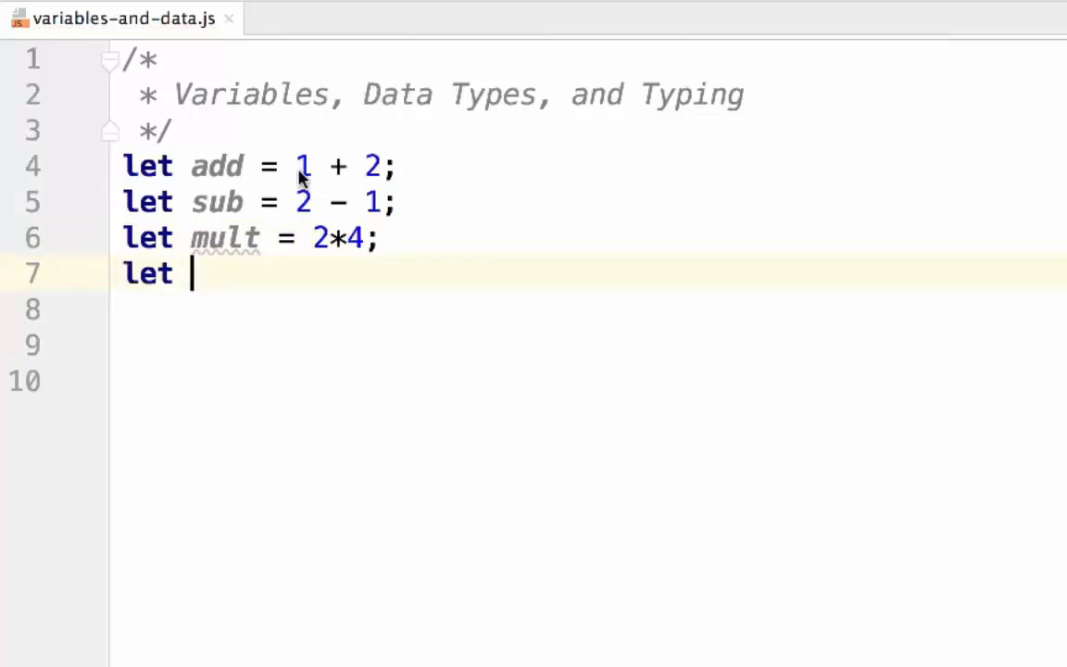
text(division :)
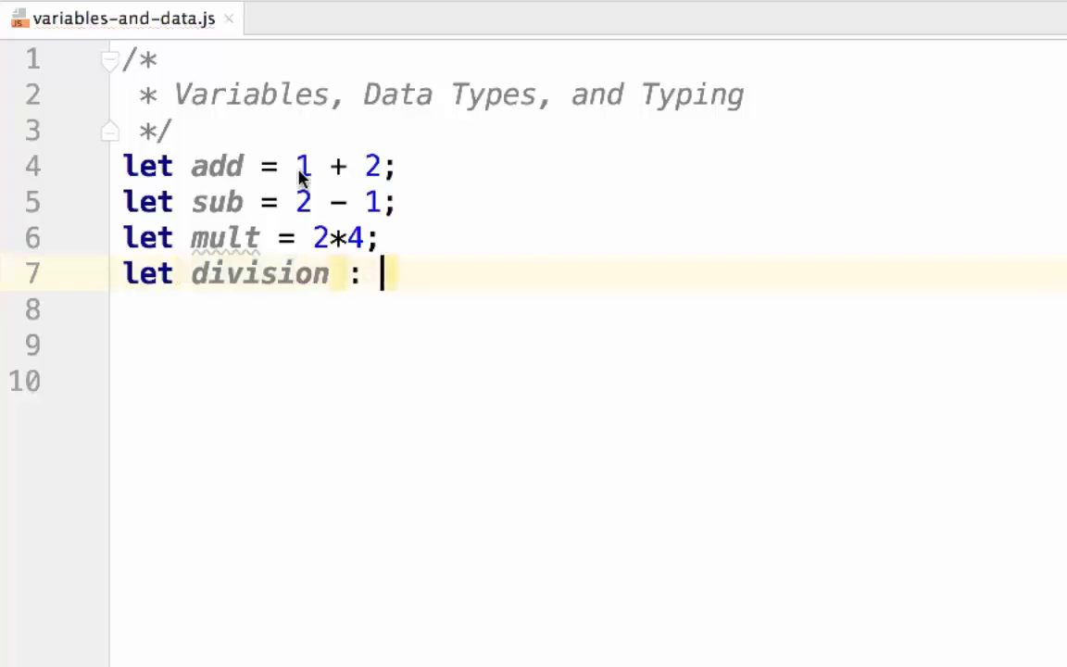
text(=)
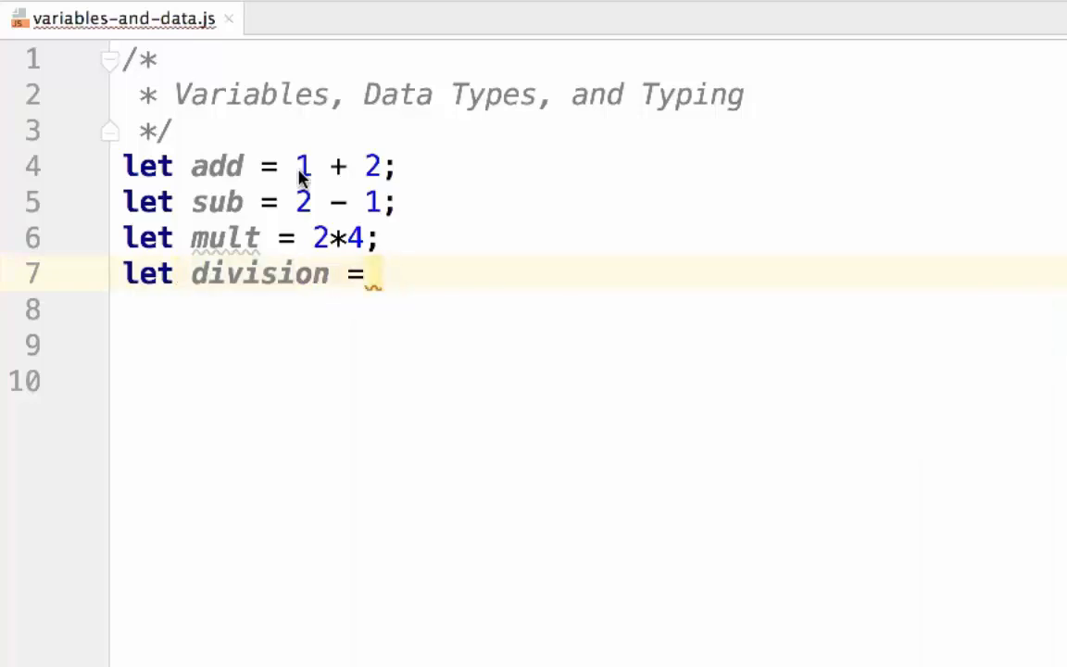
text(4)
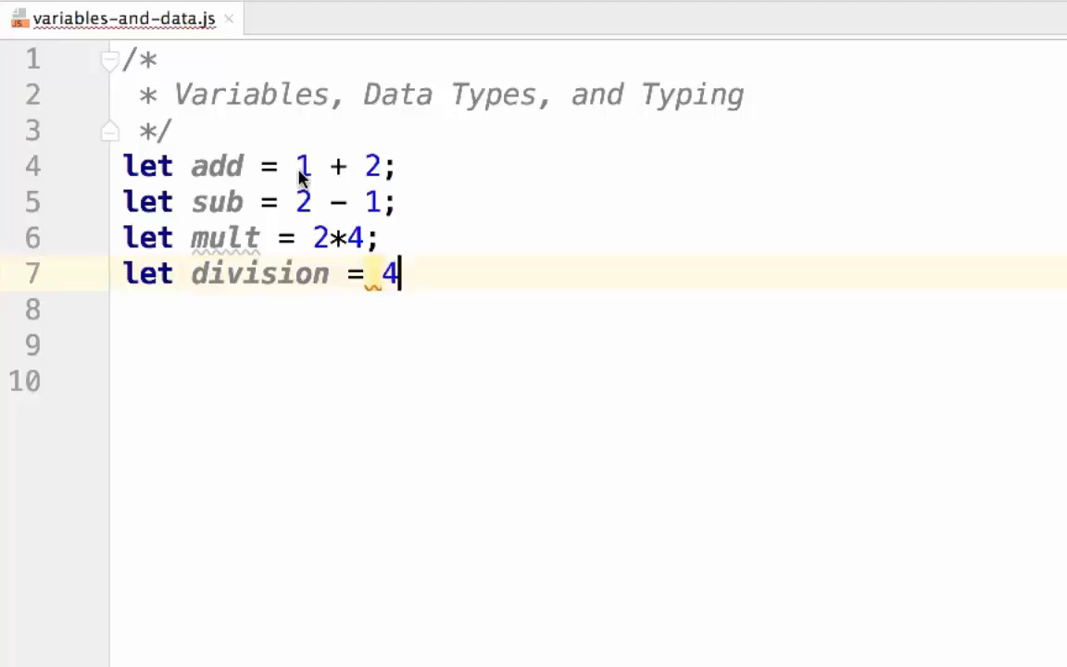
text(/ 2;)
click(589, 310)
text(let)
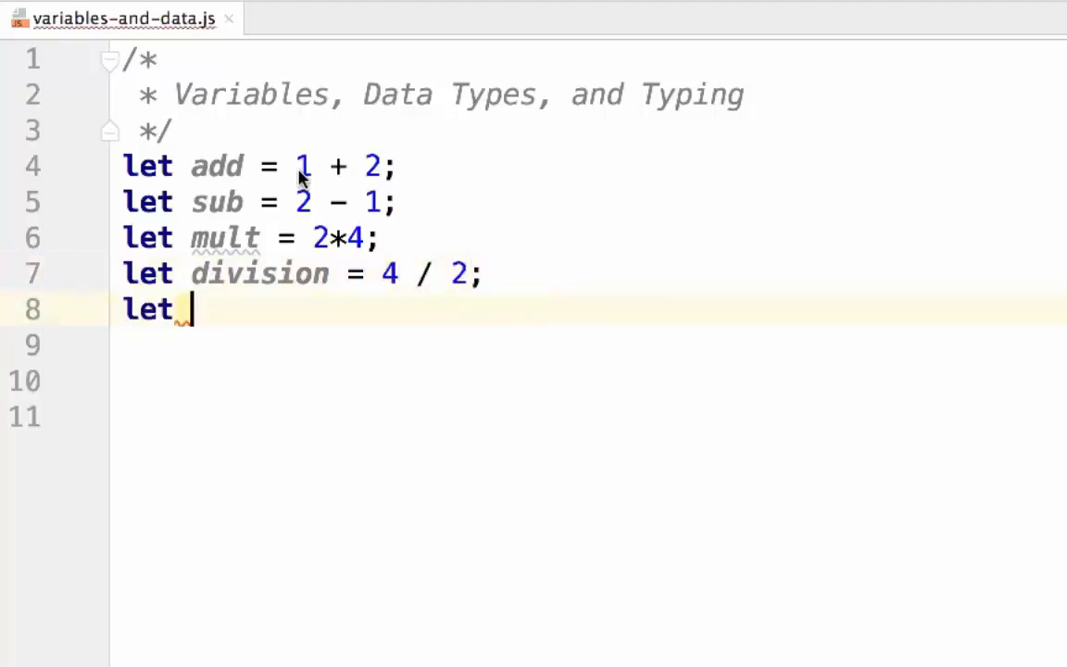
text(mod  =)
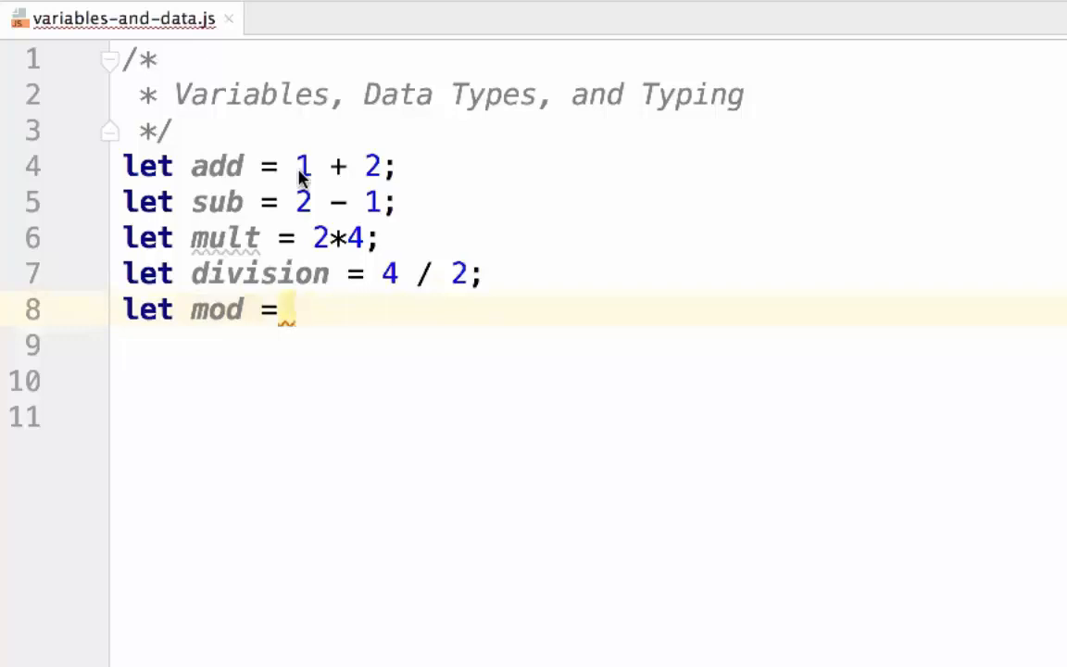
text(5)
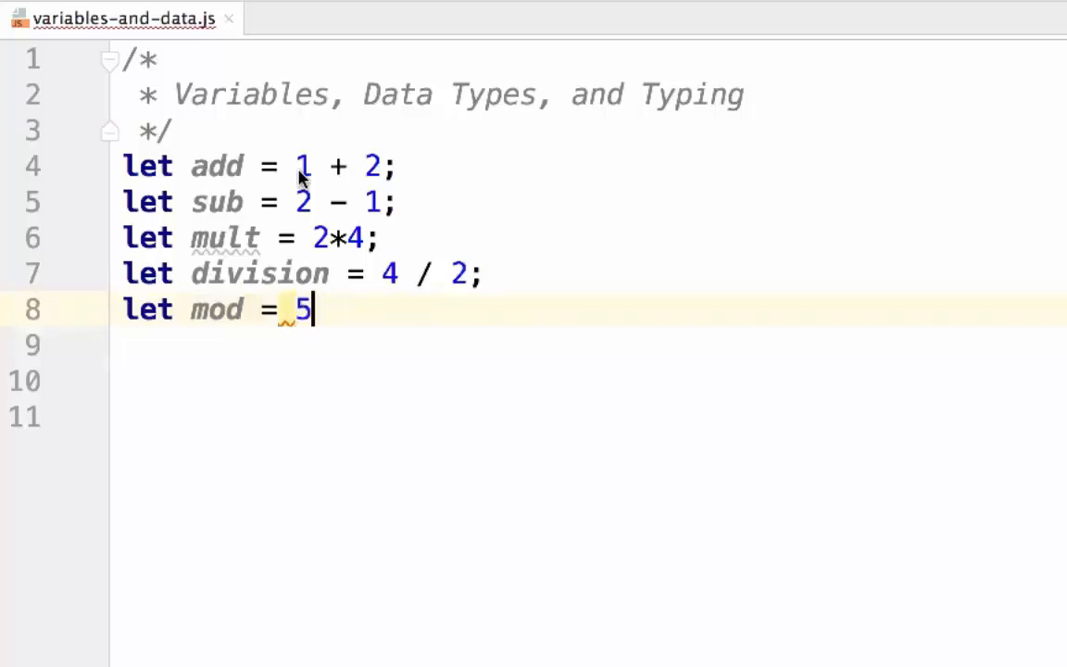
text(% 2;)
click(593, 381)
text(l)
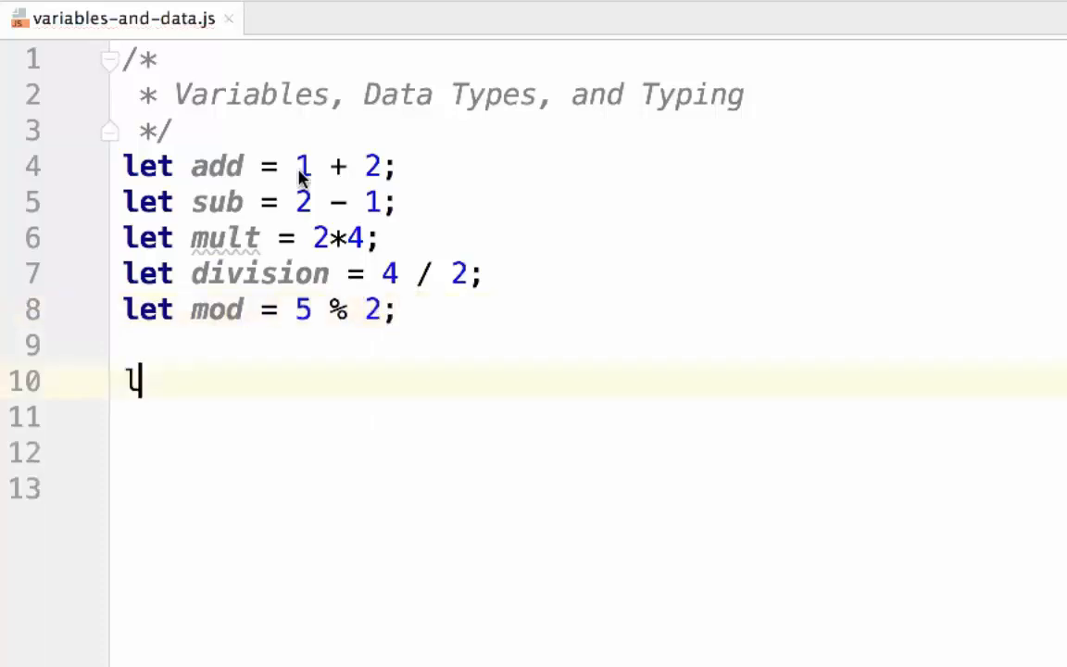
Declare string = "String 1 " + "String 2" and log it with console.log(string).
text(et)
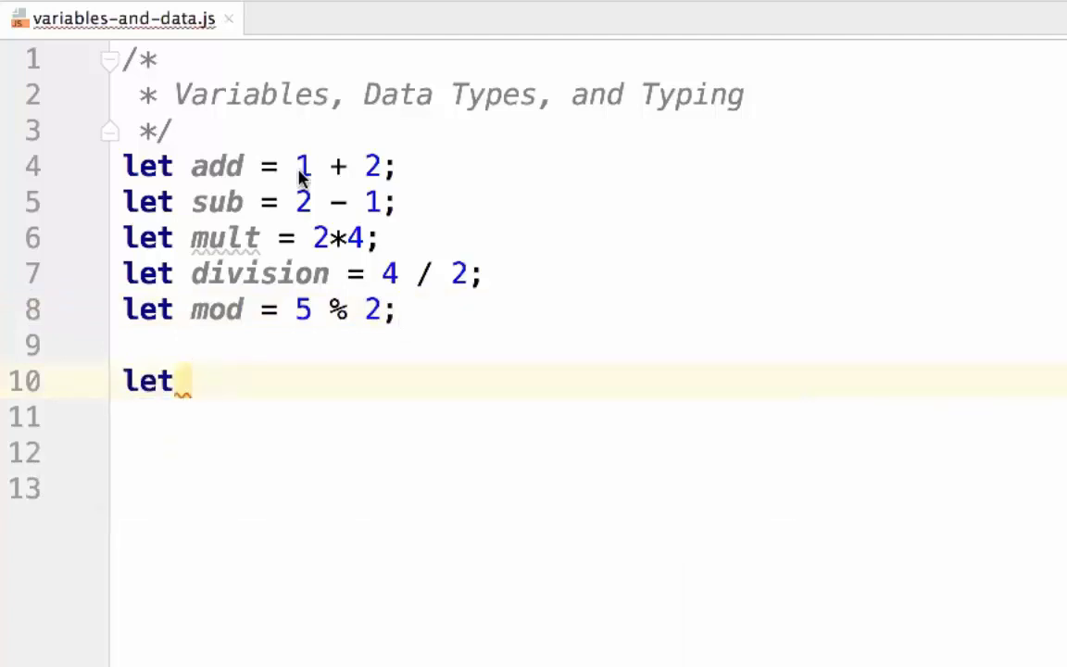
text(s)
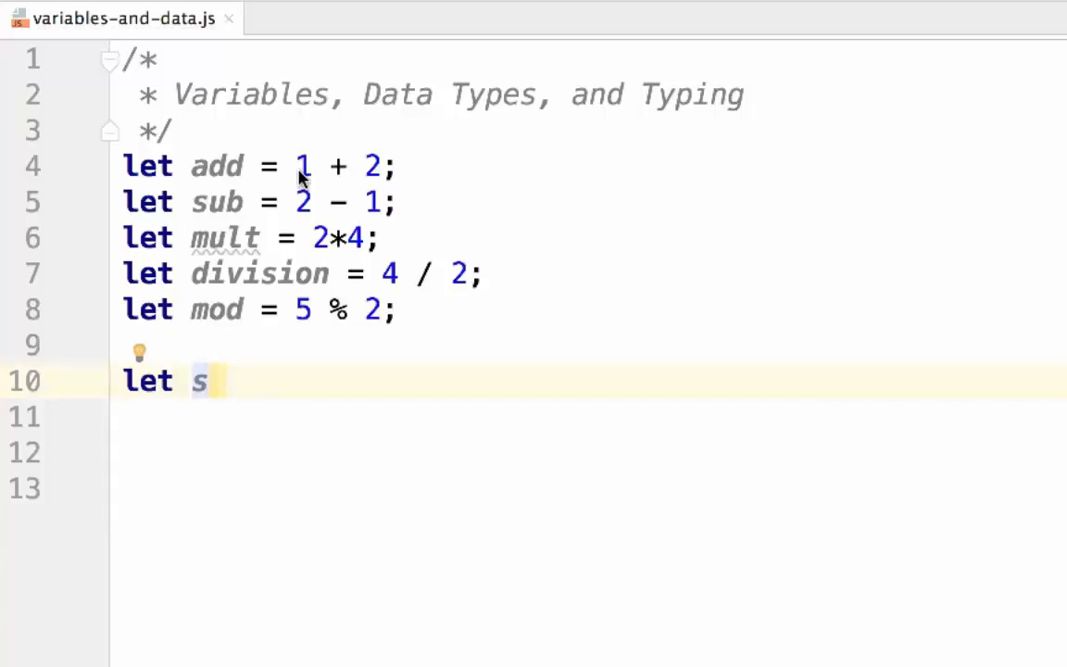
text(t)
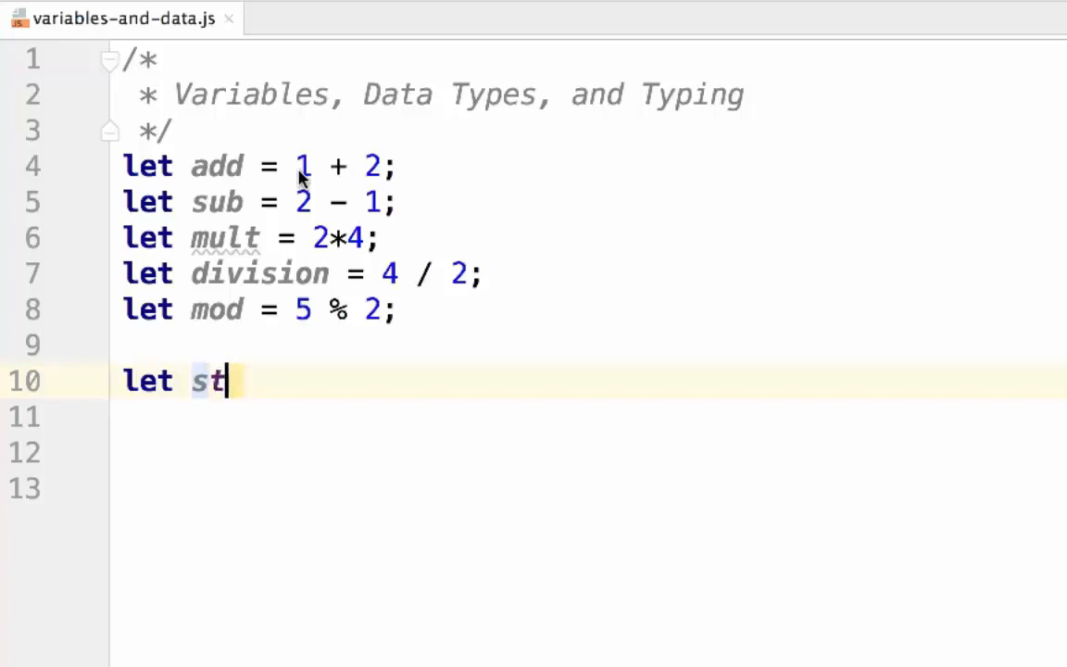
text(ring = "String)
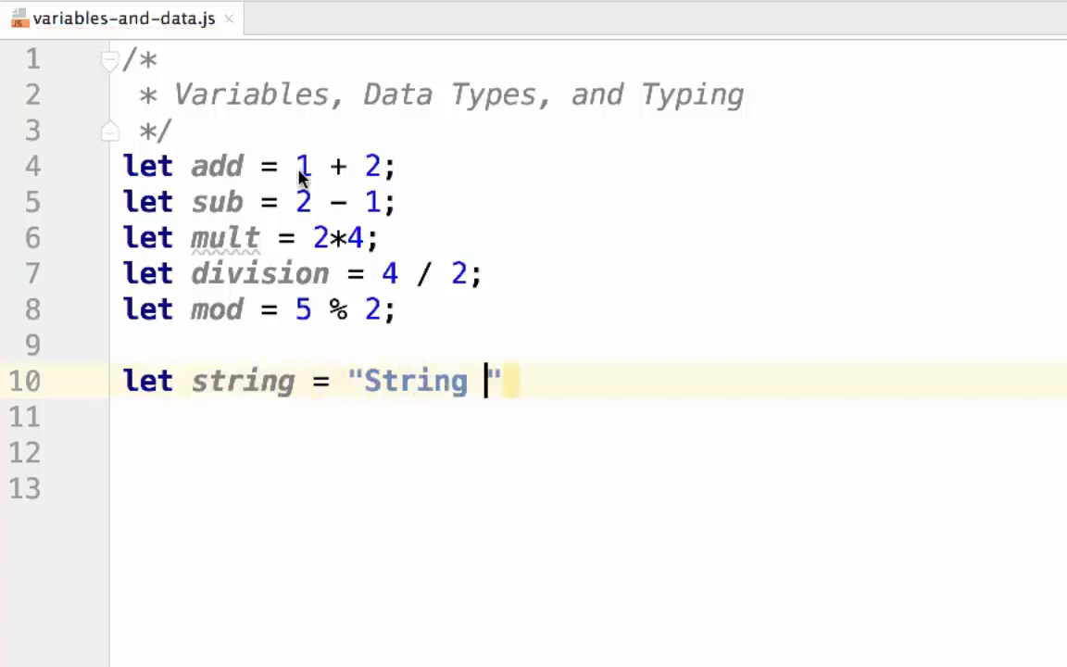
text(1" + "S")
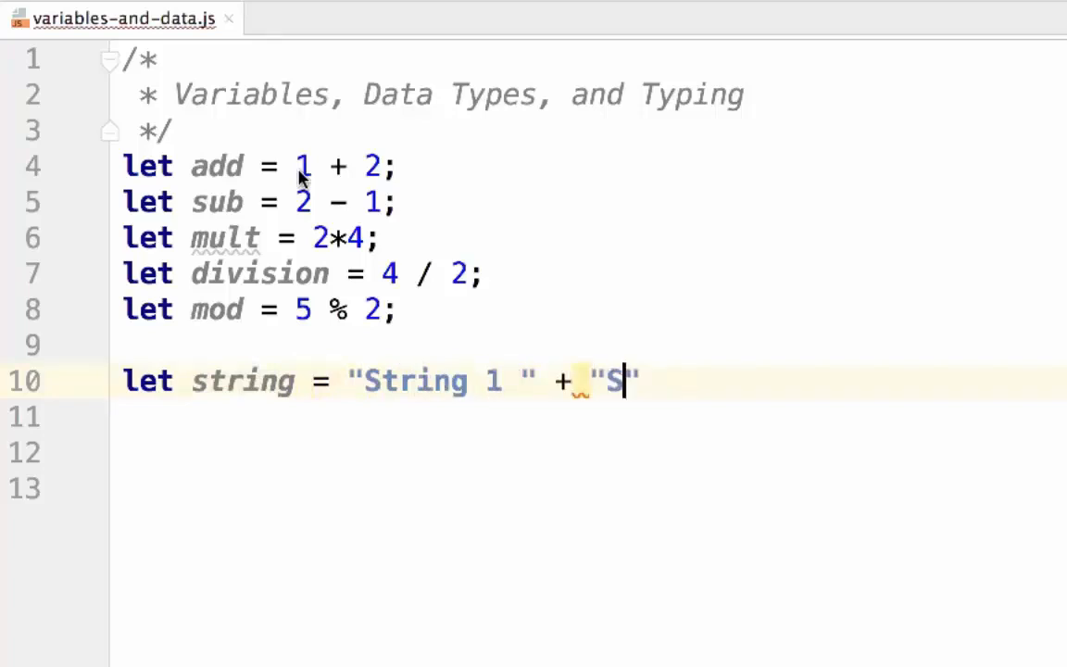
text(tring 2)
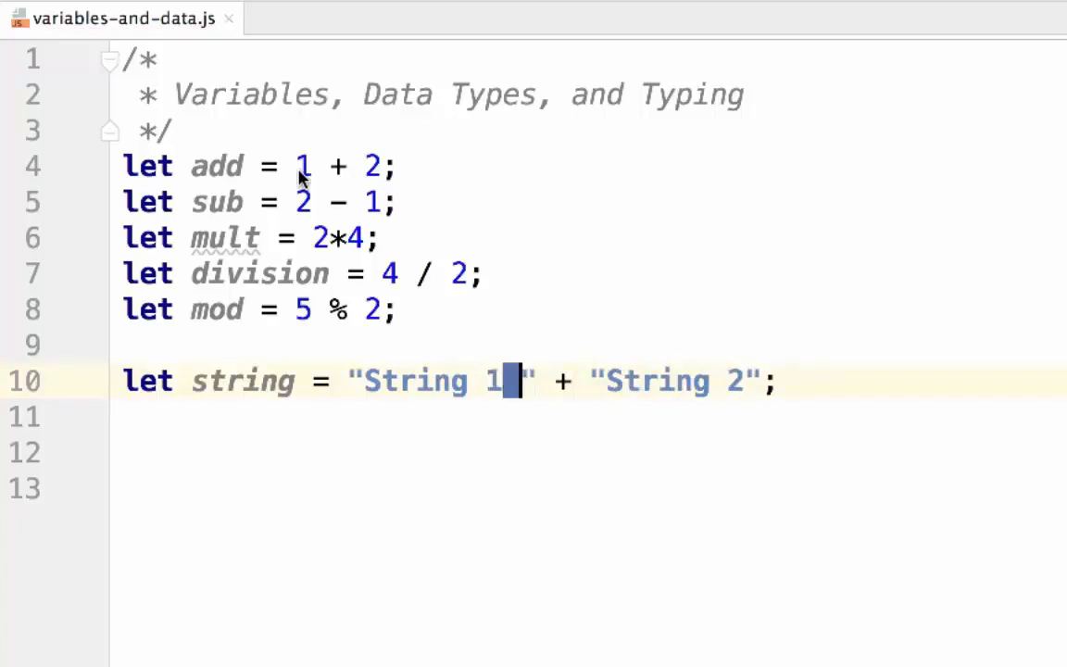
mouse_move(613, 380)
text(console)
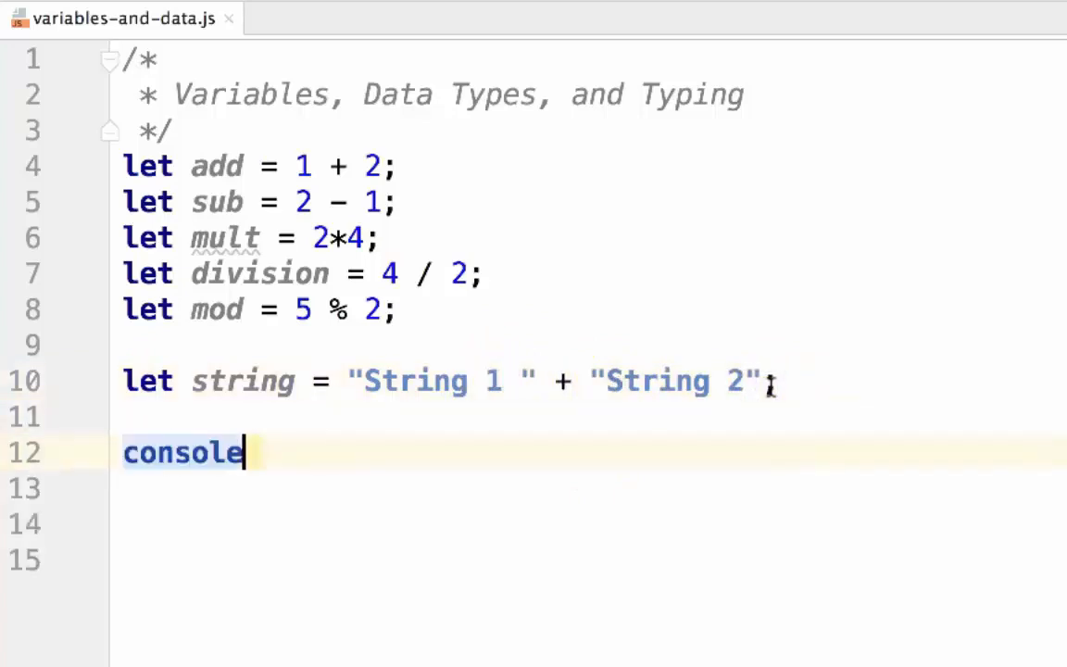
text(.log(string);)
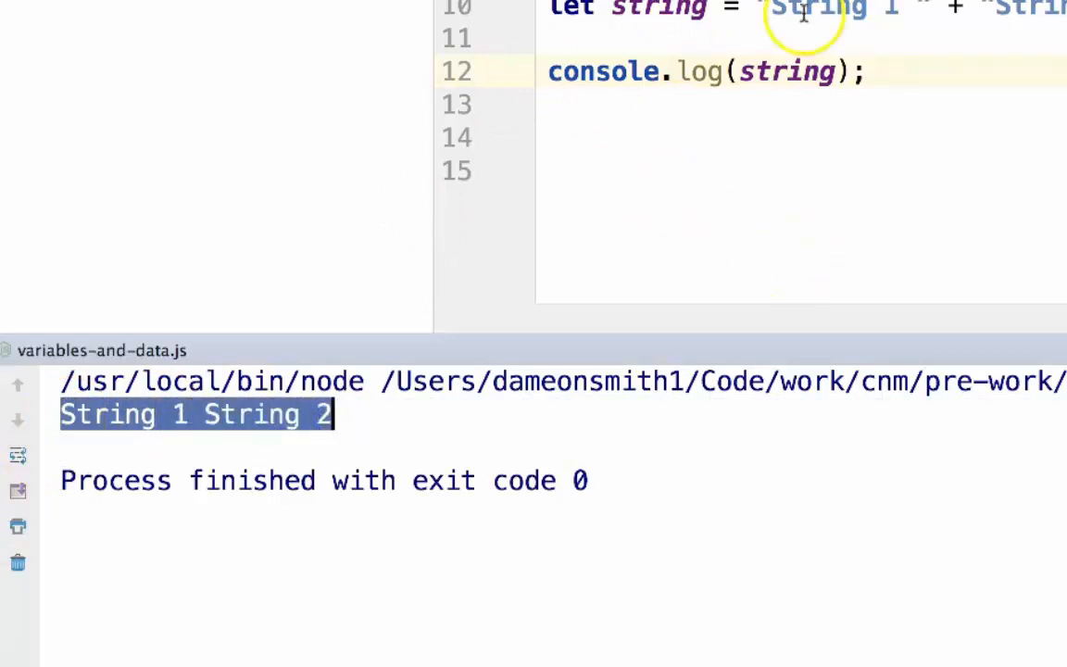
Select the "String 1 " literal in the concatenation on line 10.
double_click(815, 10)
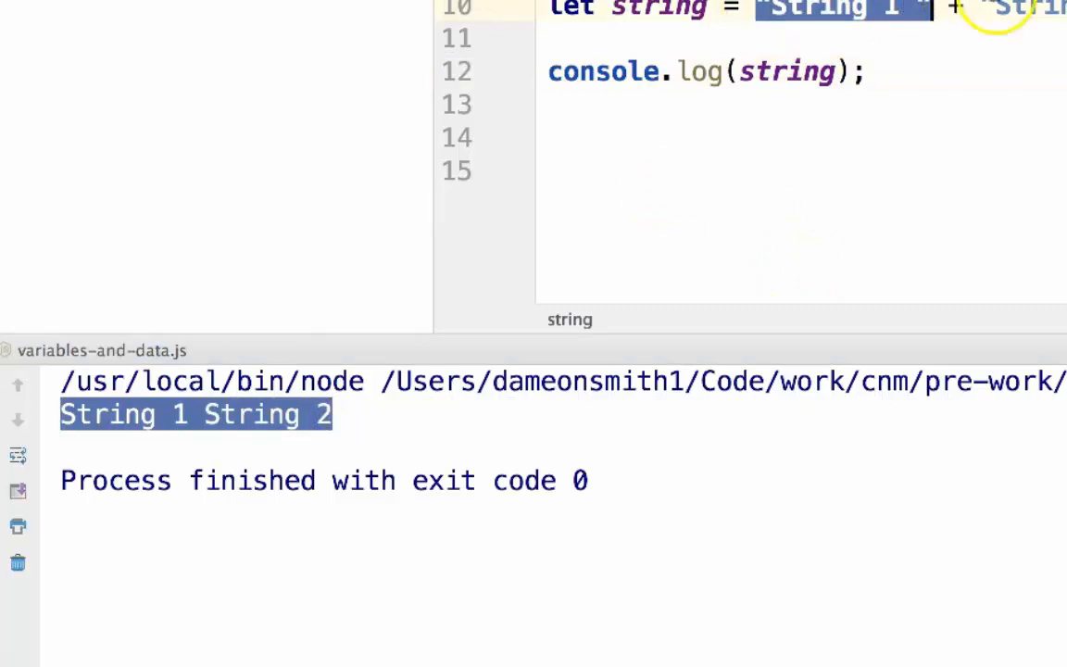